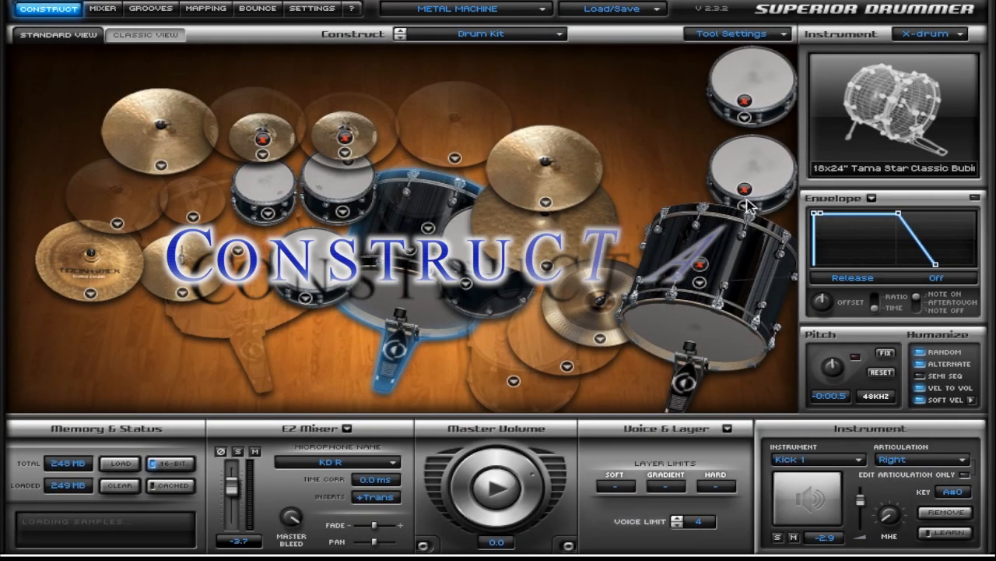
# Glance at the mixer, then browse the China cymbal choices without changing them.
pyautogui.click(102, 10)
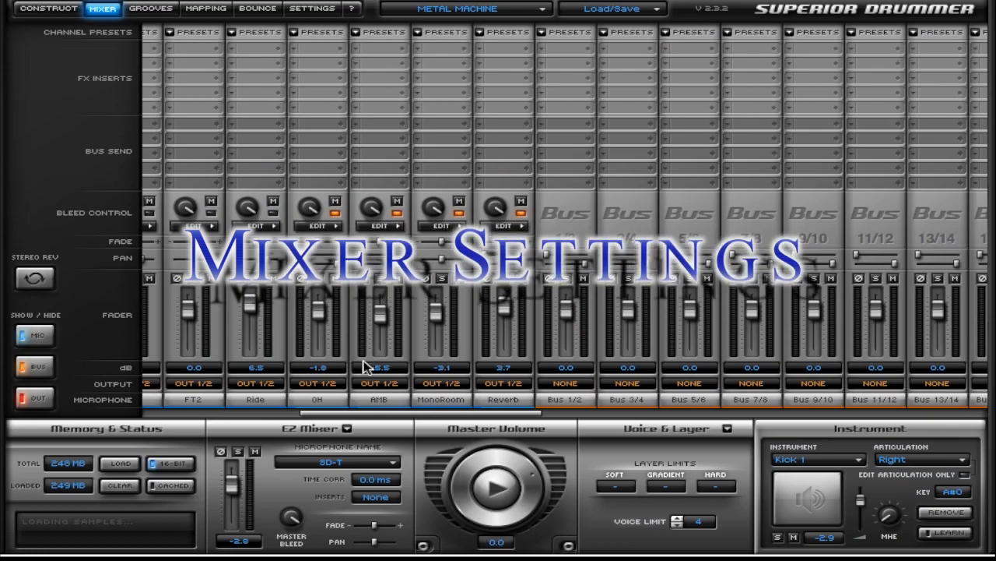
pyautogui.click(205, 10)
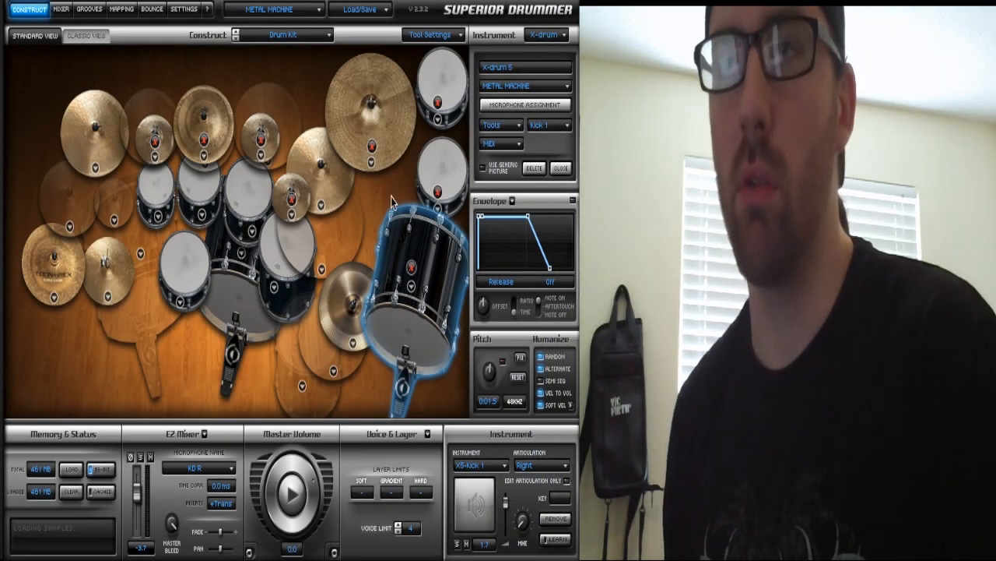
pyautogui.moveTo(277, 288)
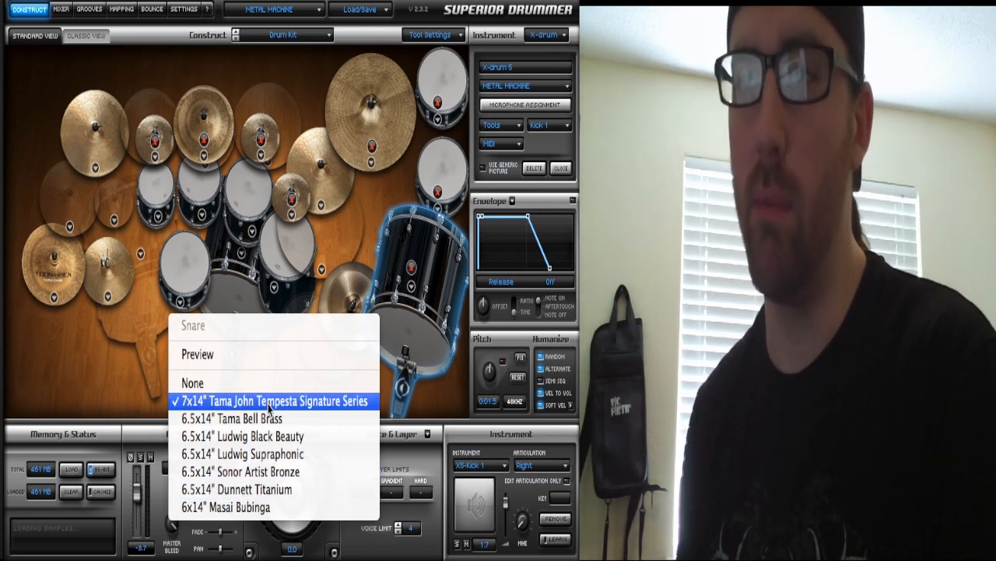
pyautogui.moveTo(273, 417)
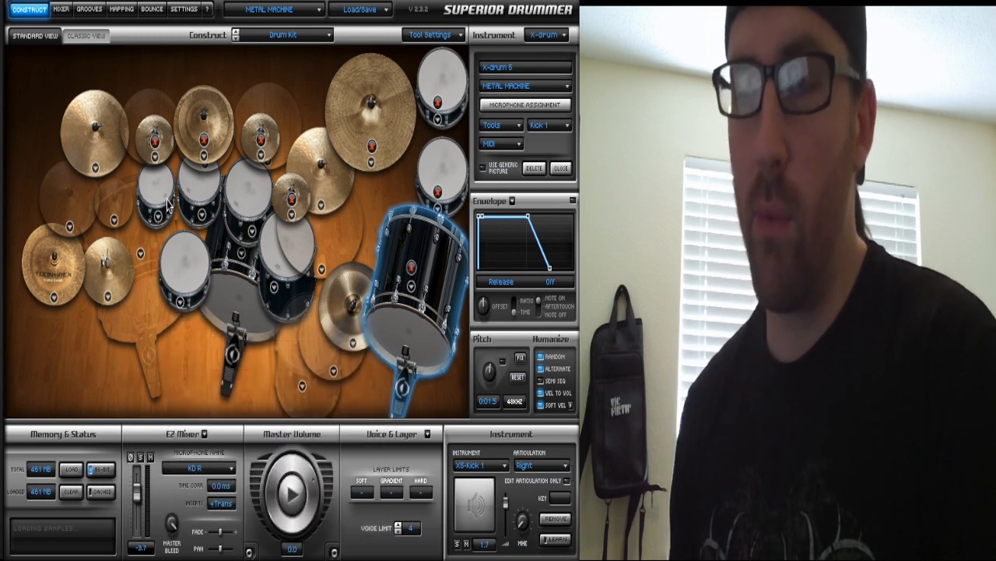
pyautogui.click(168, 199)
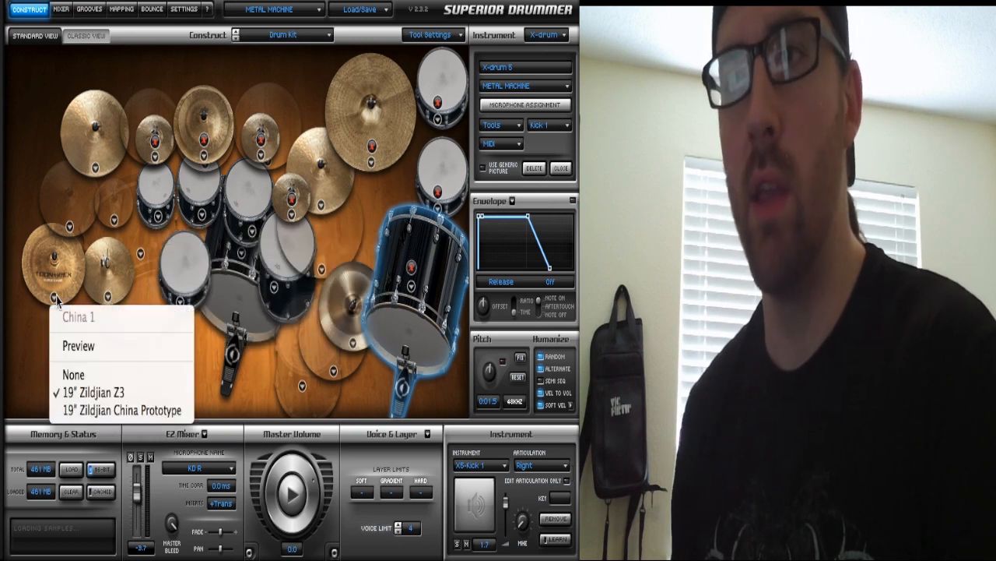
pyautogui.click(278, 382)
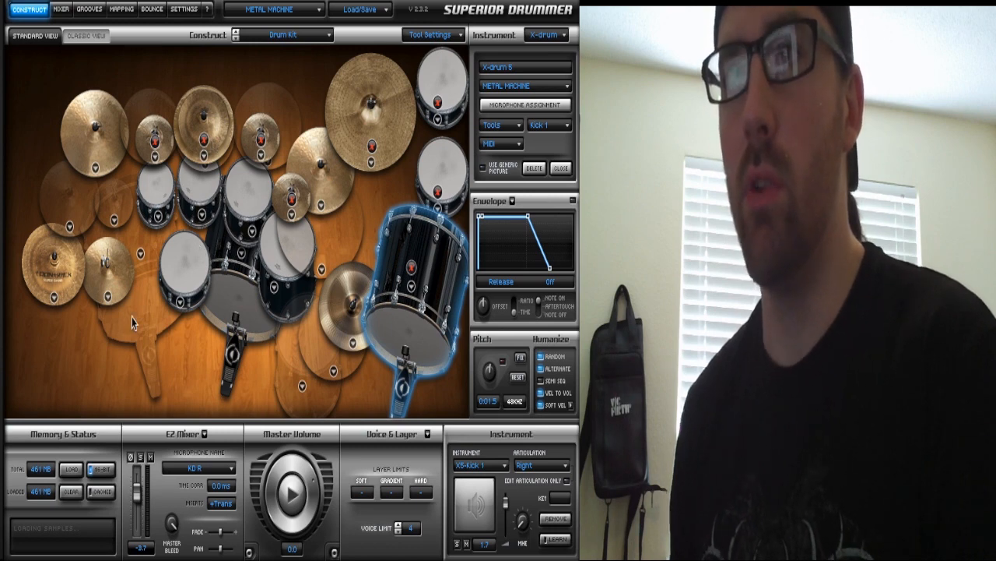
pyautogui.moveTo(271, 159)
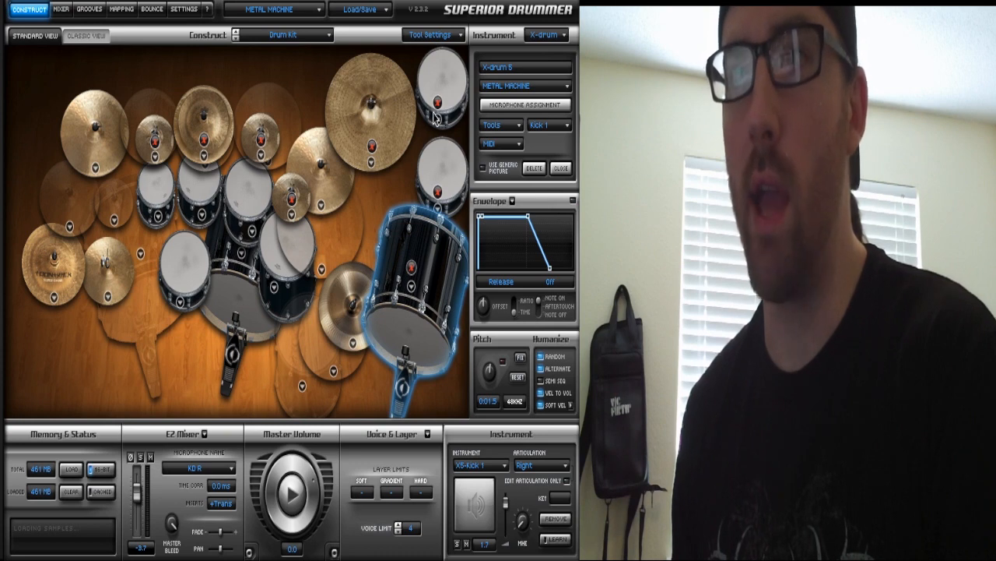
pyautogui.moveTo(430, 236)
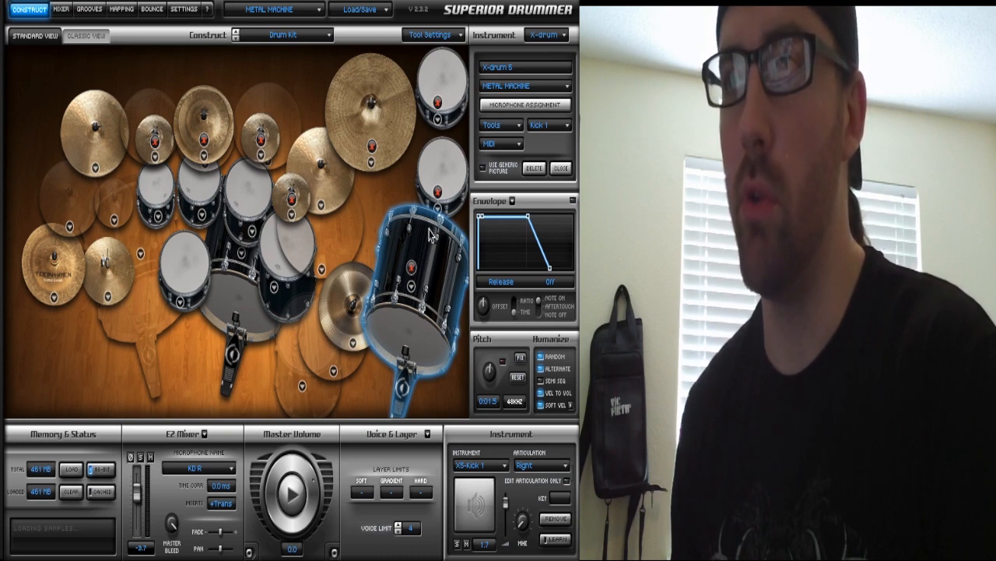
pyautogui.moveTo(405, 202)
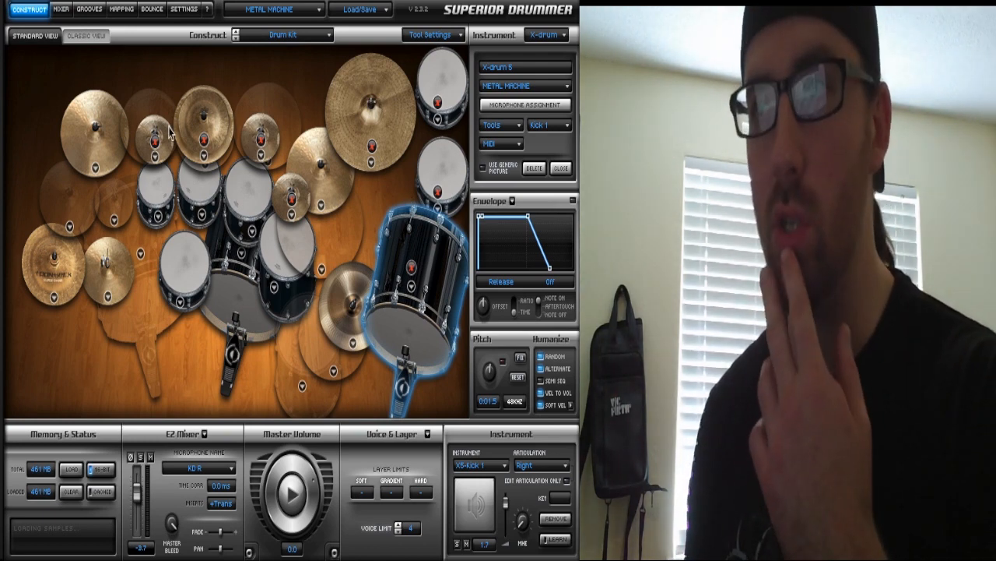
# Inspect the small tom, the small top cymbal and the large ride cymbal in the kit.
pyautogui.click(293, 194)
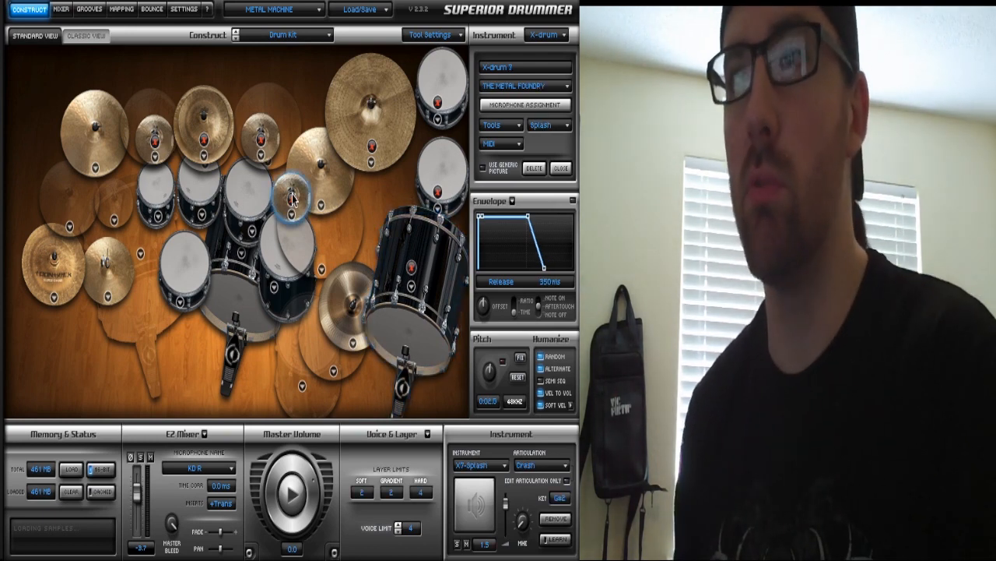
pyautogui.click(261, 140)
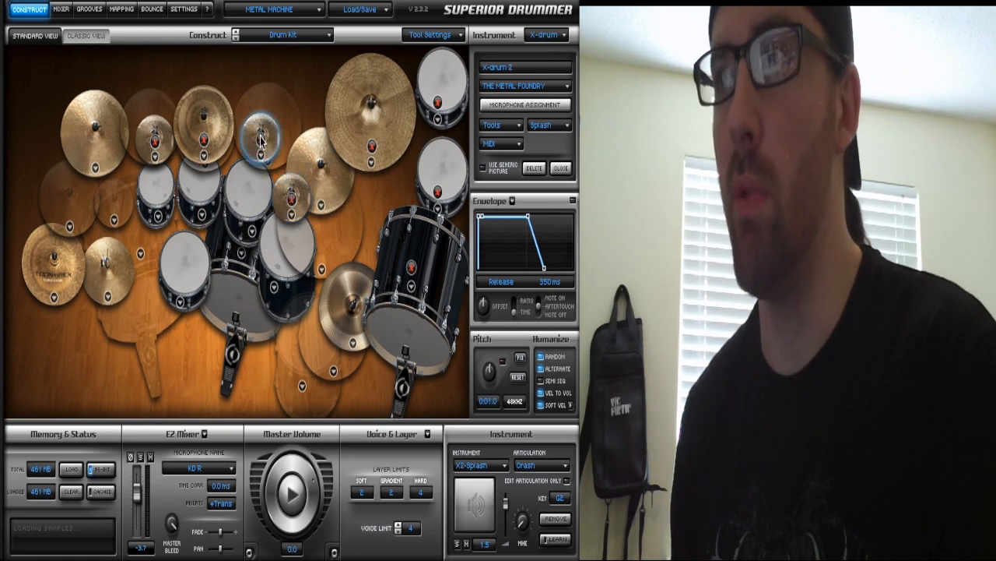
pyautogui.click(153, 137)
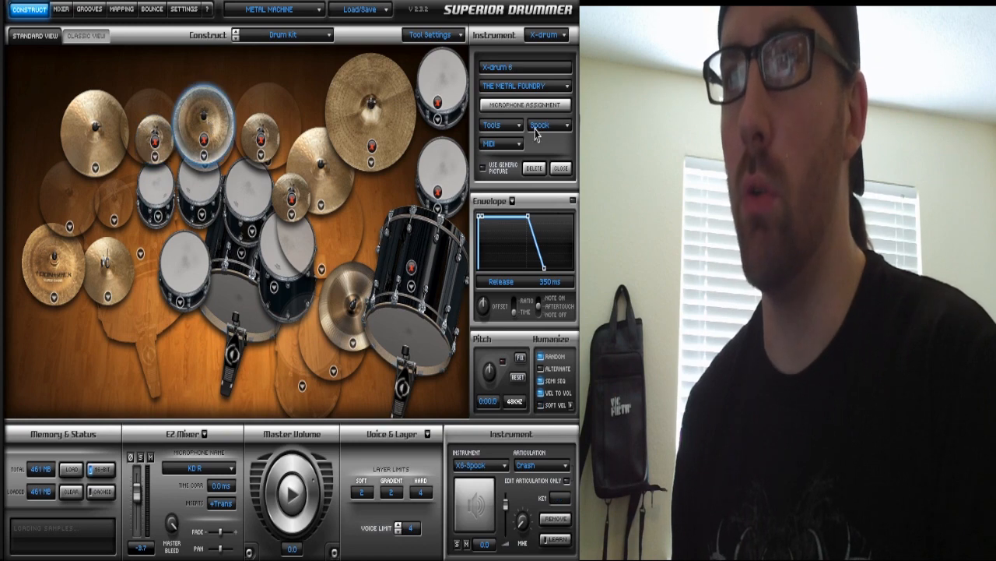
pyautogui.moveTo(247, 170)
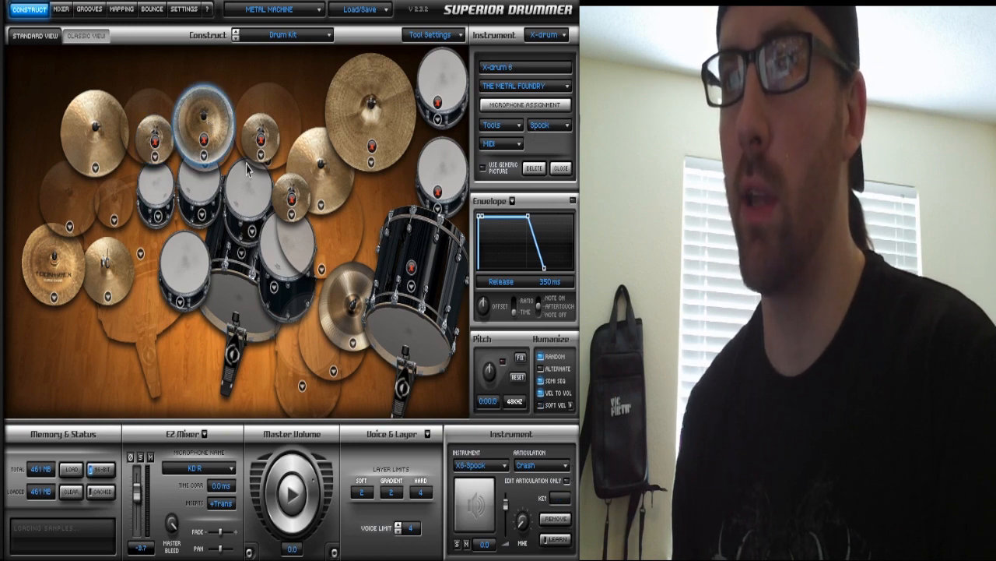
pyautogui.click(262, 137)
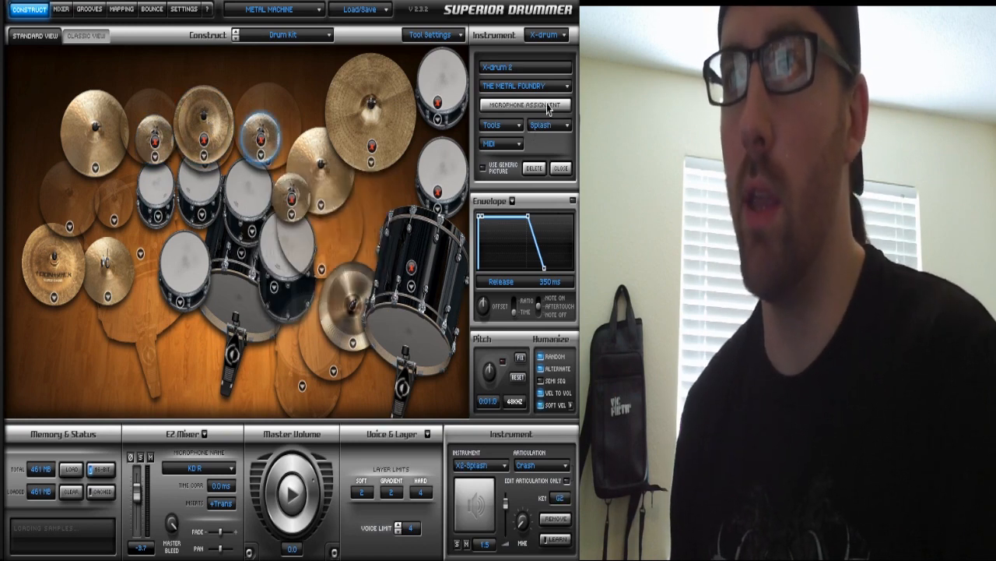
pyautogui.click(370, 101)
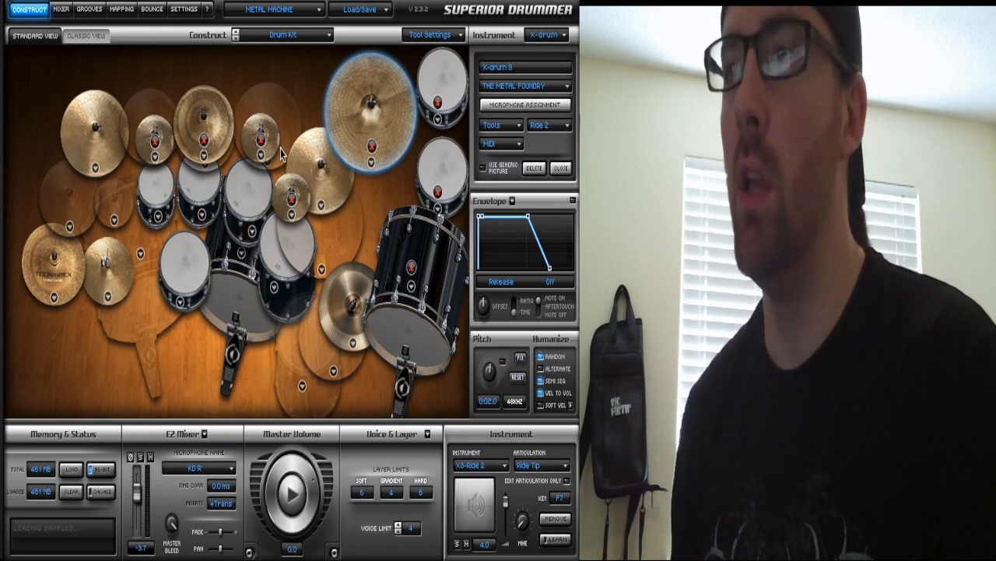
pyautogui.moveTo(299, 196)
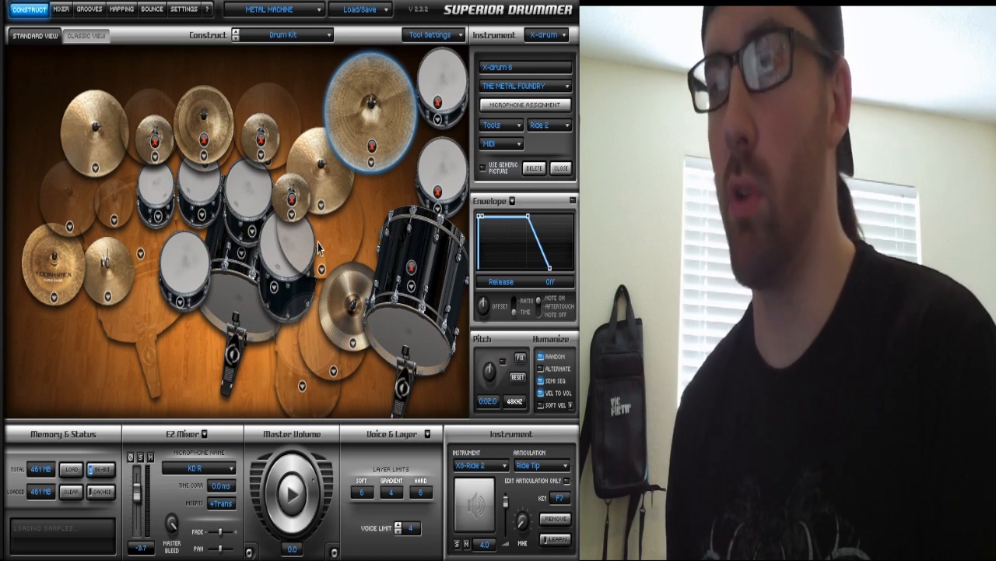
pyautogui.moveTo(148, 343)
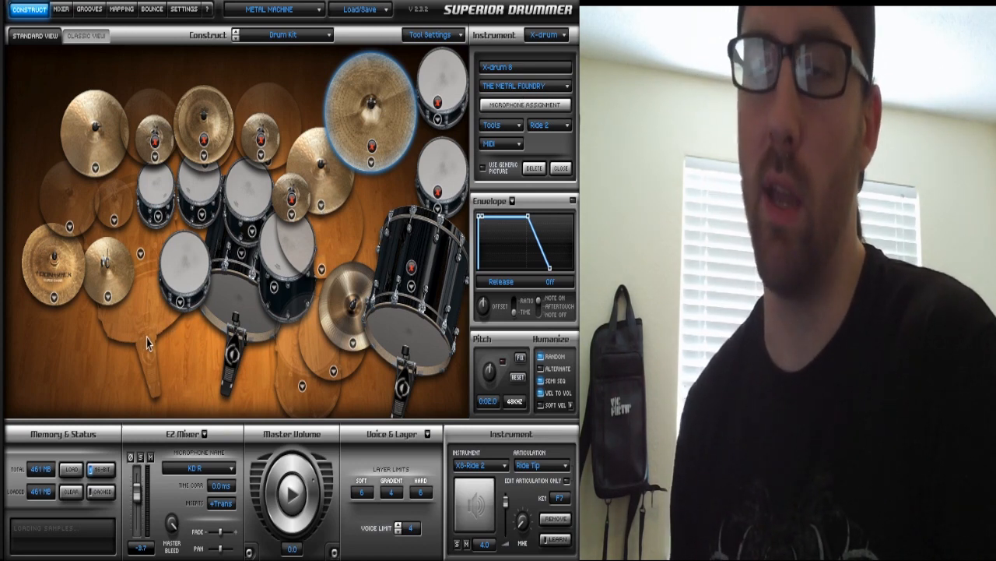
pyautogui.moveTo(230, 358)
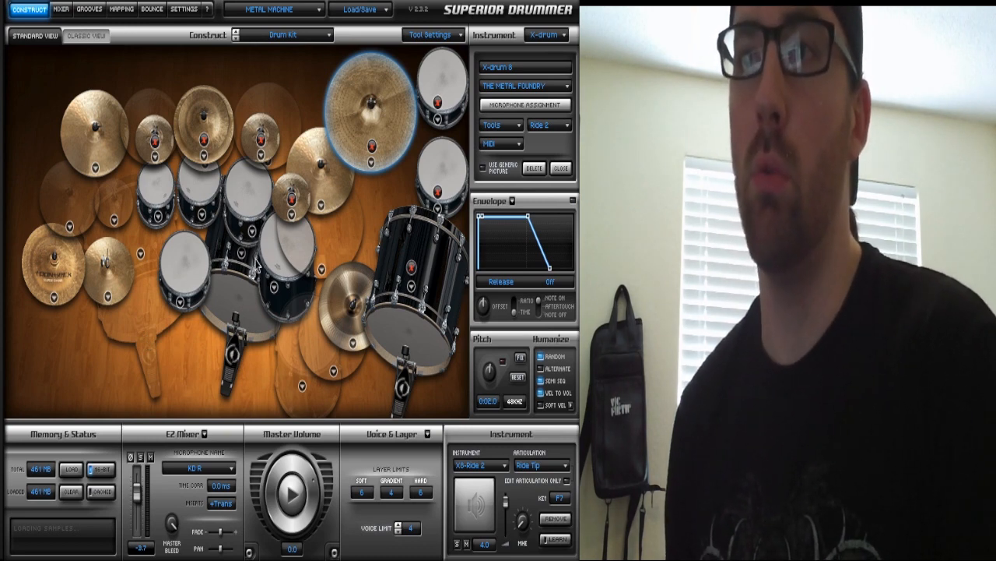
pyautogui.moveTo(258, 360)
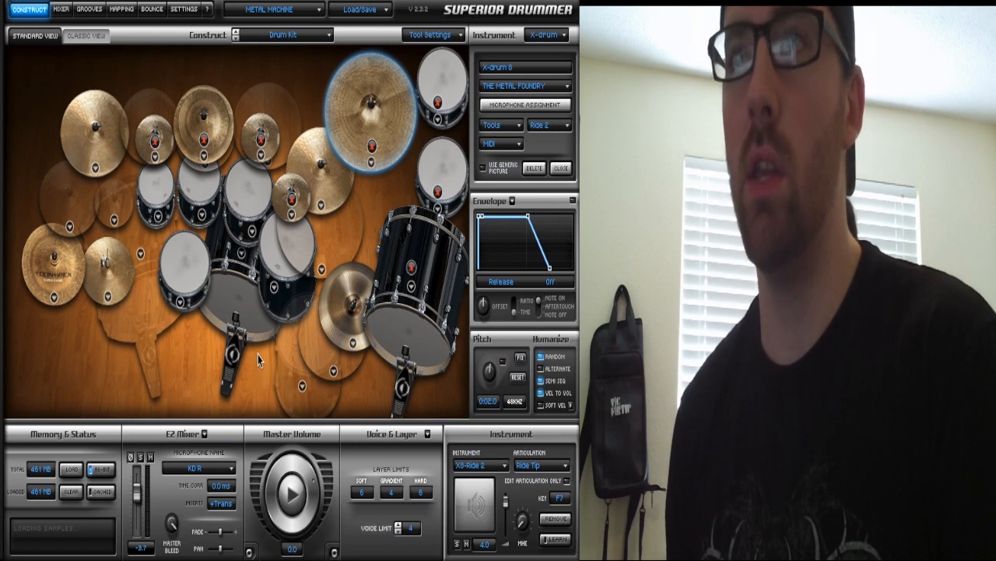
pyautogui.moveTo(190, 146)
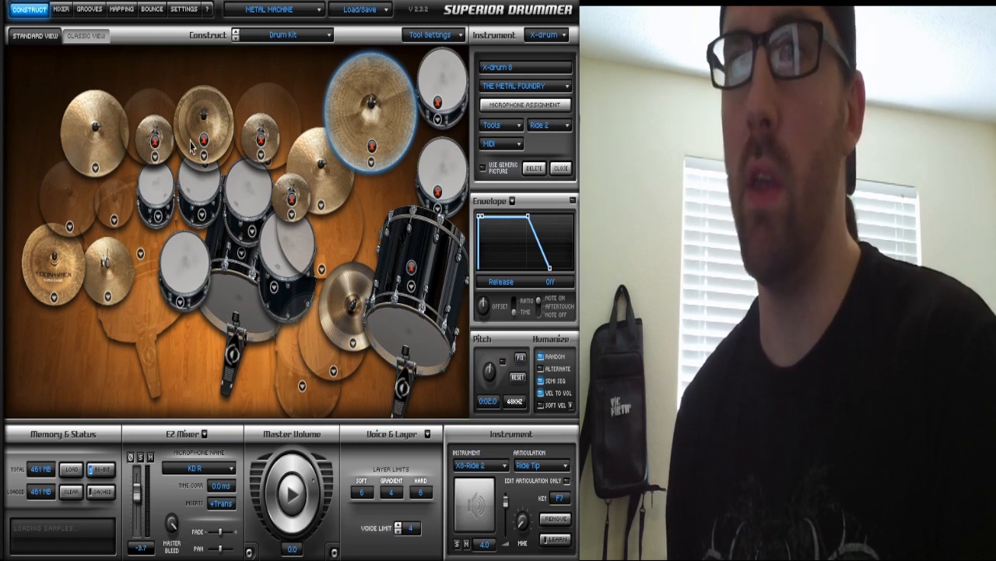
pyautogui.moveTo(411, 173)
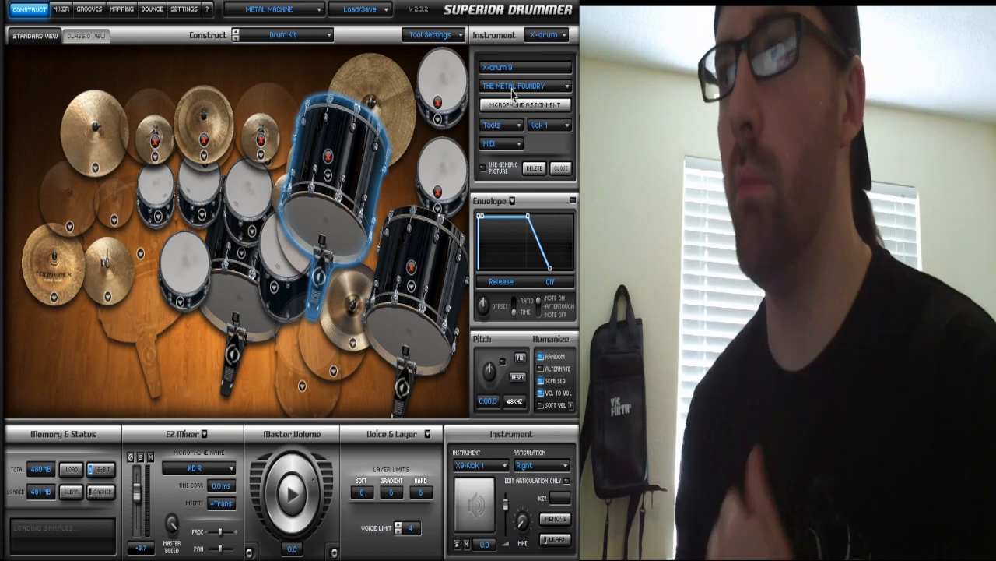
# Fill the spare X-drum slot with a kick from another library and map it as a Snare.
pyautogui.click(523, 85)
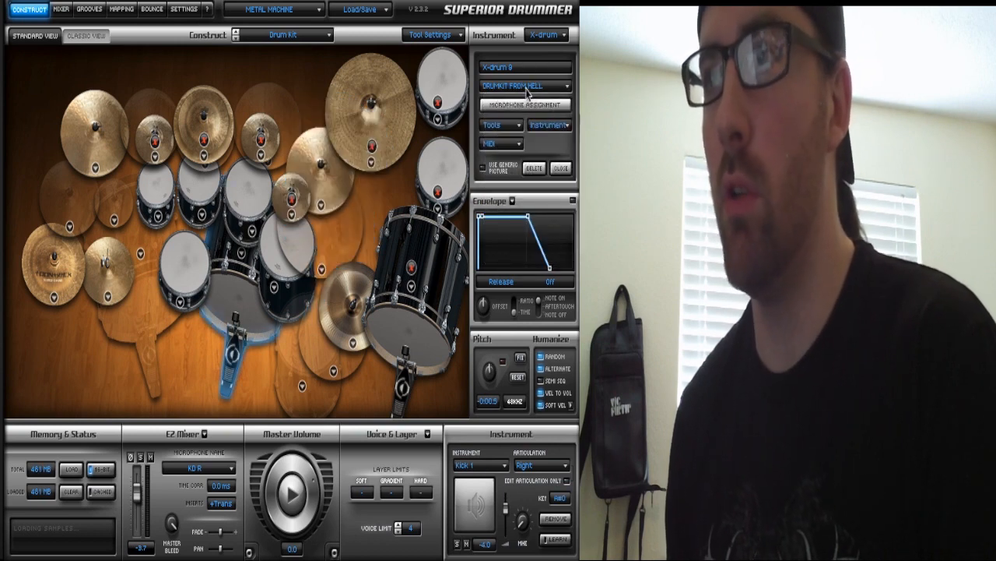
pyautogui.click(548, 34)
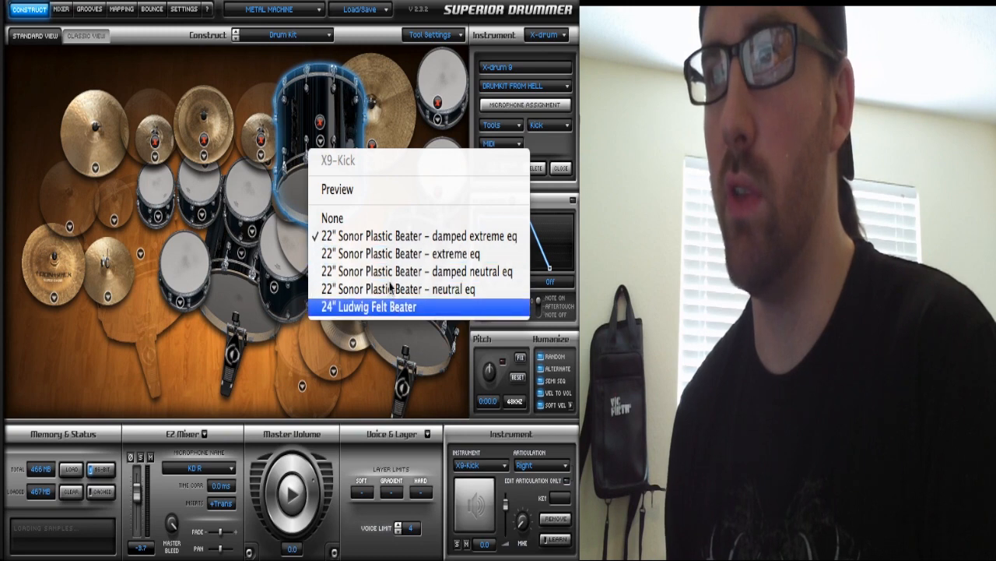
pyautogui.click(369, 306)
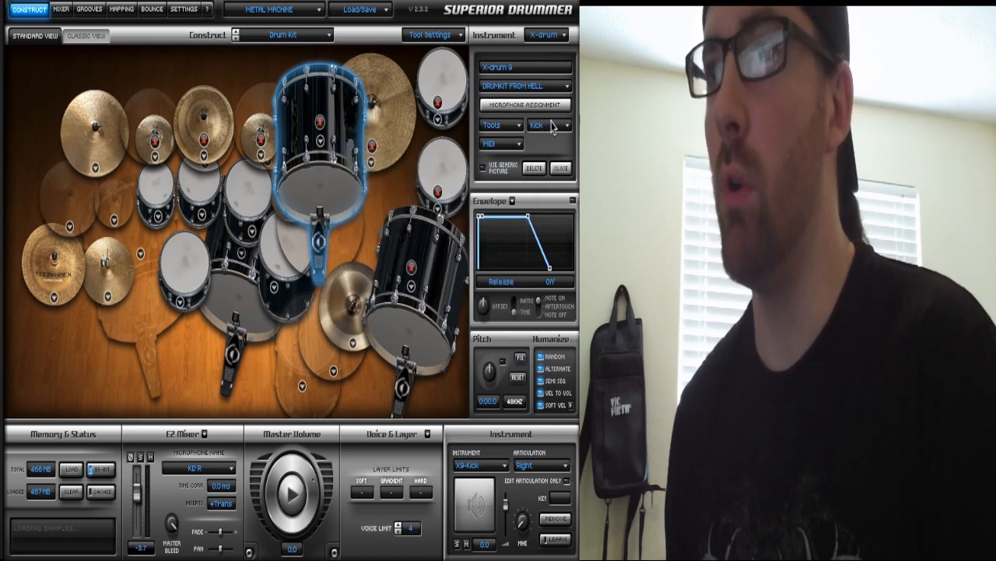
pyautogui.click(545, 124)
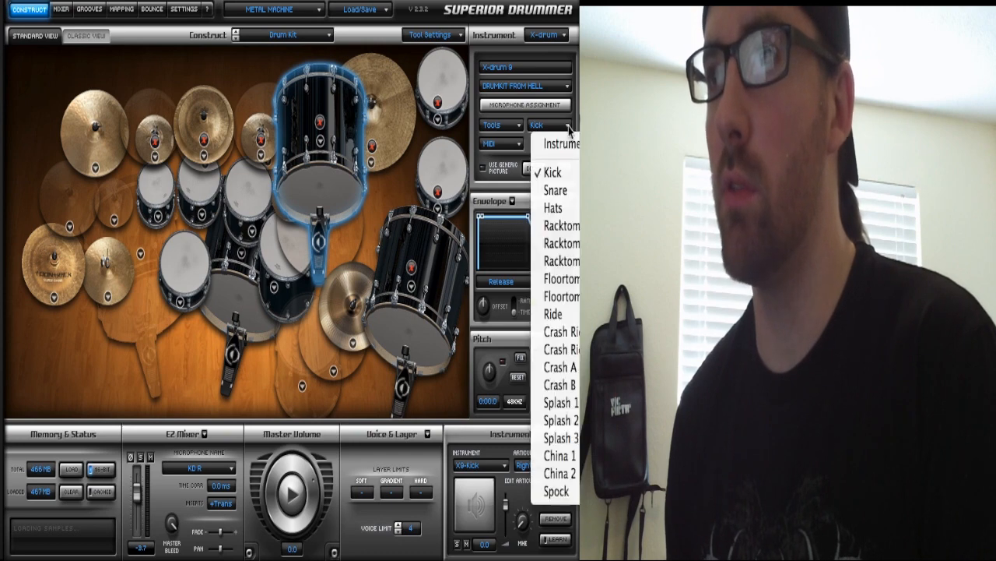
pyautogui.click(554, 190)
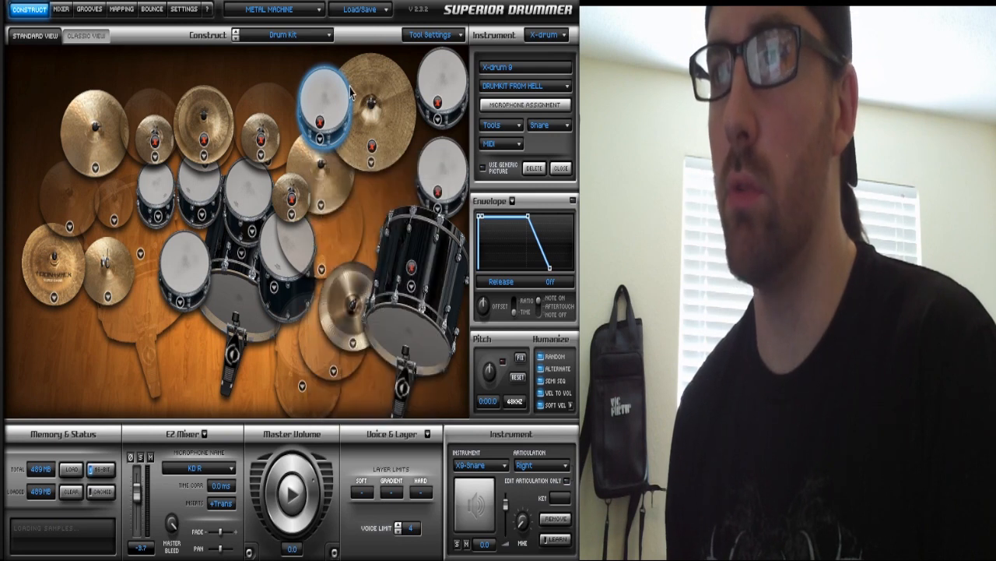
pyautogui.moveTo(350, 211)
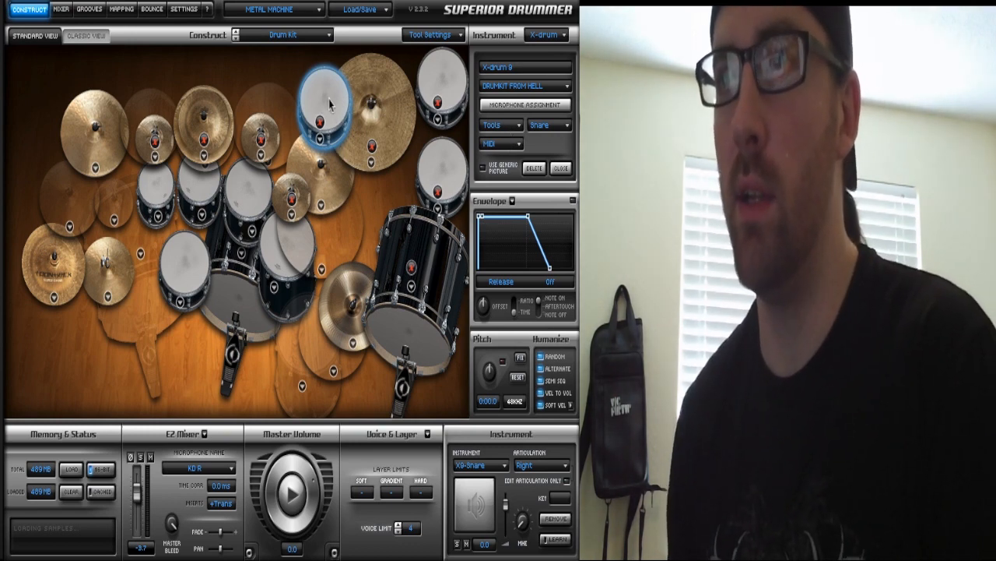
# Compare the extra snare with the main snare, then fill its slots via the Clear/Steal options.
pyautogui.click(355, 175)
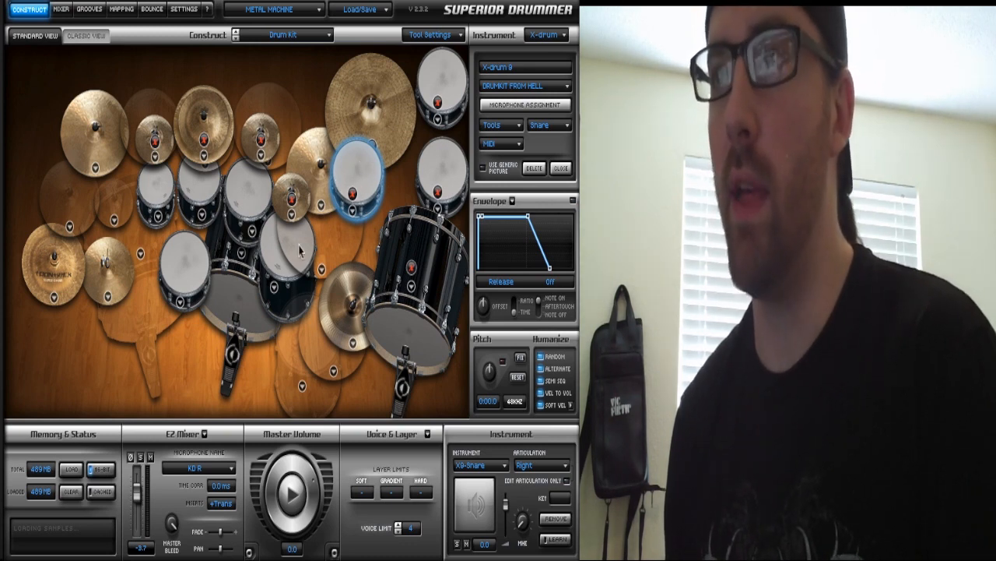
pyautogui.click(183, 268)
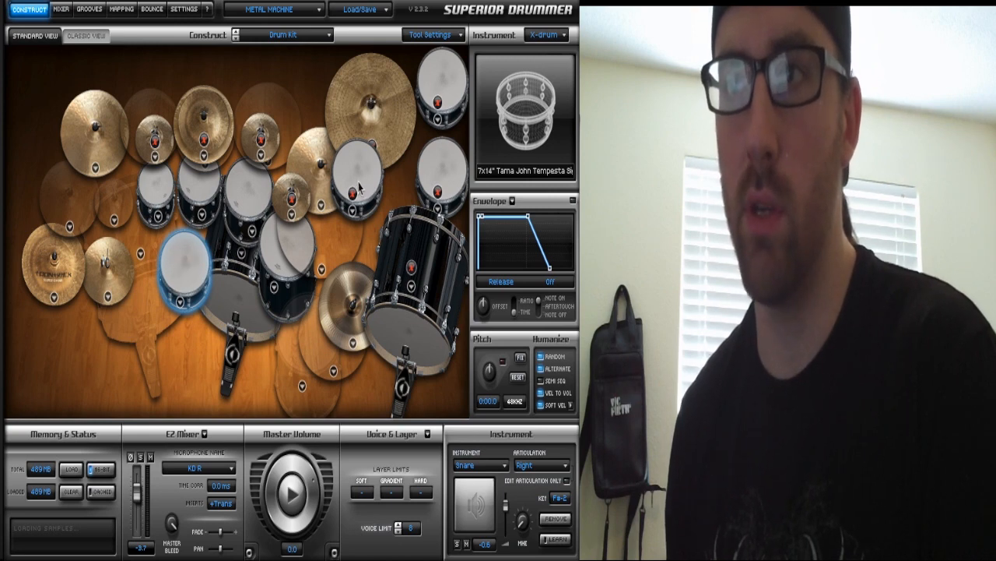
pyautogui.click(358, 179)
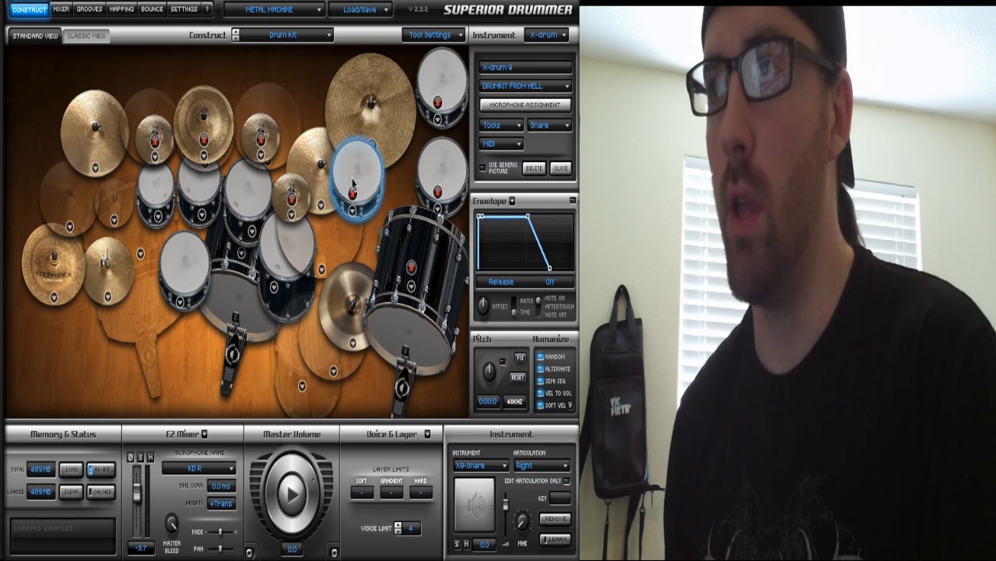
pyautogui.click(498, 143)
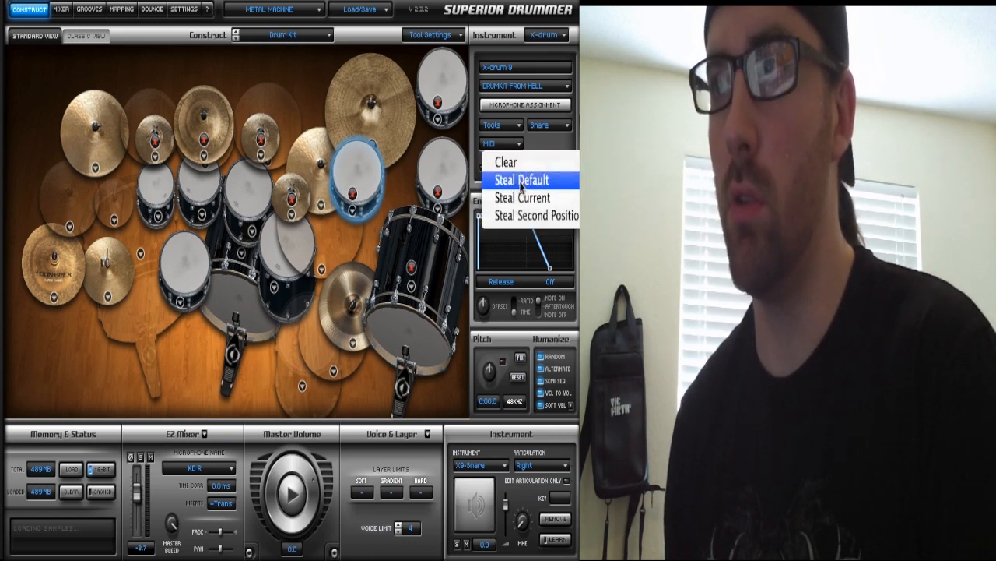
pyautogui.moveTo(412, 168)
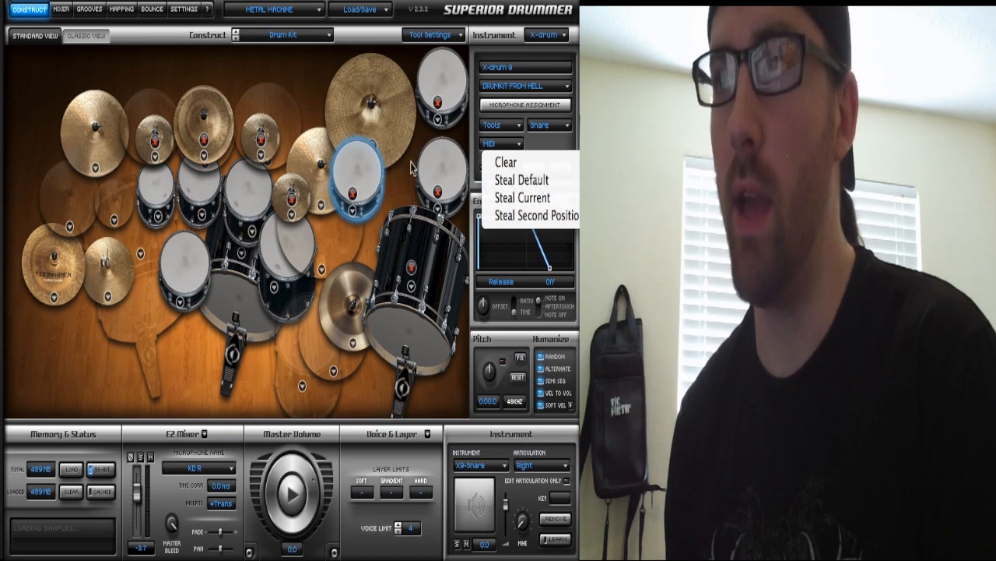
pyautogui.moveTo(355, 181)
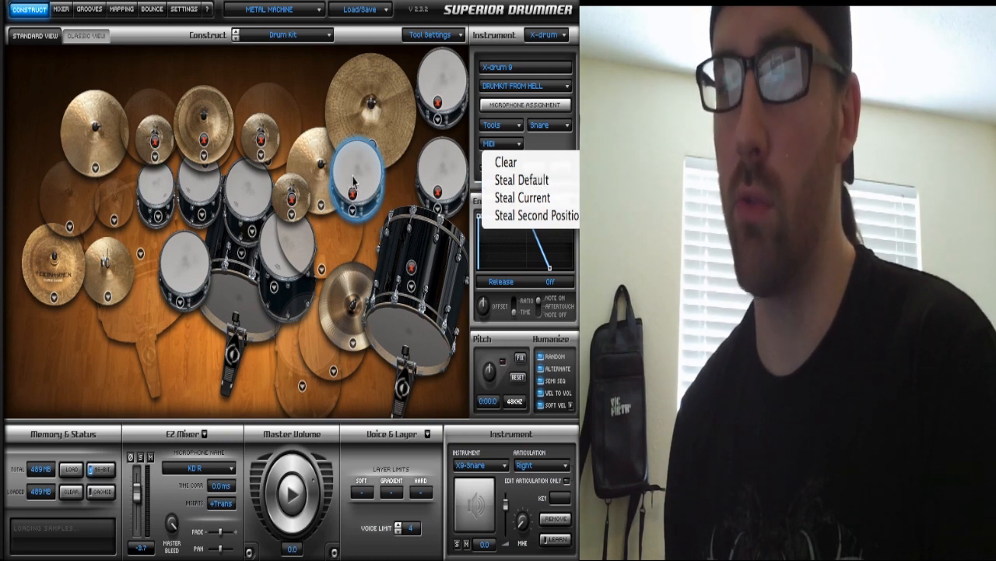
pyautogui.moveTo(178, 267)
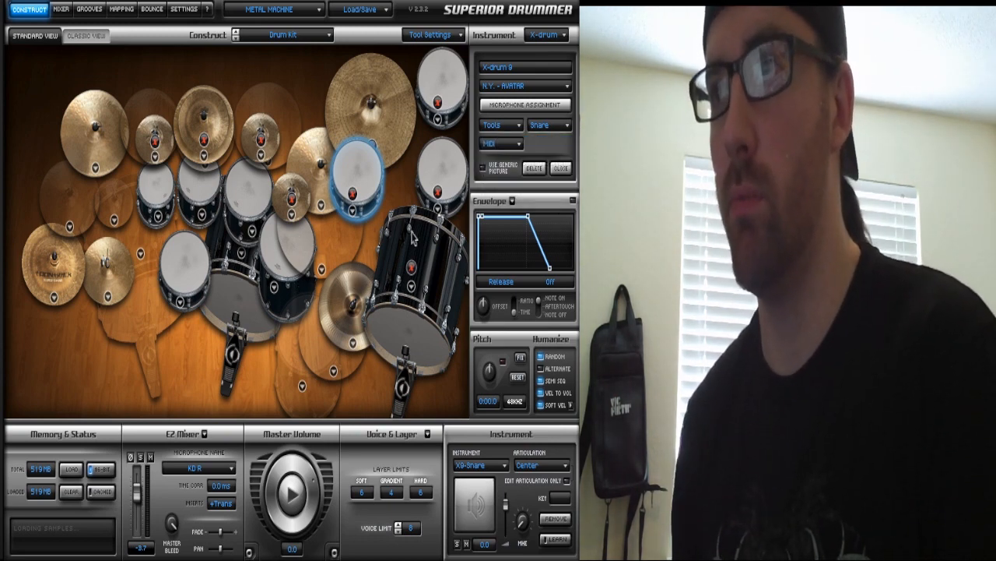
pyautogui.click(498, 125)
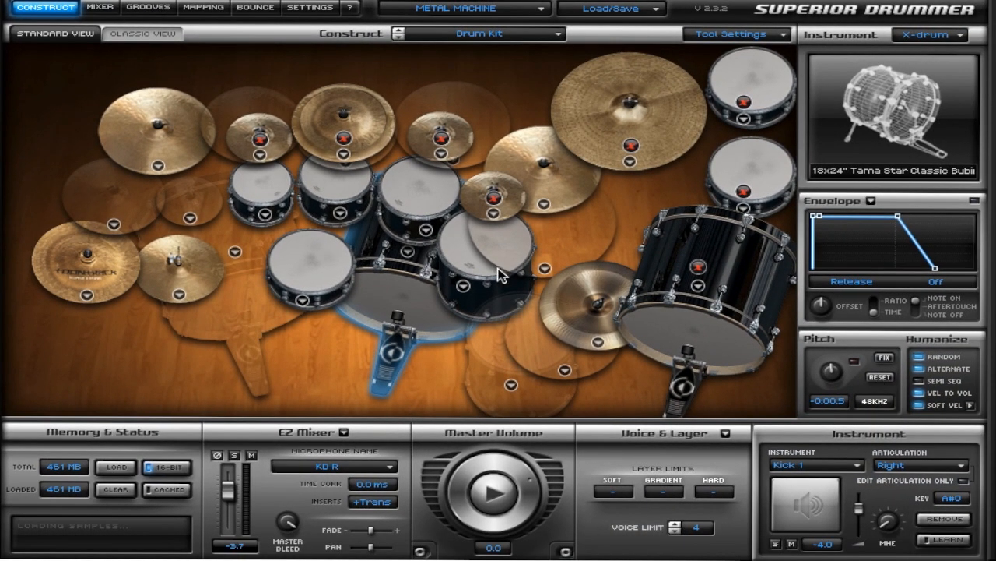
pyautogui.click(311, 187)
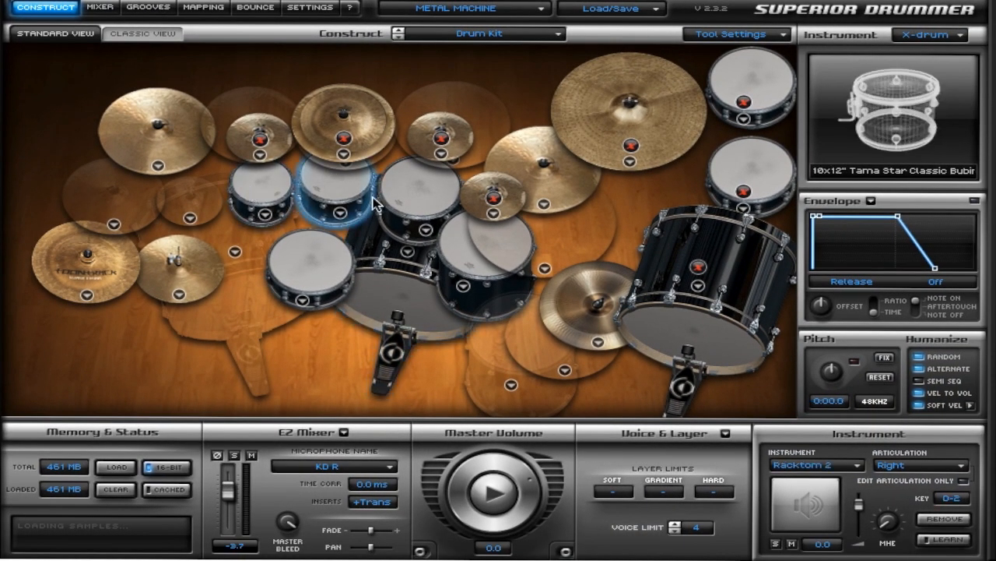
pyautogui.click(479, 249)
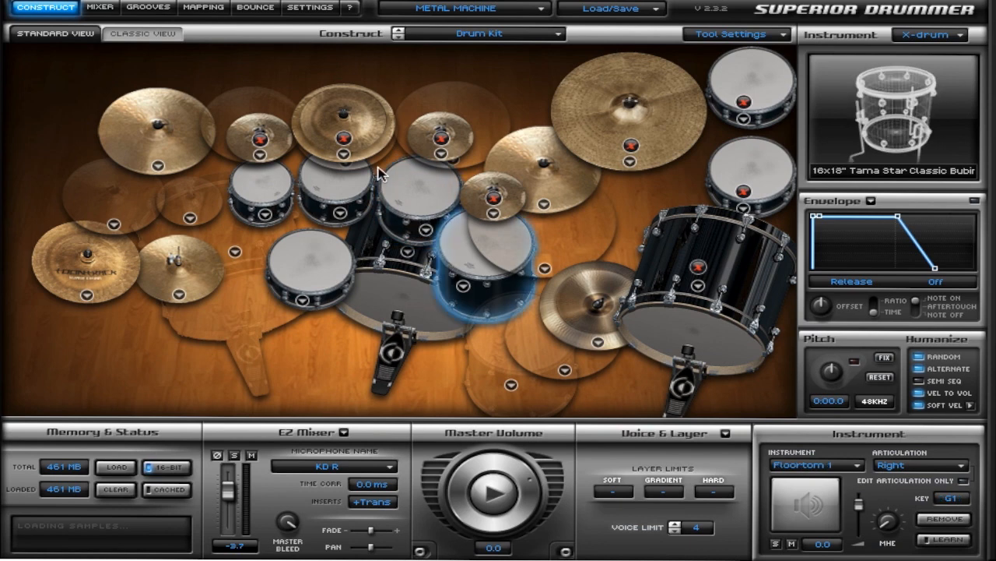
pyautogui.moveTo(631, 305)
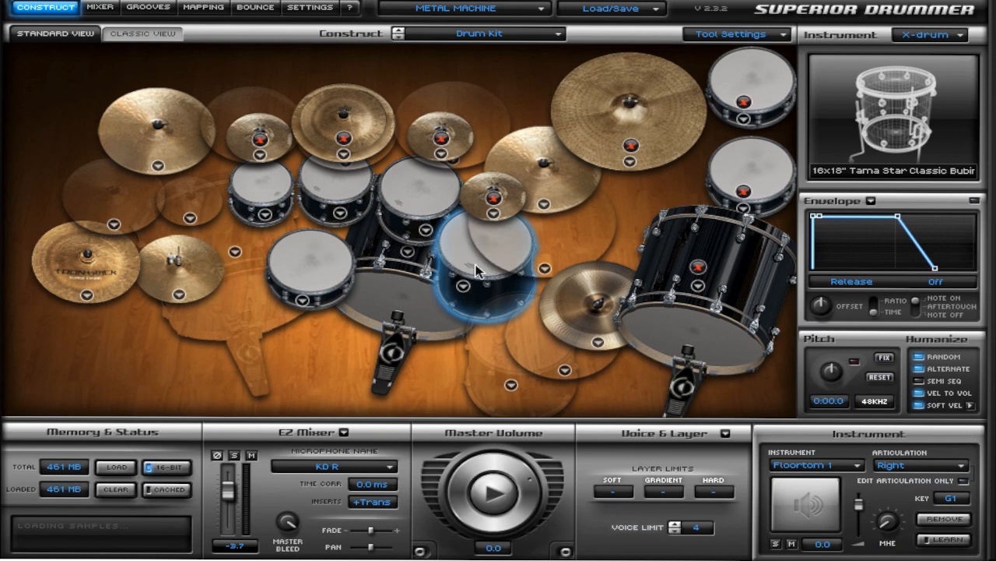
pyautogui.moveTo(856, 397)
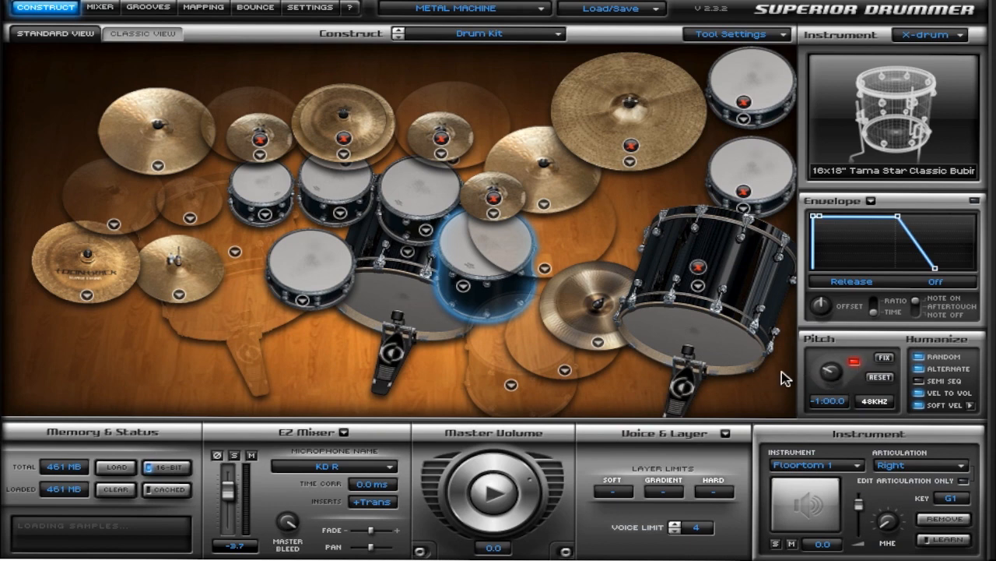
pyautogui.moveTo(748, 282)
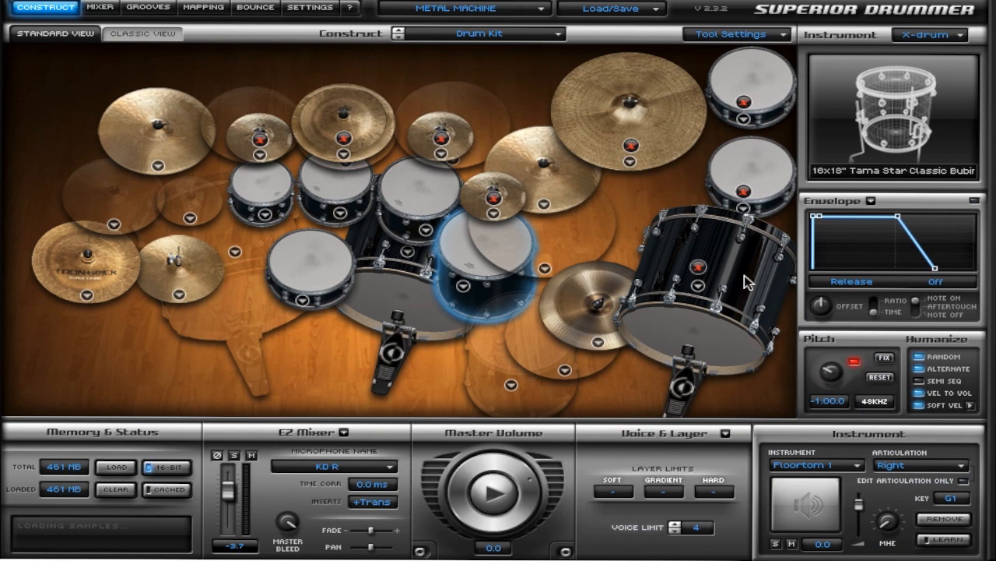
pyautogui.moveTo(810, 423)
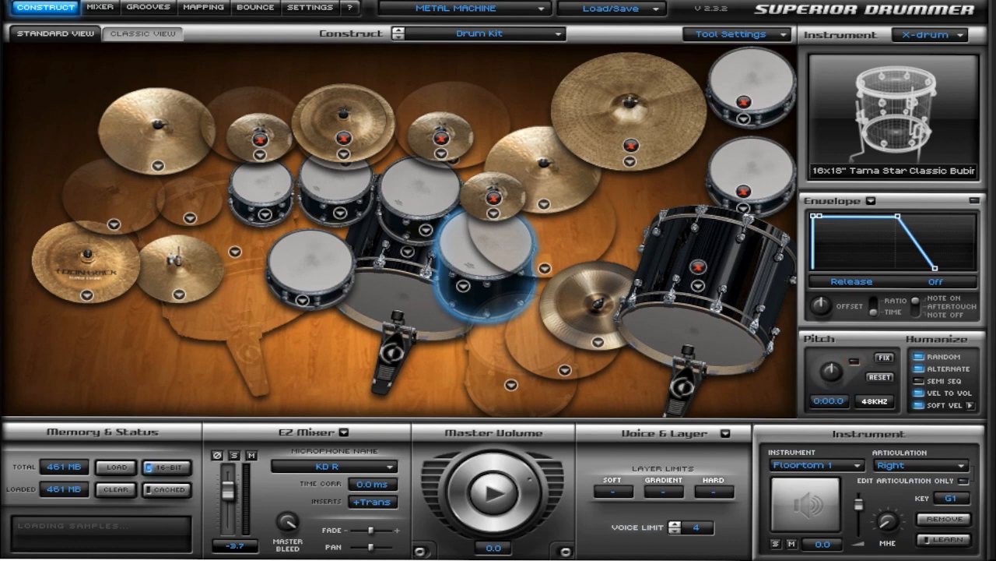
pyautogui.moveTo(910, 333)
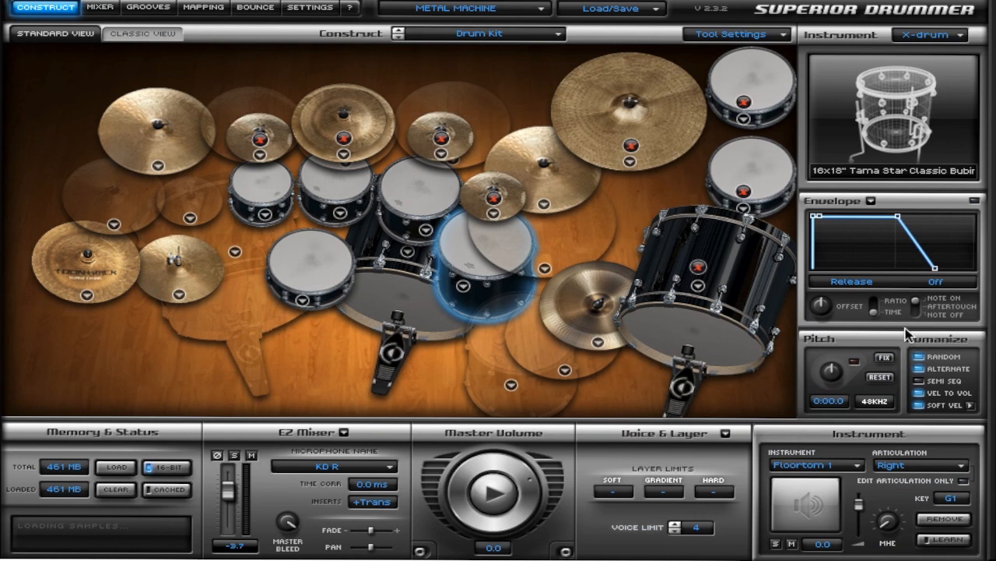
pyautogui.moveTo(890, 482)
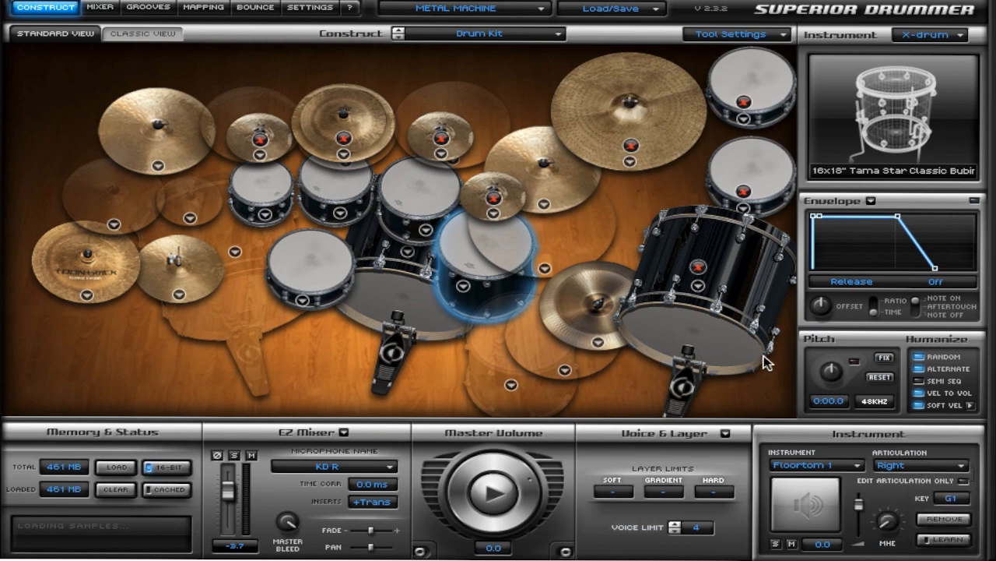
pyautogui.click(311, 187)
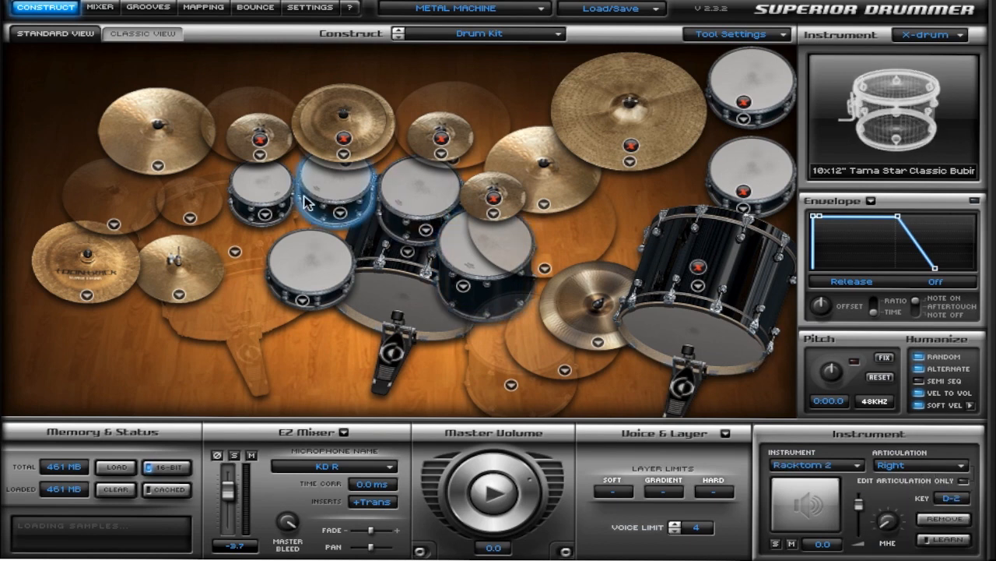
pyautogui.moveTo(314, 187)
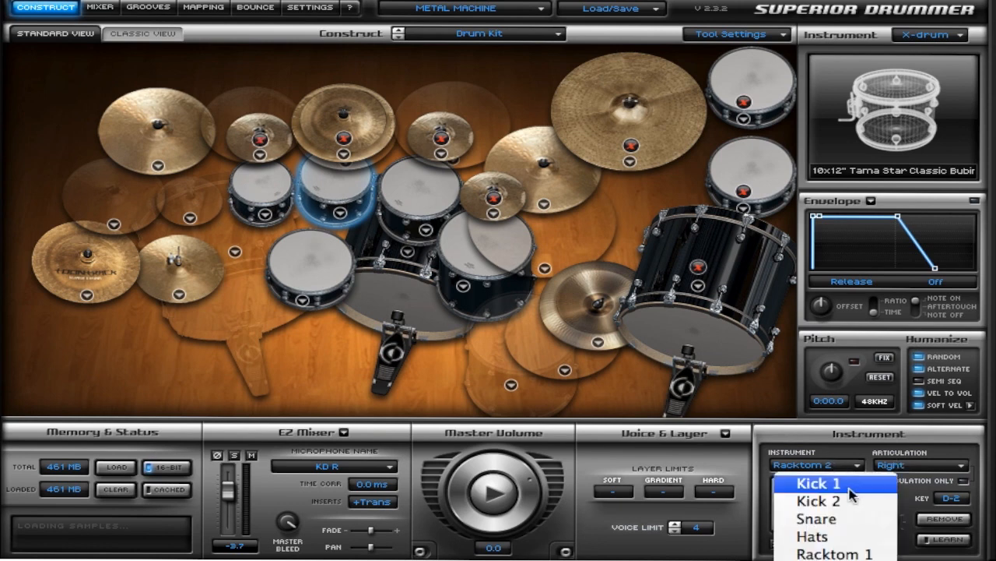
pyautogui.click(834, 554)
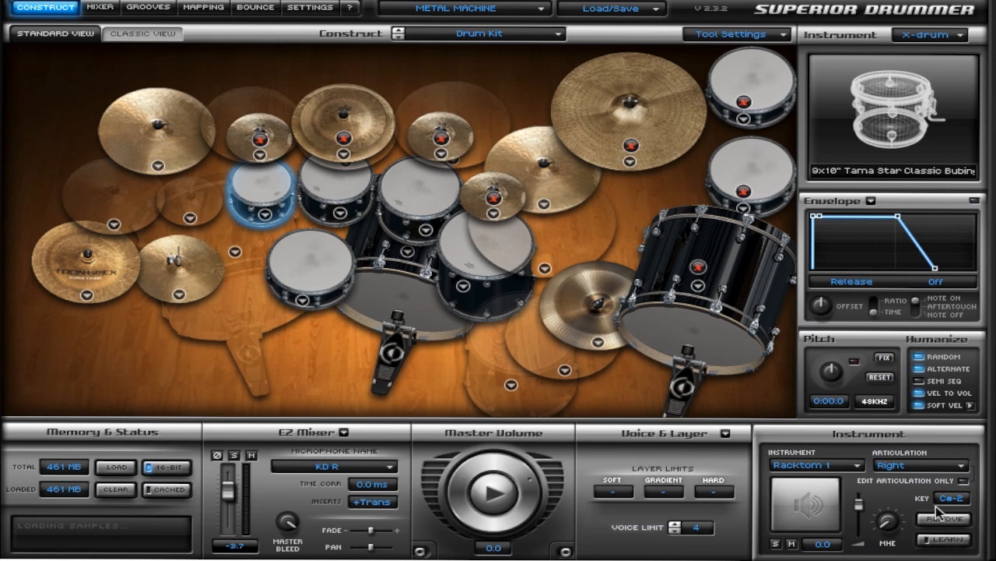
pyautogui.moveTo(934, 508)
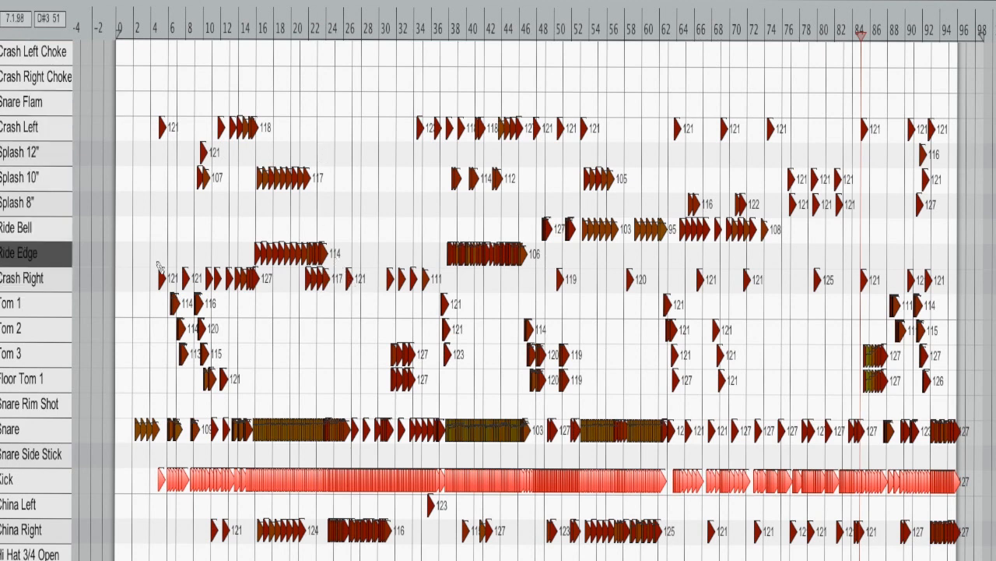
# Select the Crash Right notes in REAPER's MIDI editor and bring up their Note Properties.
pyautogui.click(22, 278)
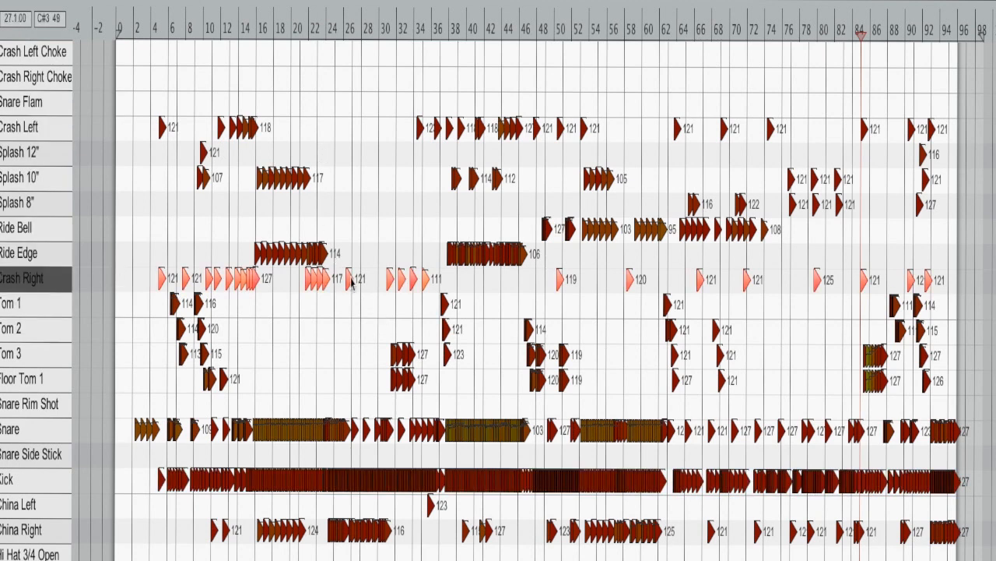
pyautogui.rightClick(351, 283)
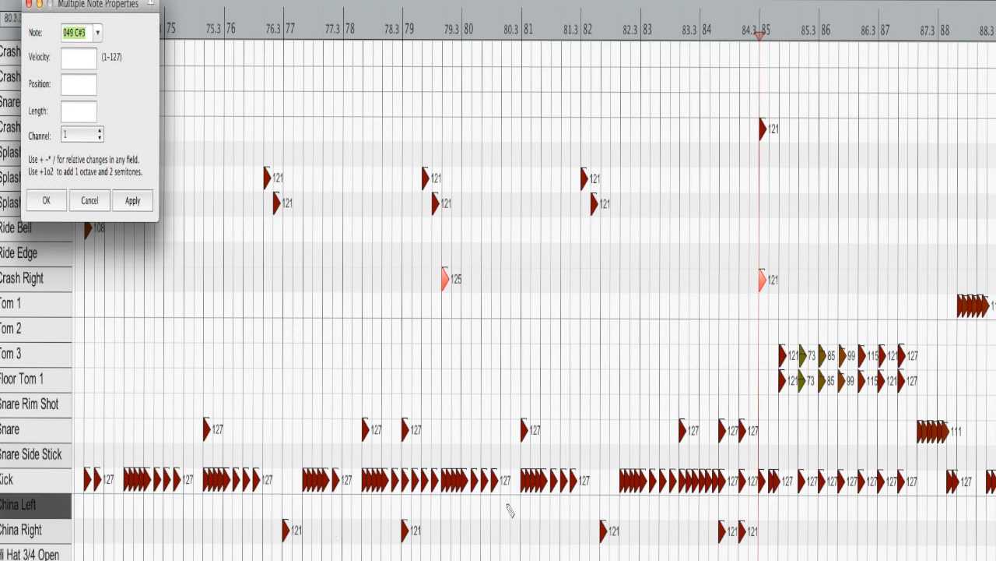
pyautogui.click(24, 252)
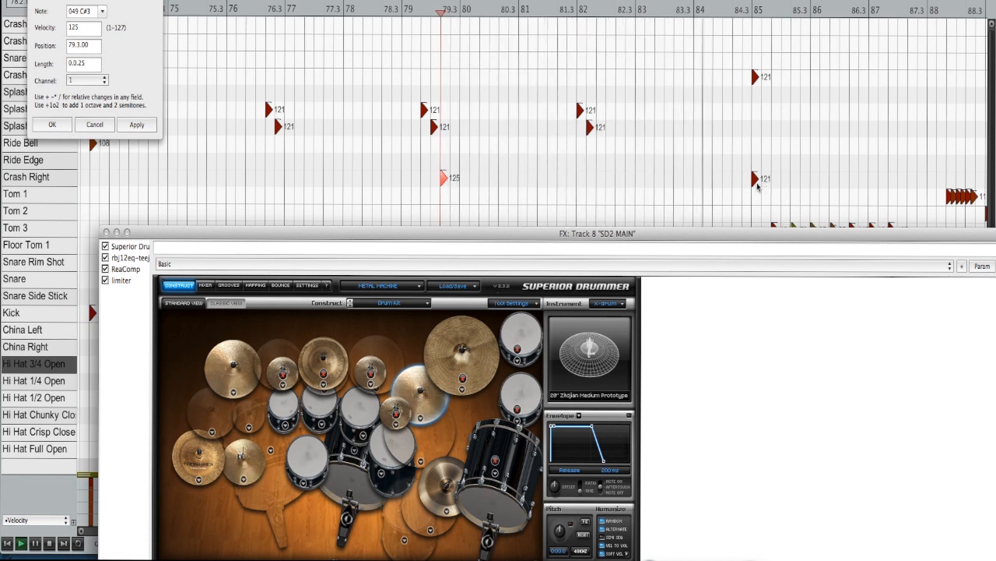
pyautogui.moveTo(335, 421)
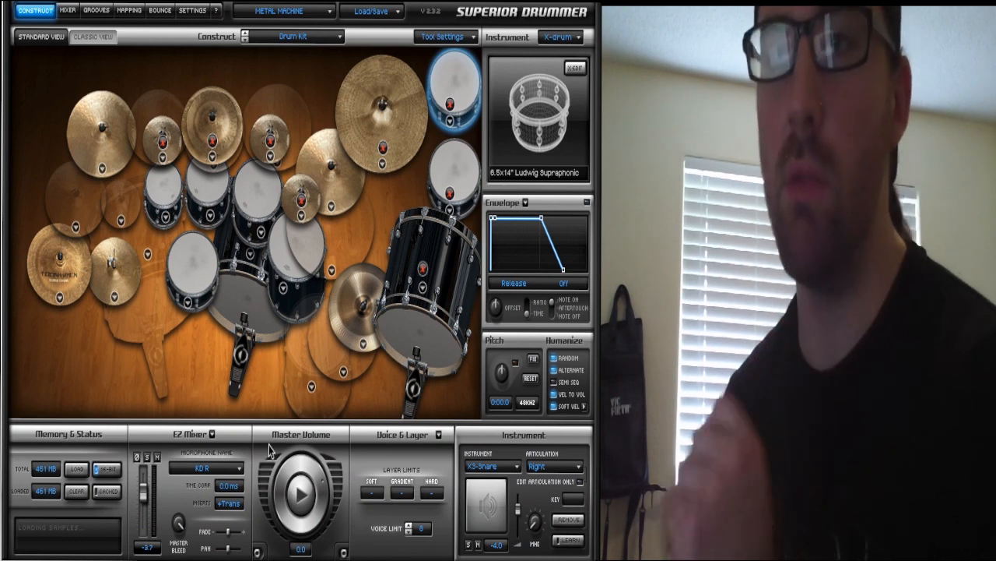
pyautogui.moveTo(187, 469)
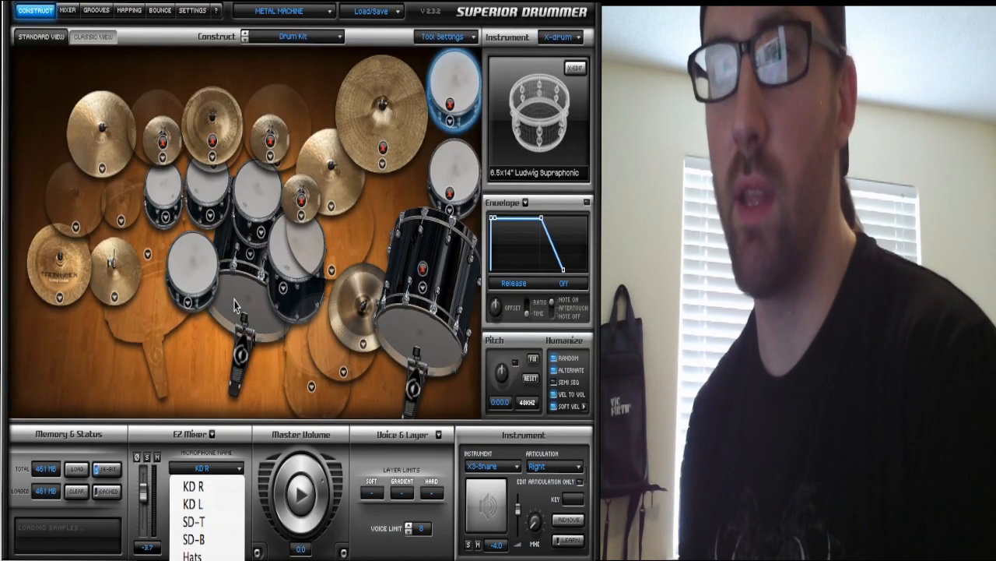
pyautogui.click(193, 489)
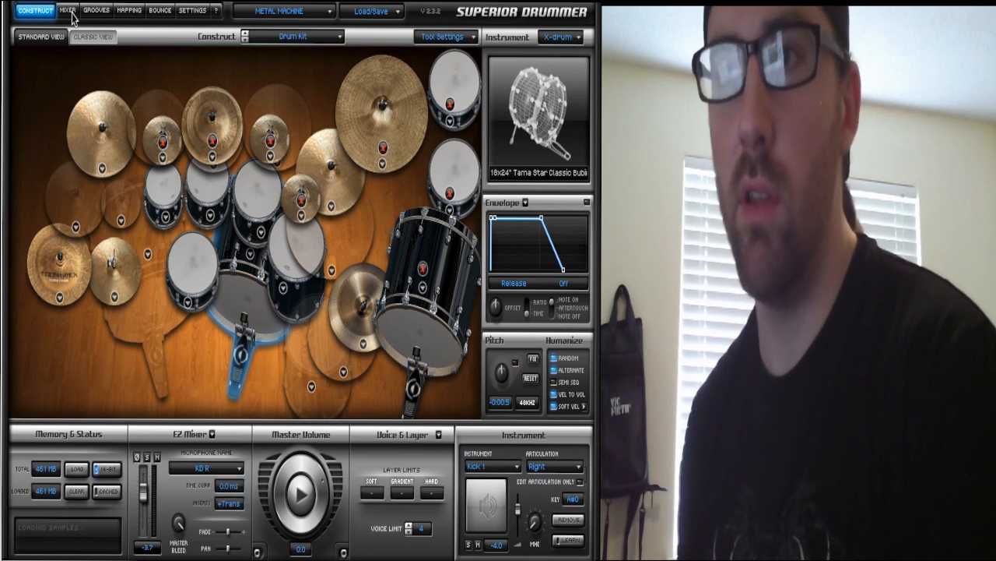
pyautogui.click(67, 9)
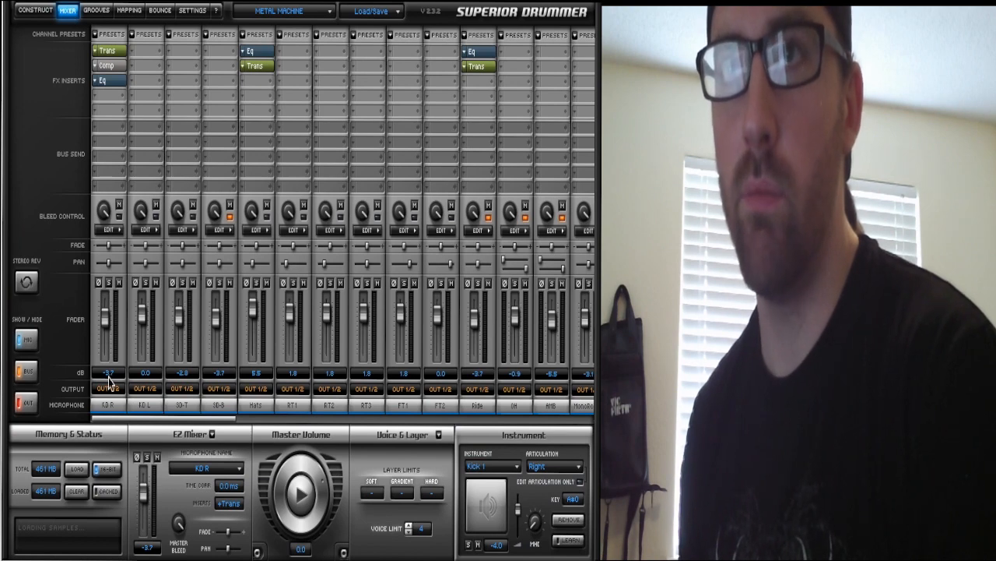
pyautogui.click(35, 10)
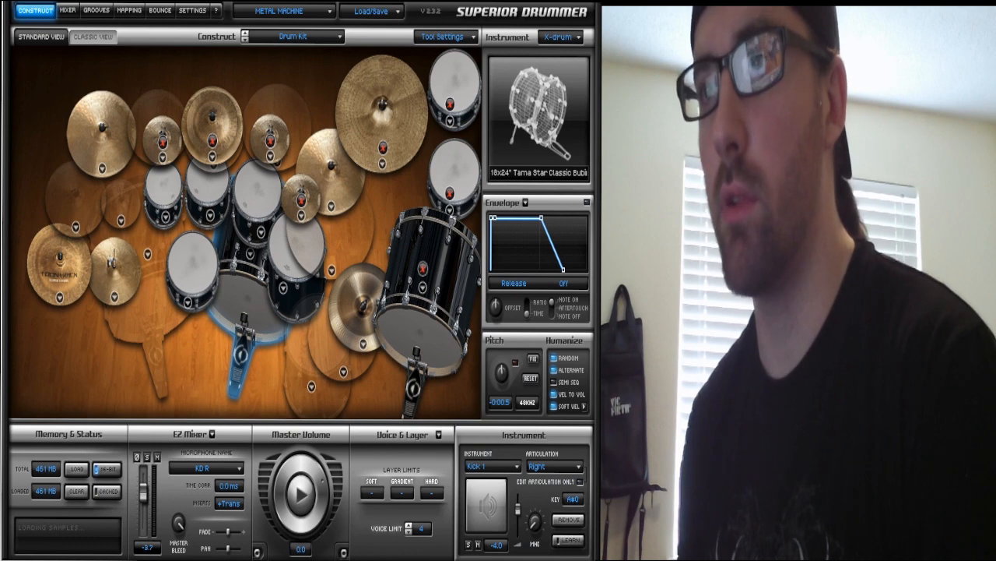
# Review the X-drum Microphone Assignment to mixer channels and confirm it with OK.
pyautogui.click(561, 37)
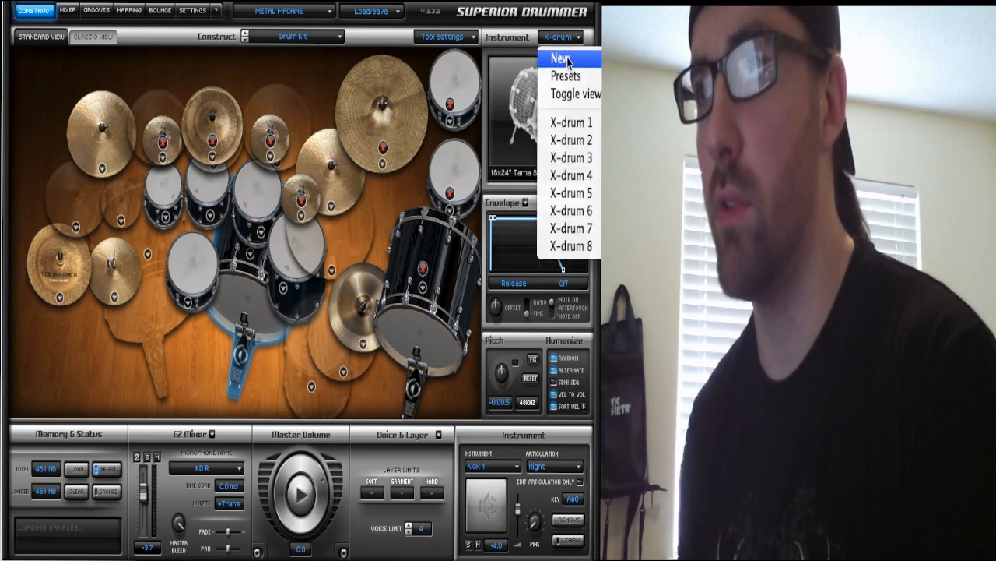
pyautogui.click(570, 157)
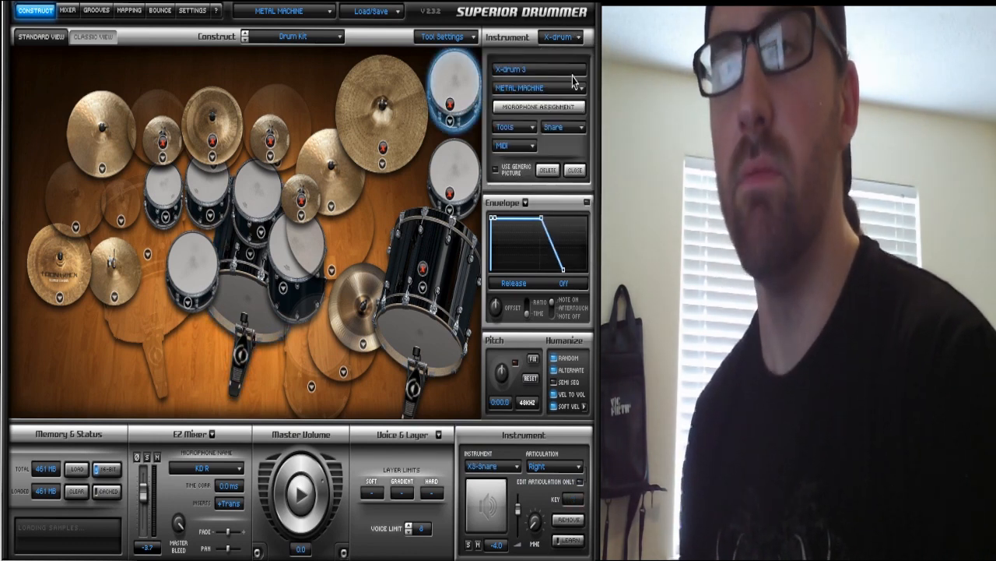
pyautogui.moveTo(448, 81)
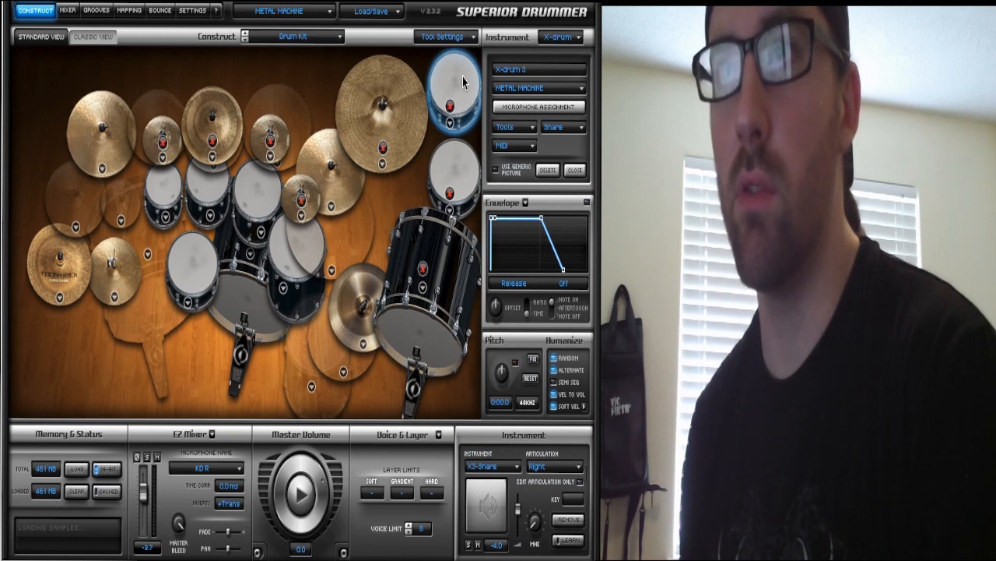
pyautogui.moveTo(175, 296)
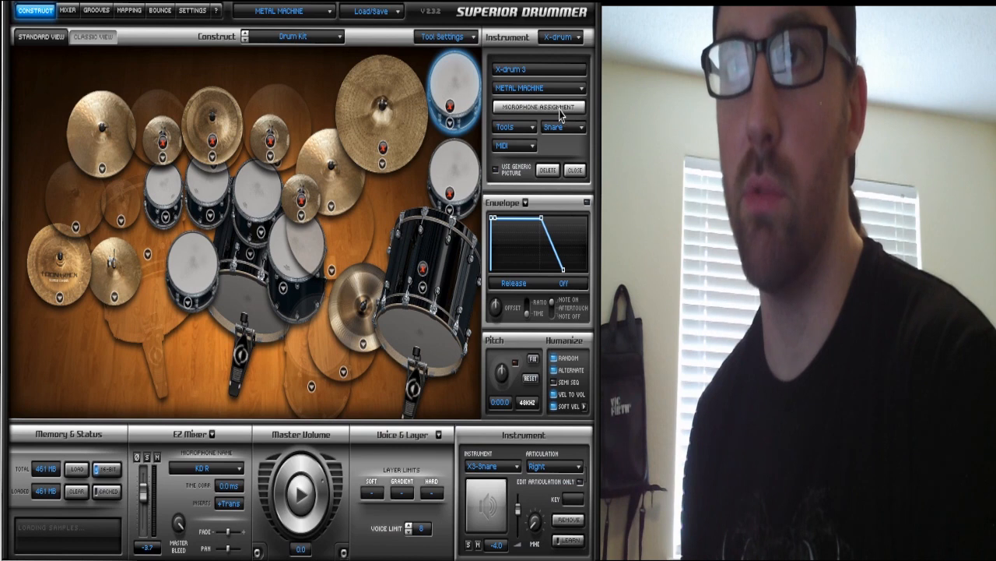
pyautogui.click(537, 106)
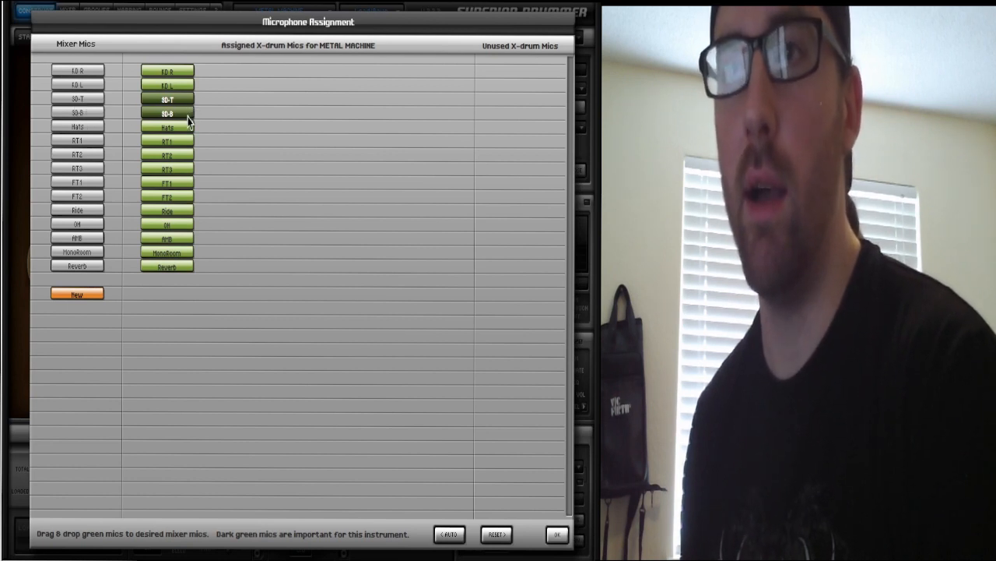
pyautogui.moveTo(186, 126)
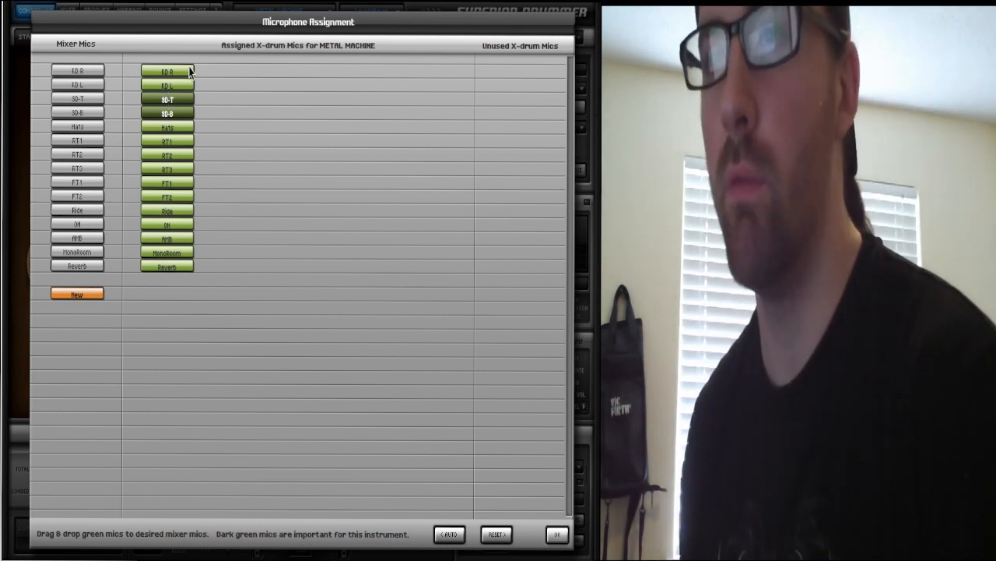
pyautogui.moveTo(179, 92)
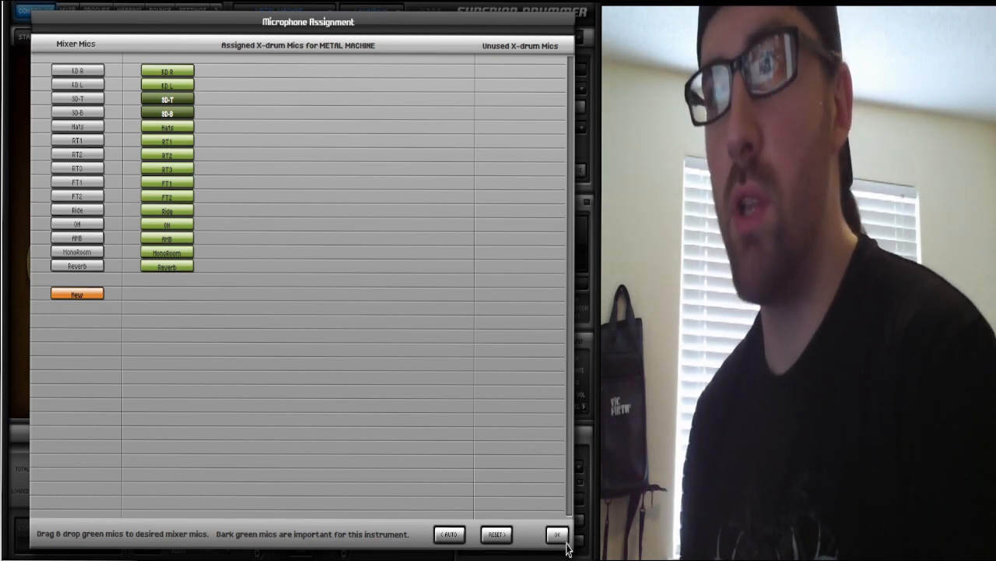
pyautogui.click(557, 534)
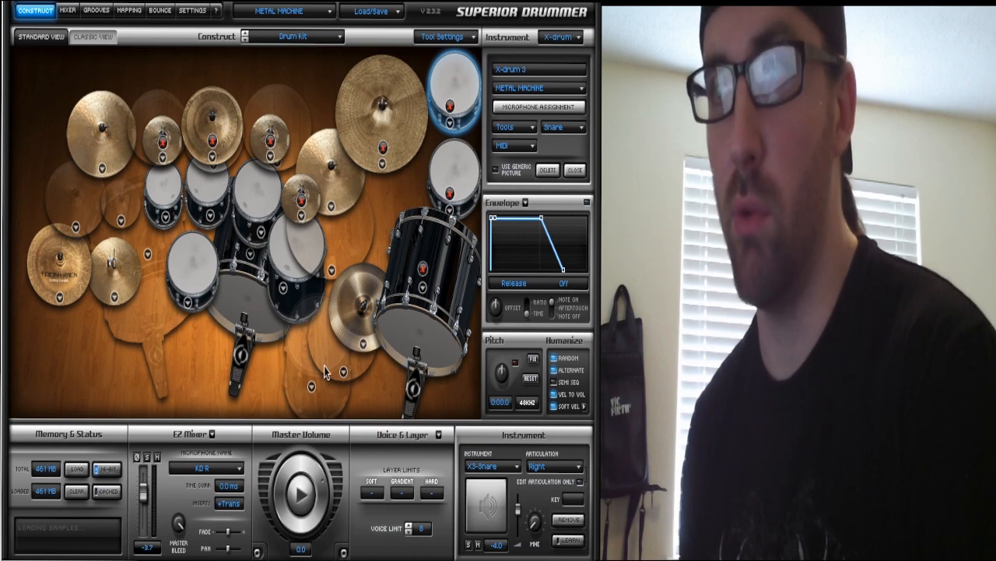
pyautogui.moveTo(390, 246)
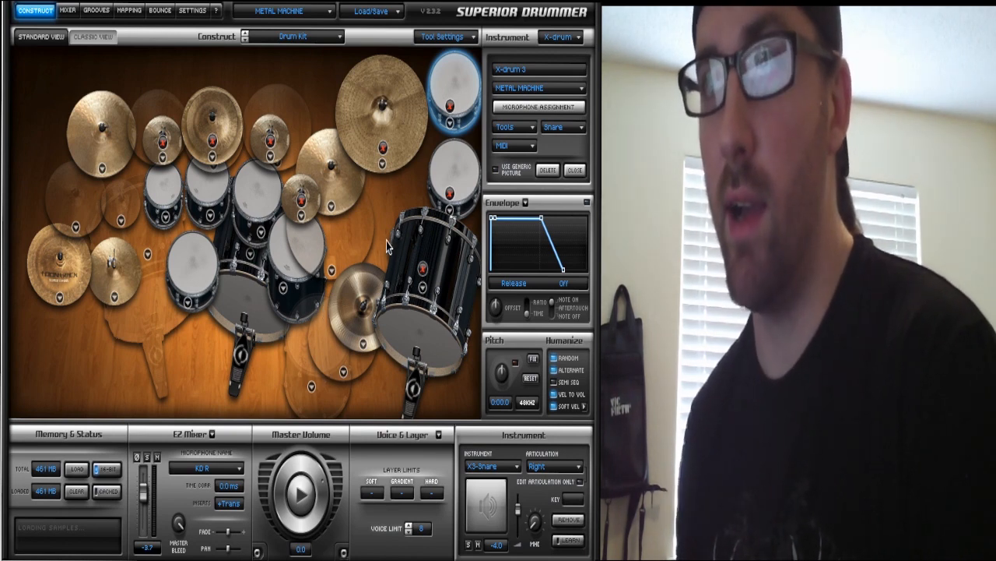
# Browse the kit preset list and Kick 1 choices unchanged, then show the Mixer channel strips.
pyautogui.click(373, 9)
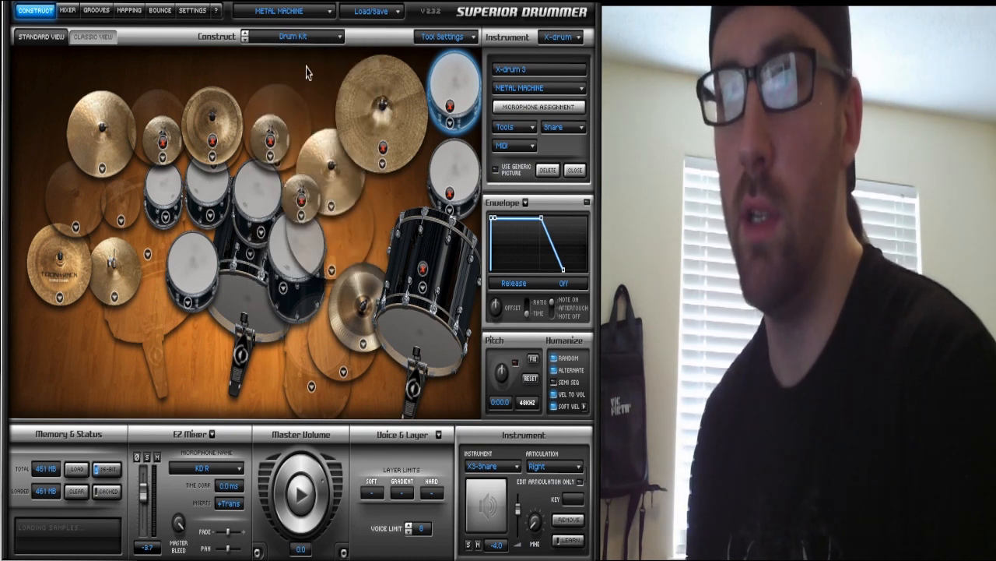
pyautogui.click(311, 37)
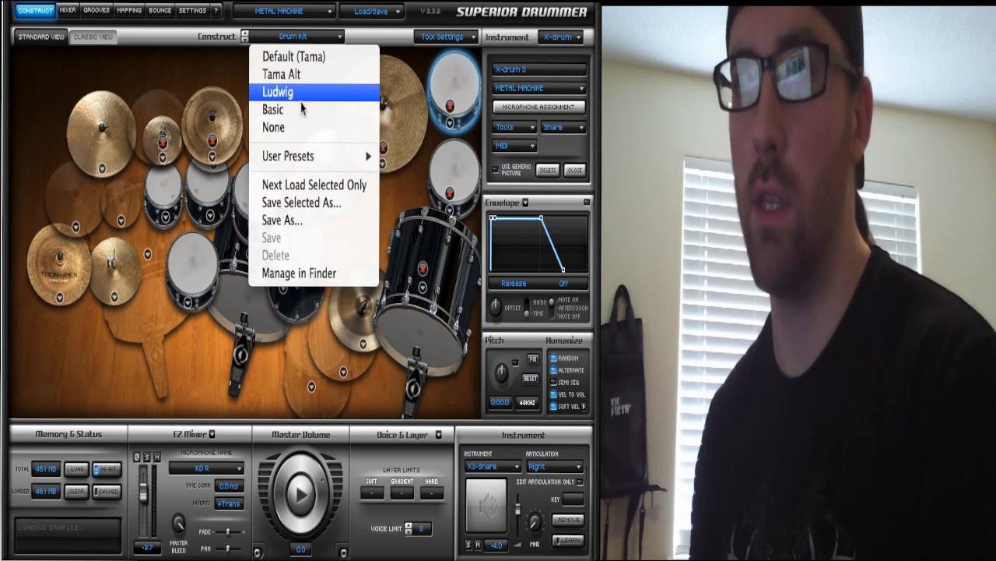
pyautogui.click(278, 90)
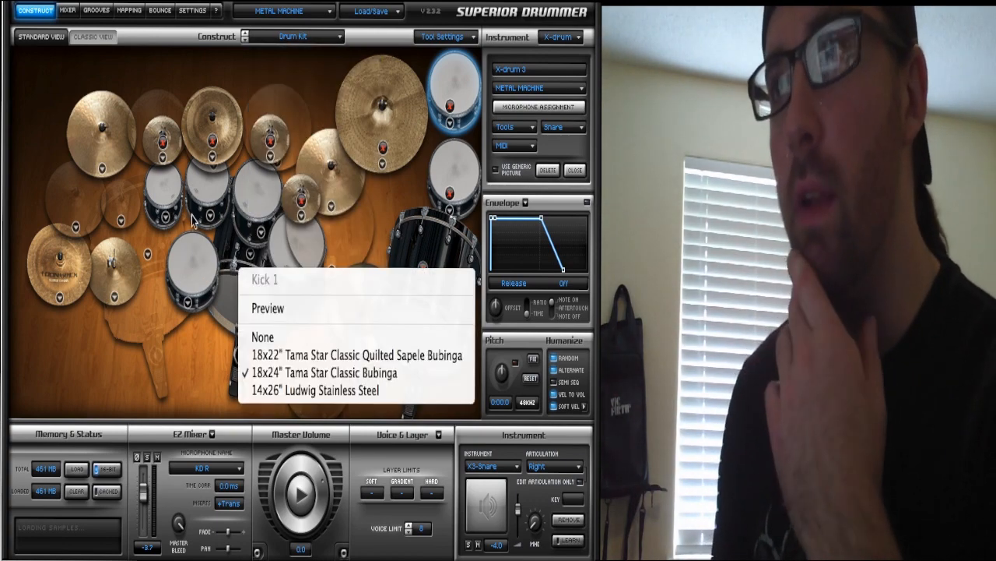
pyautogui.click(311, 38)
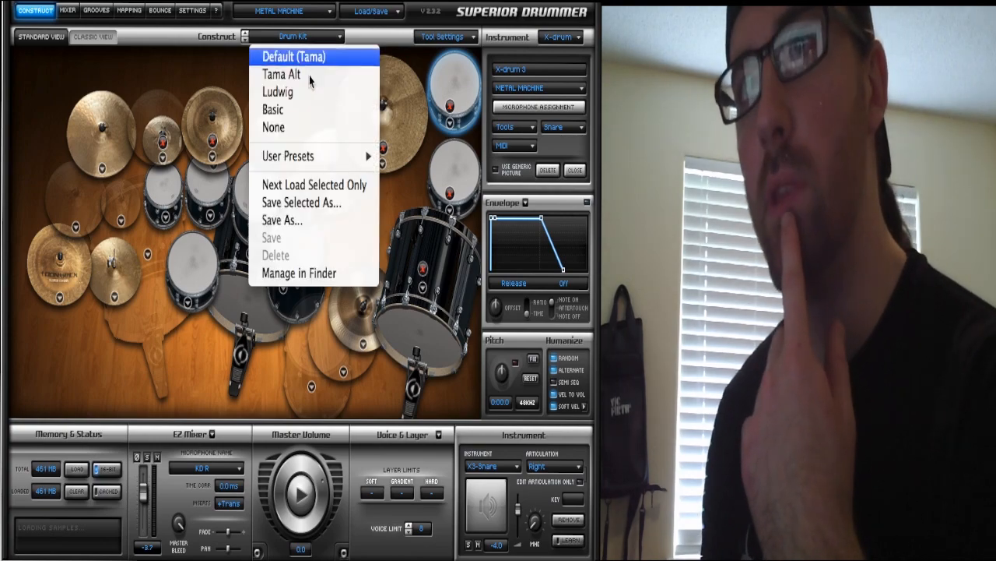
pyautogui.click(67, 9)
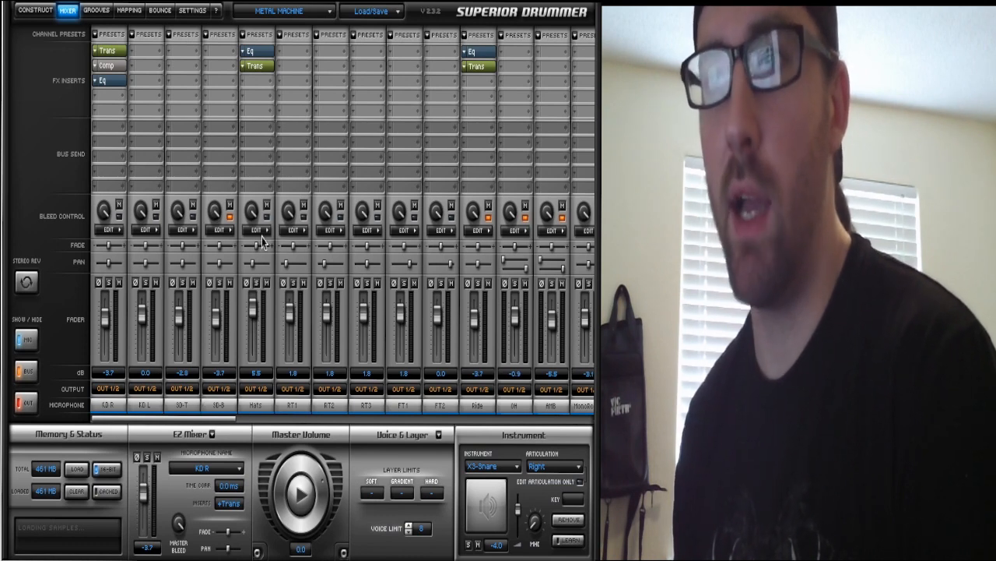
pyautogui.click(258, 230)
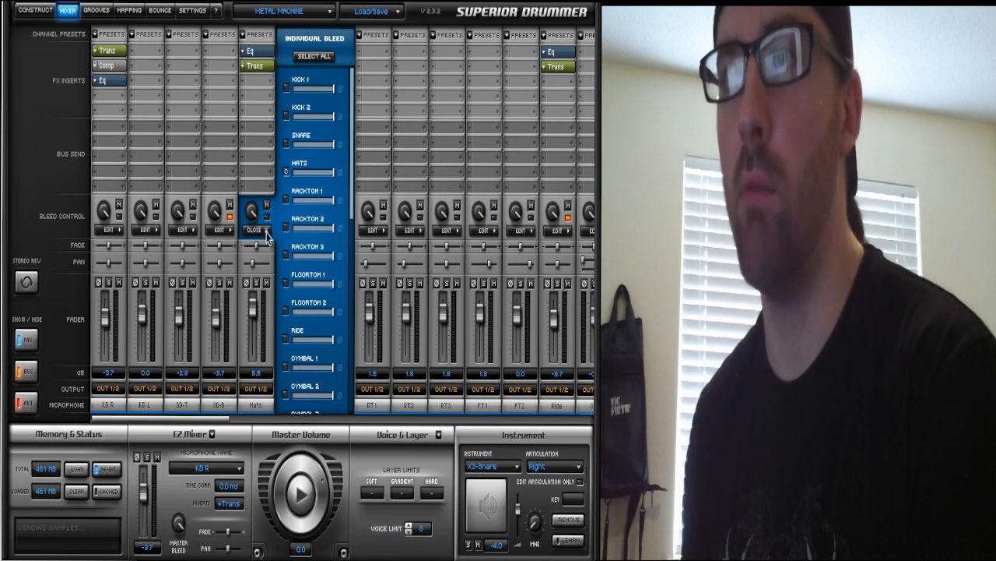
pyautogui.click(256, 230)
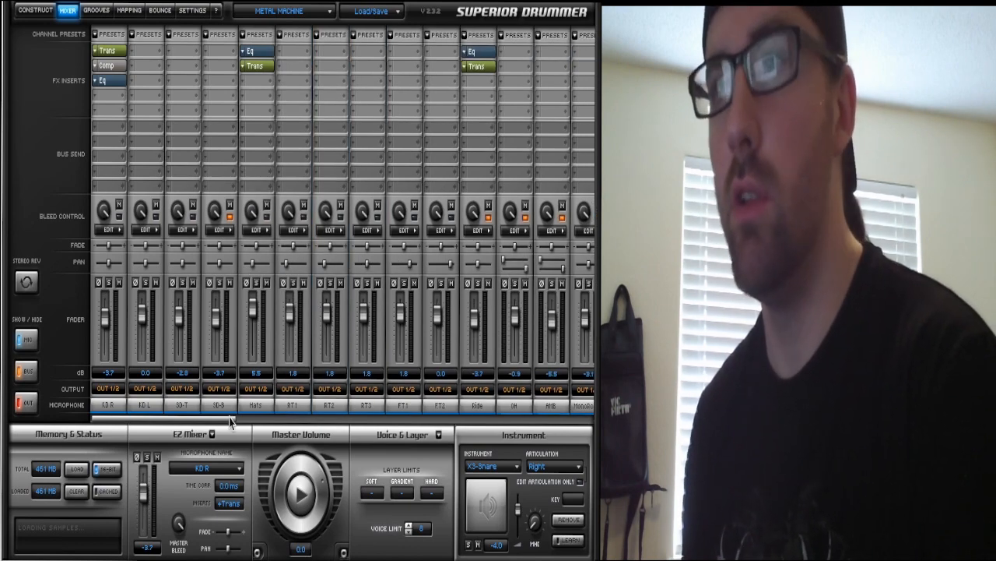
pyautogui.hscroll(3)
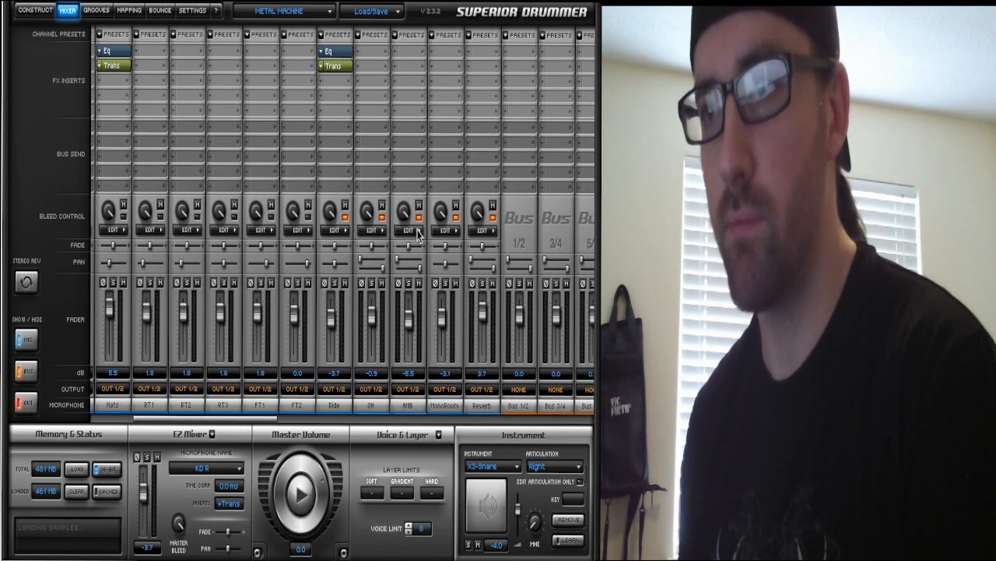
pyautogui.click(408, 230)
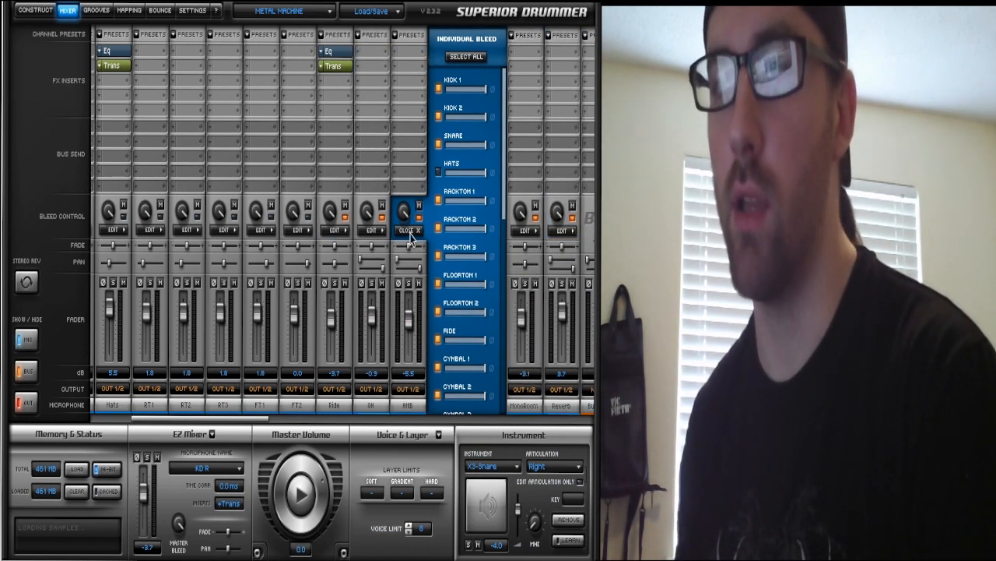
pyautogui.click(405, 218)
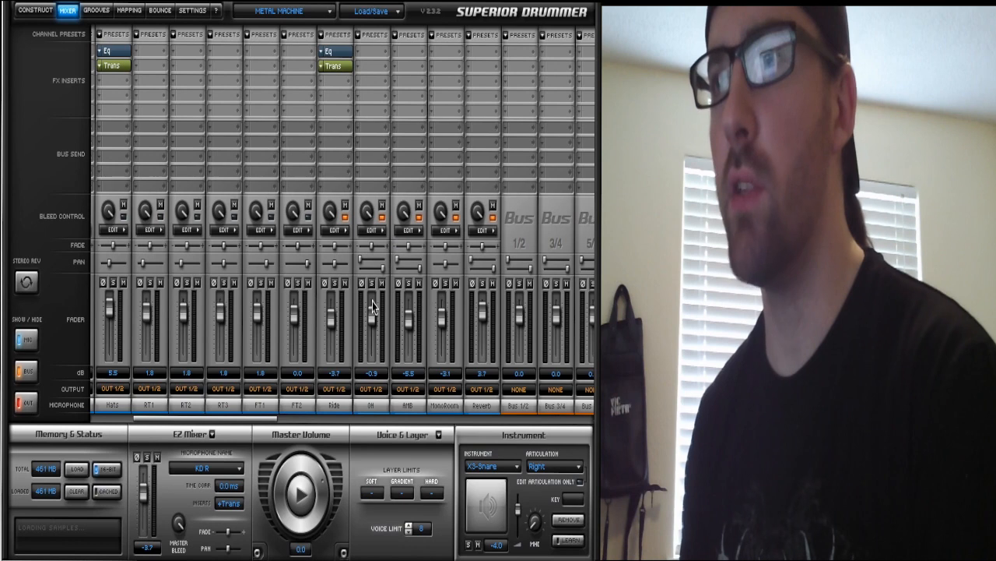
pyautogui.moveTo(172, 423)
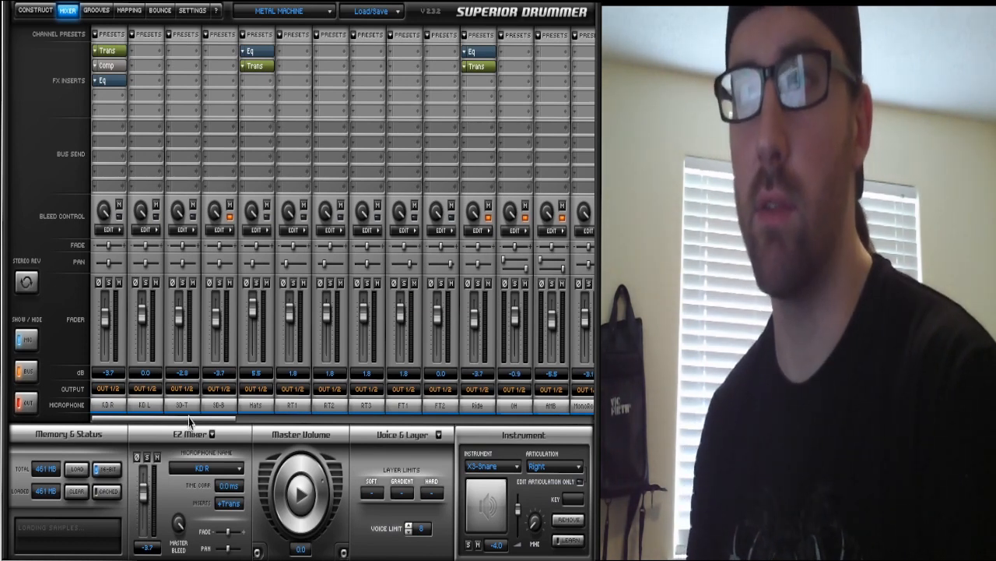
pyautogui.moveTo(118, 112)
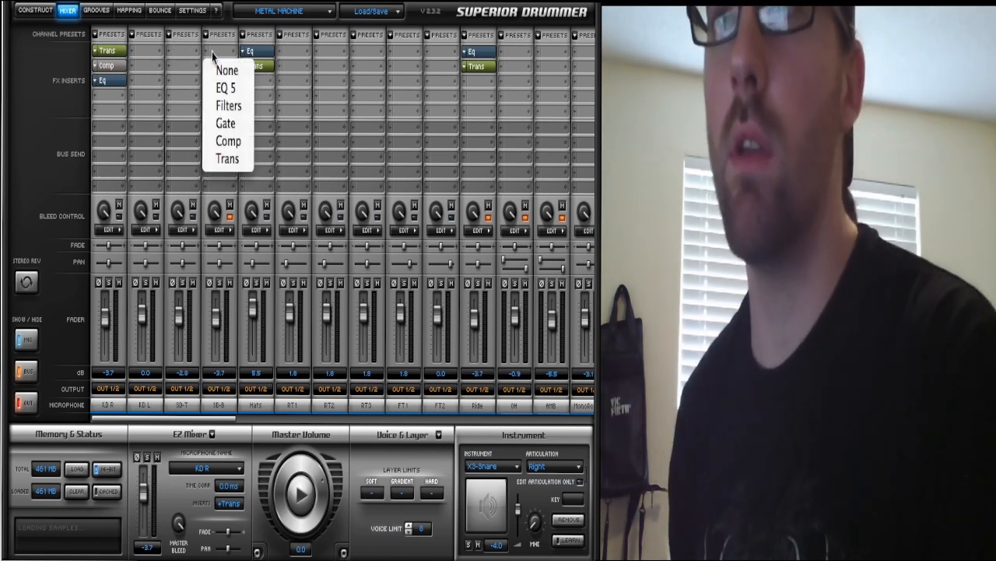
pyautogui.moveTo(228, 123)
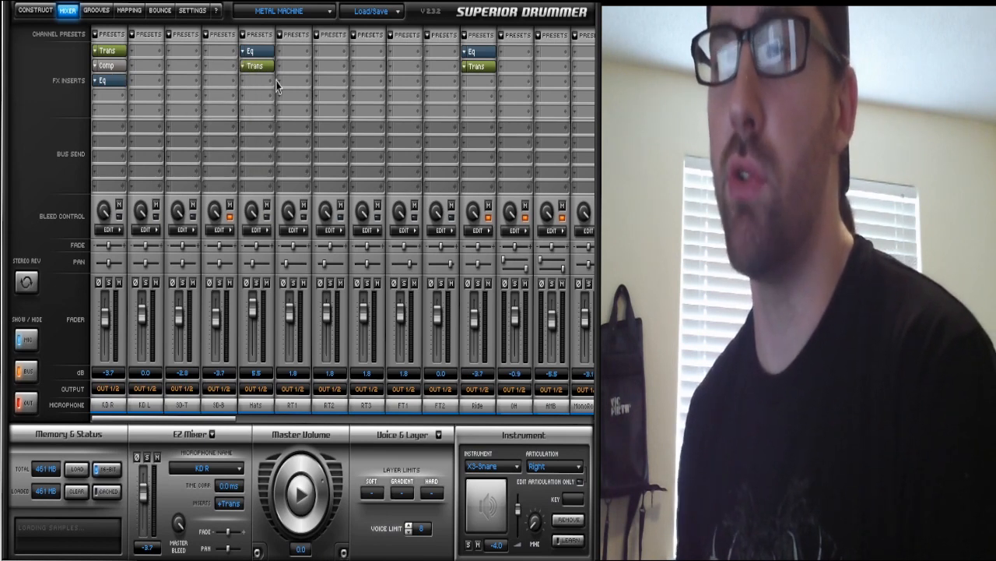
pyautogui.moveTo(86, 94)
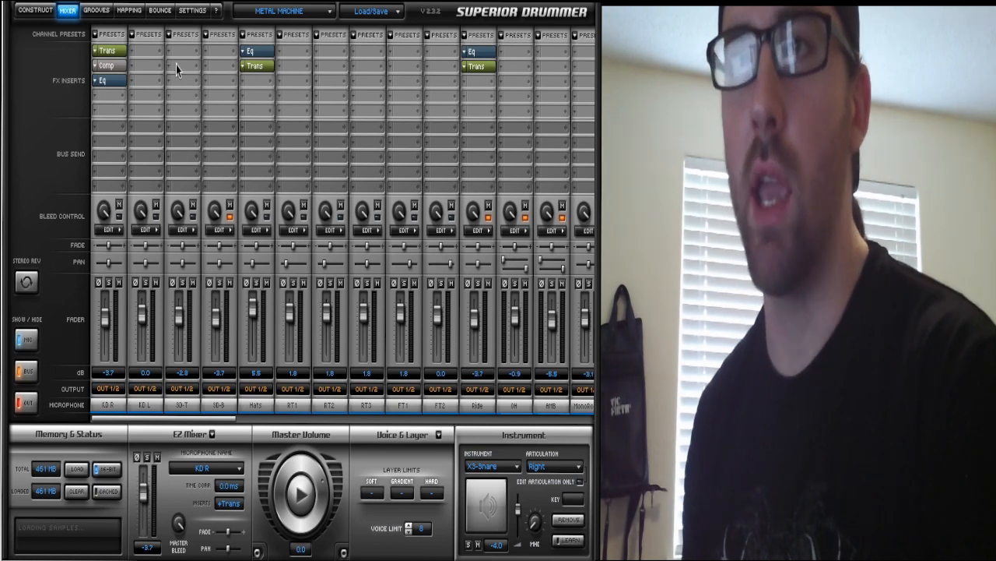
pyautogui.moveTo(497, 137)
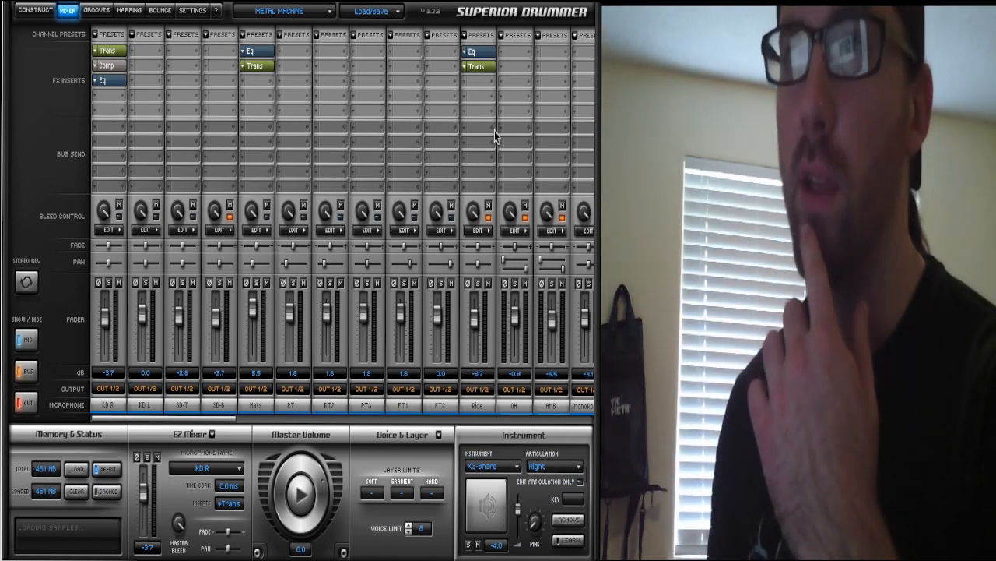
pyautogui.moveTo(436, 106)
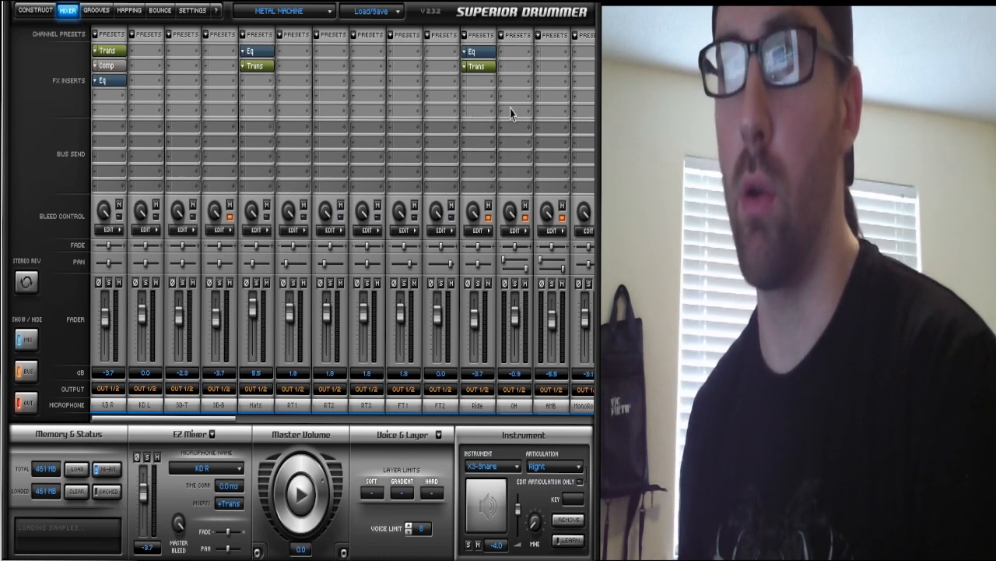
pyautogui.moveTo(366, 171)
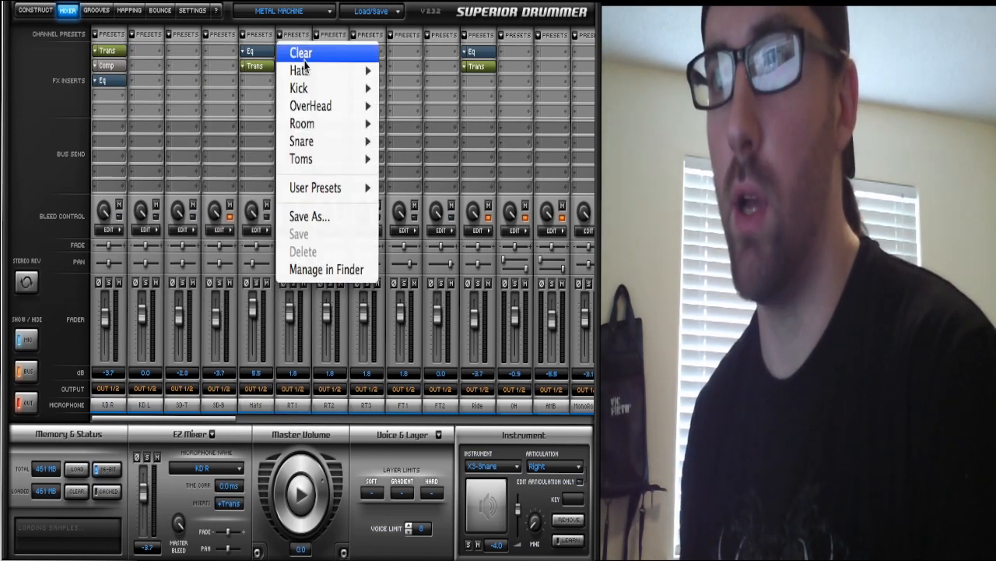
pyautogui.moveTo(301, 159)
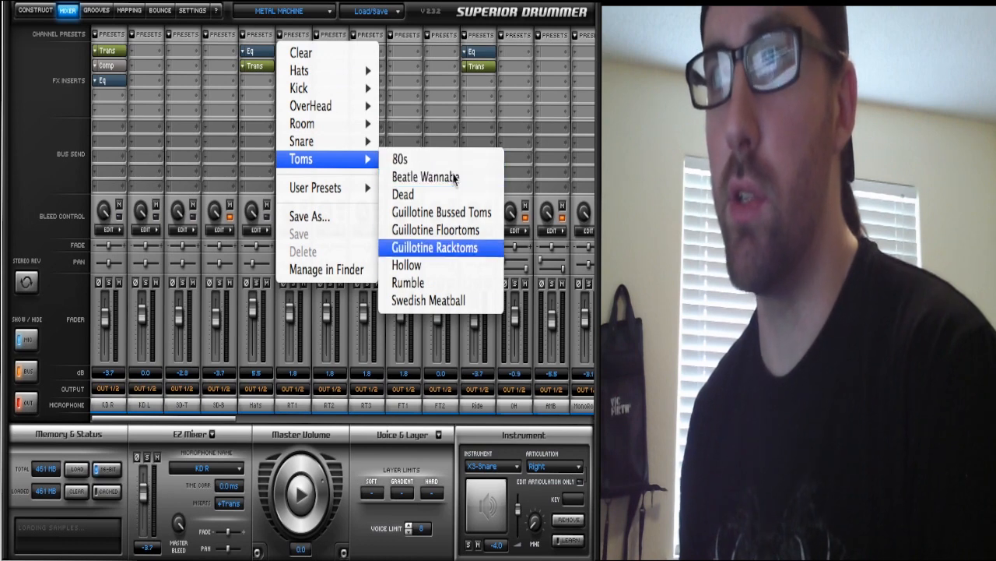
pyautogui.moveTo(425, 178)
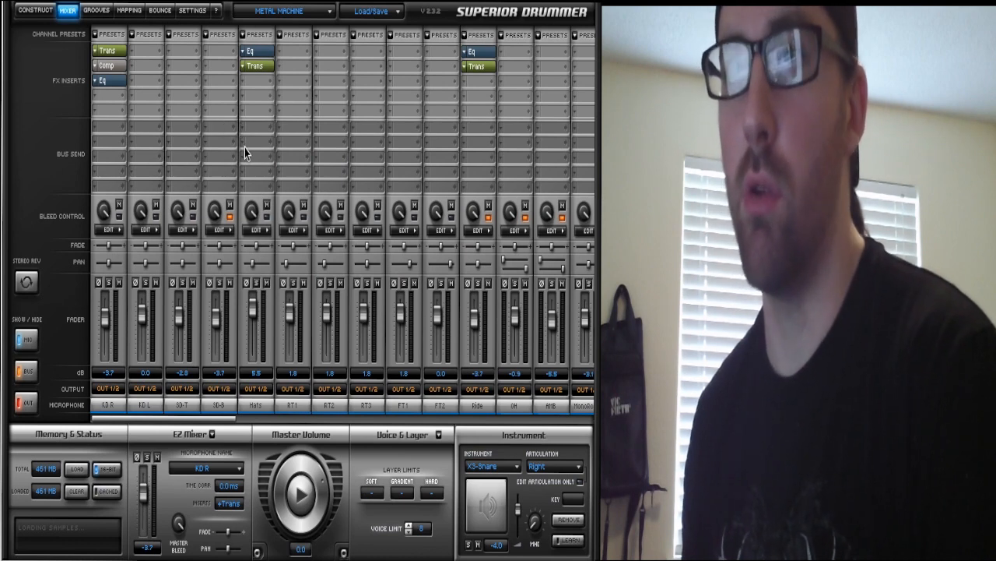
pyautogui.moveTo(31, 313)
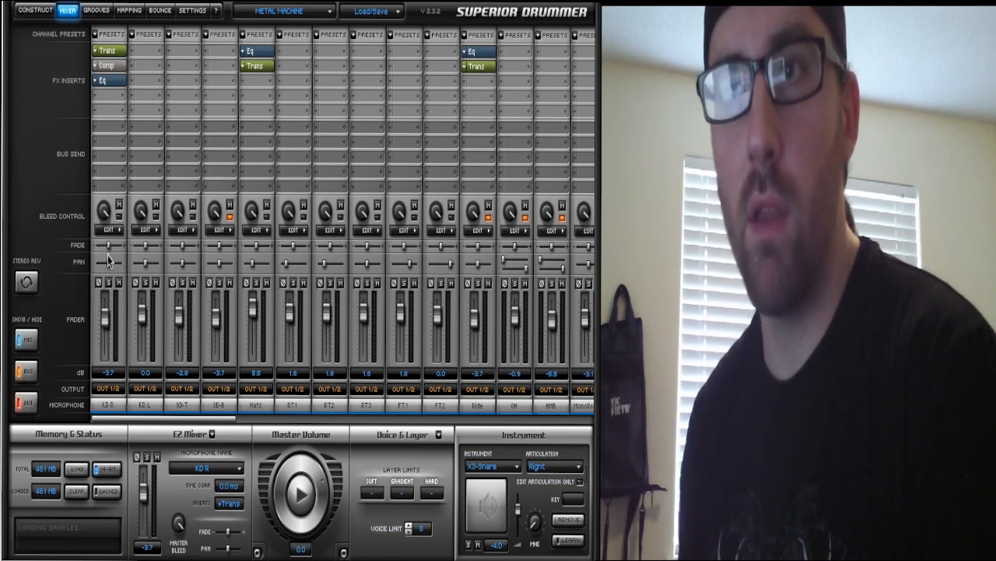
pyautogui.moveTo(218, 271)
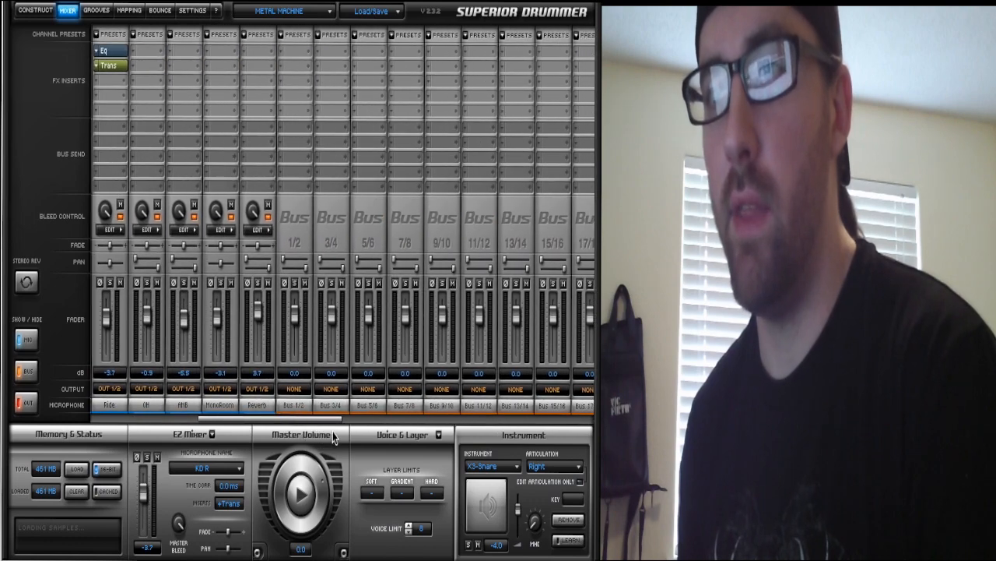
pyautogui.moveTo(272, 422)
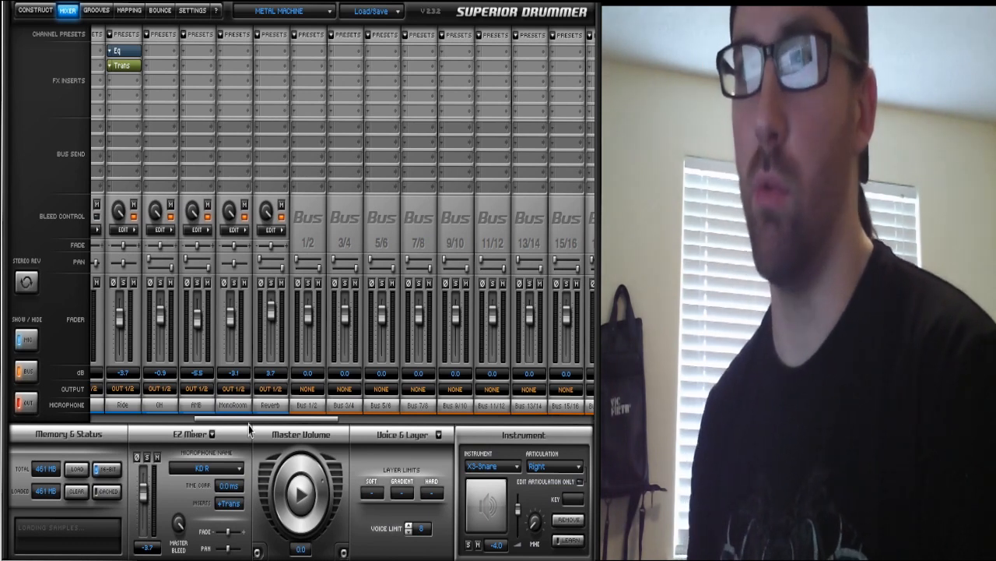
pyautogui.moveTo(304, 183)
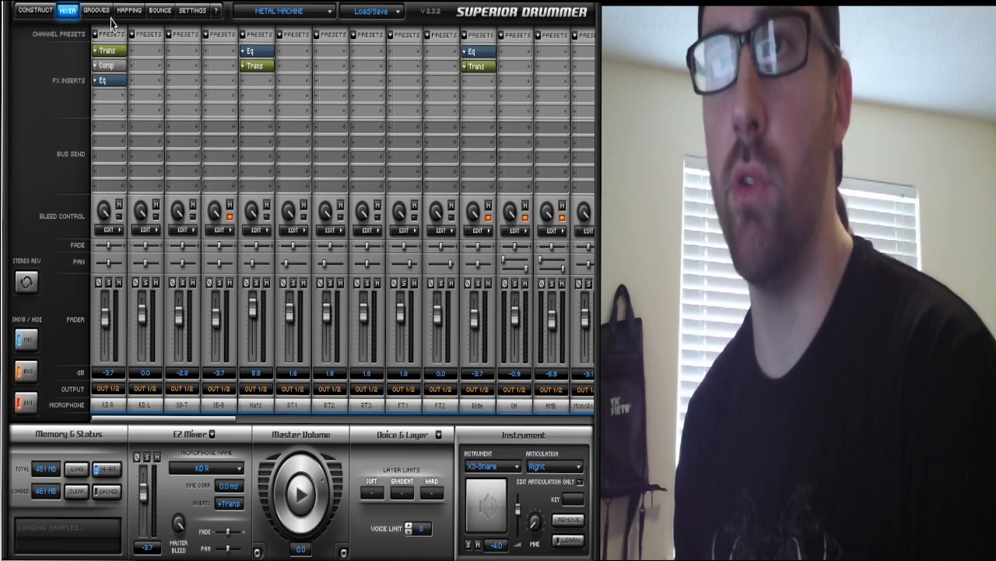
# Show the Grooves page listing the Metal Machine fills folder.
pyautogui.click(95, 9)
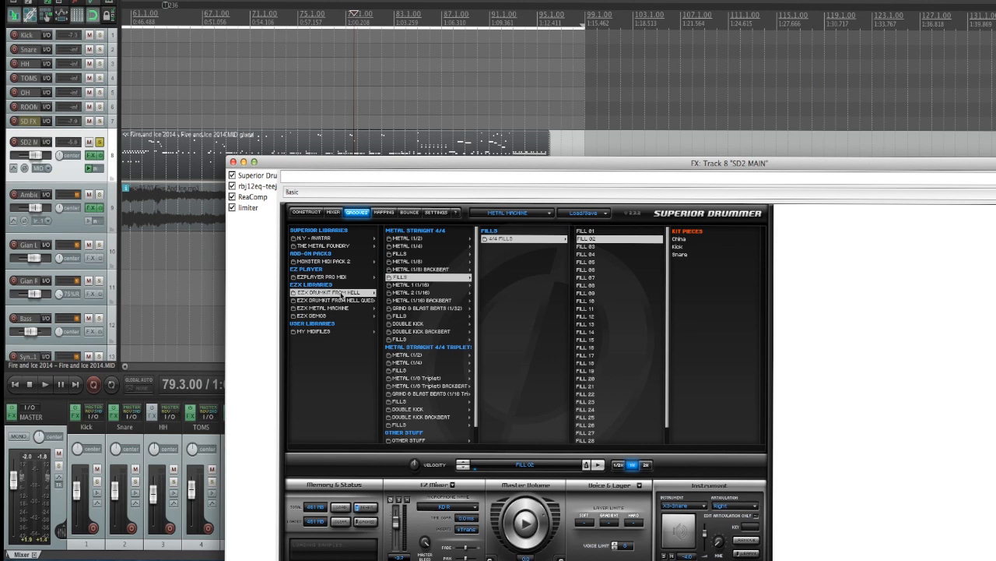
pyautogui.moveTo(430, 314)
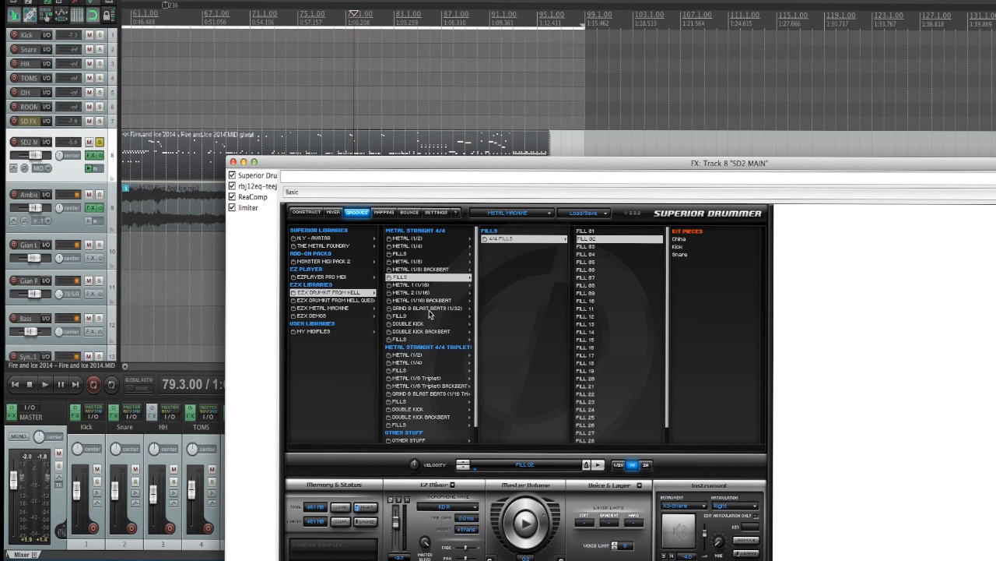
# Audition the first groove in the Grind & Blast Beats folder and browse its variations.
pyautogui.click(427, 309)
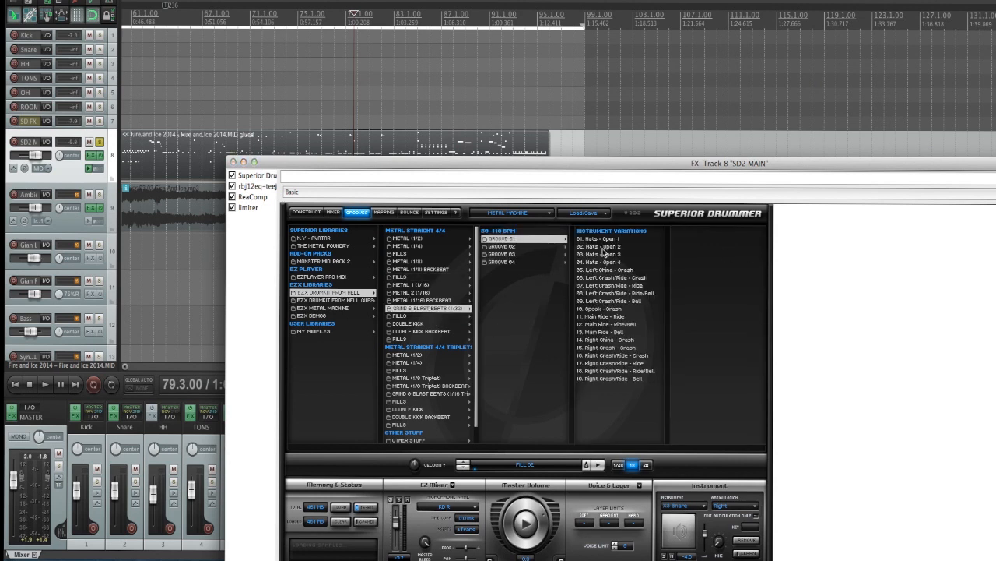
pyautogui.click(605, 246)
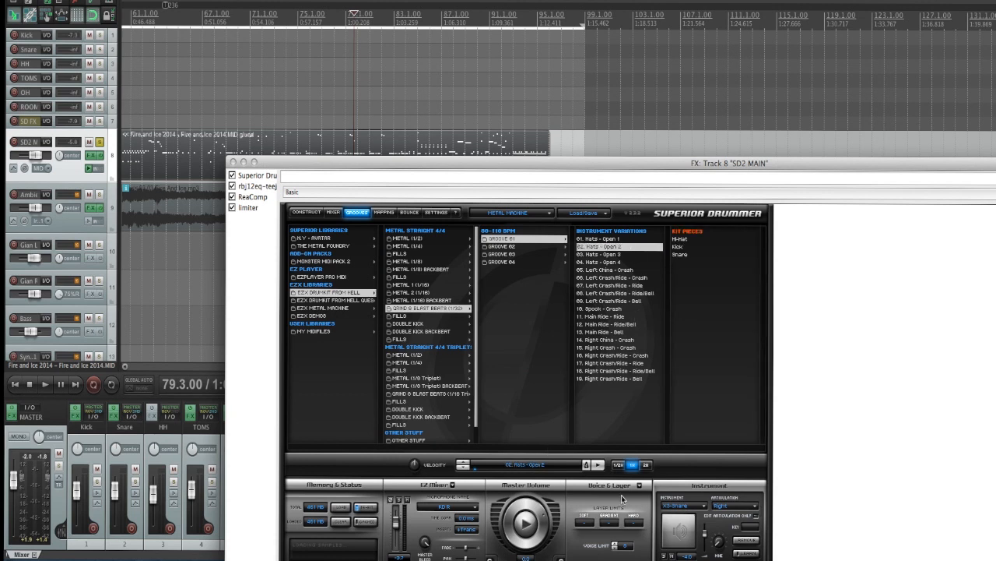
pyautogui.click(615, 254)
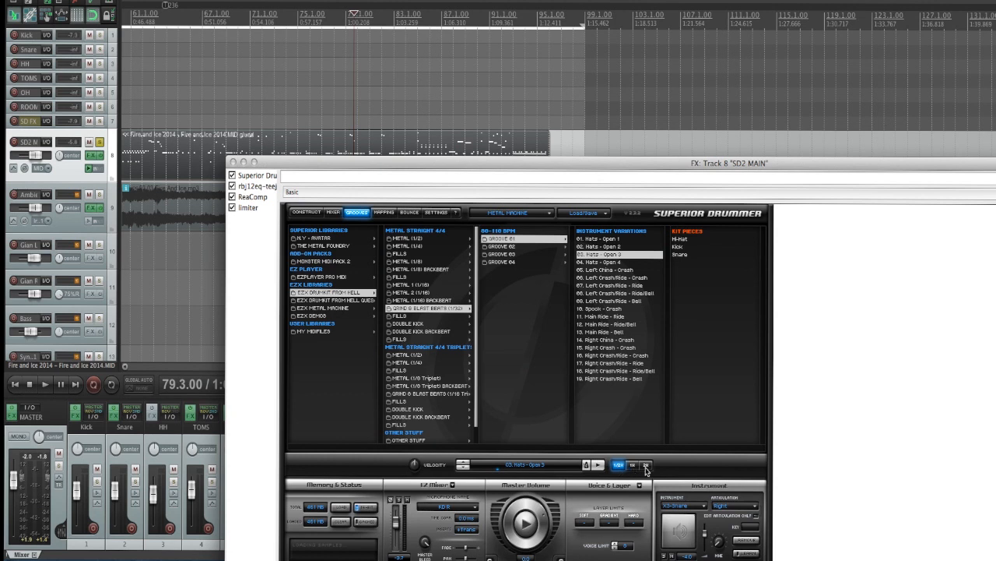
pyautogui.click(598, 464)
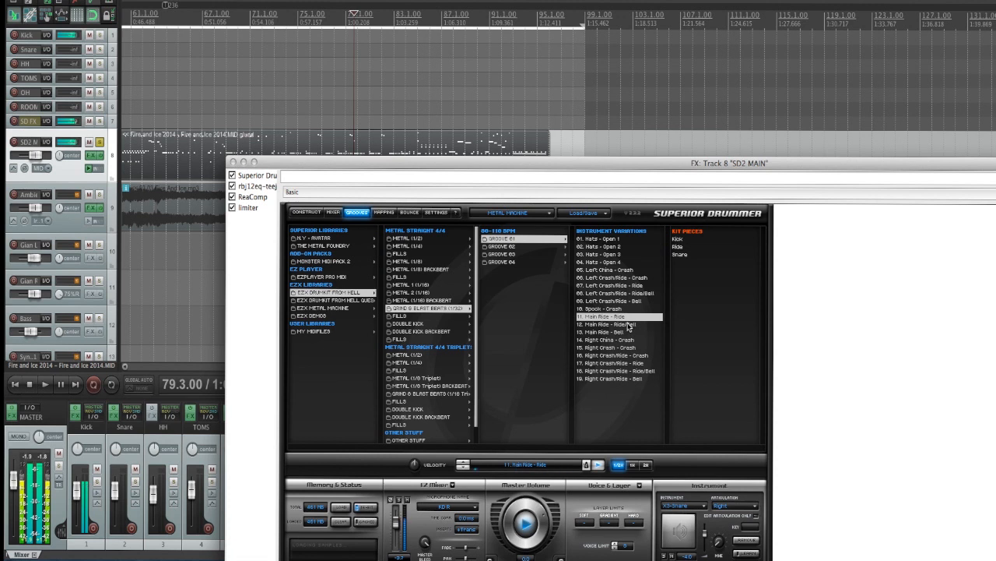
pyautogui.click(615, 324)
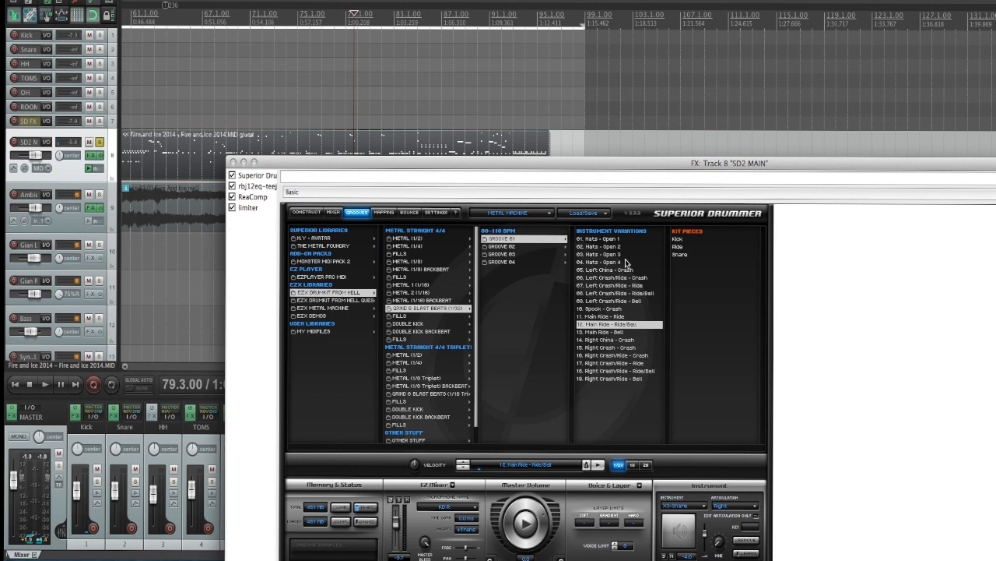
pyautogui.moveTo(553, 267)
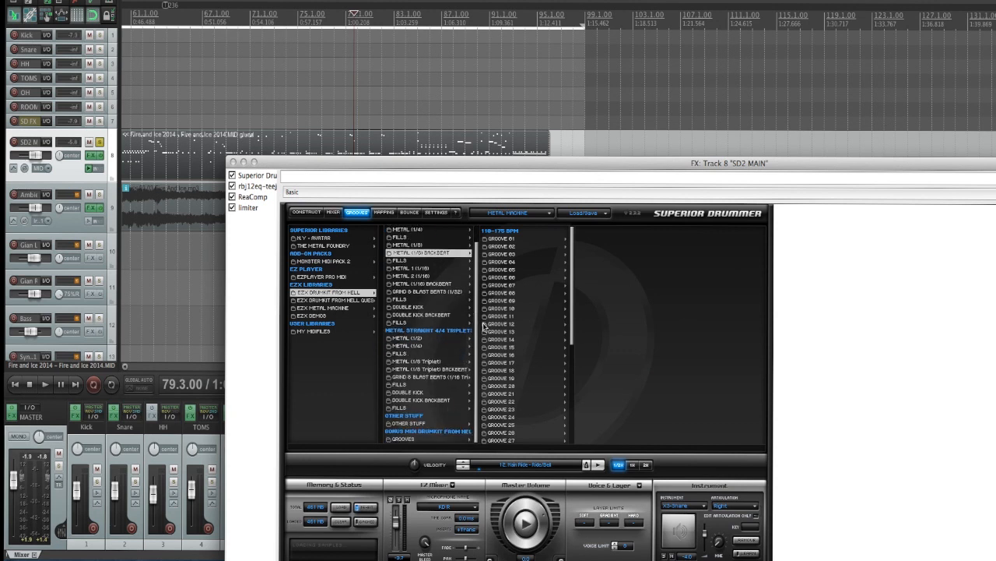
pyautogui.moveTo(459, 291)
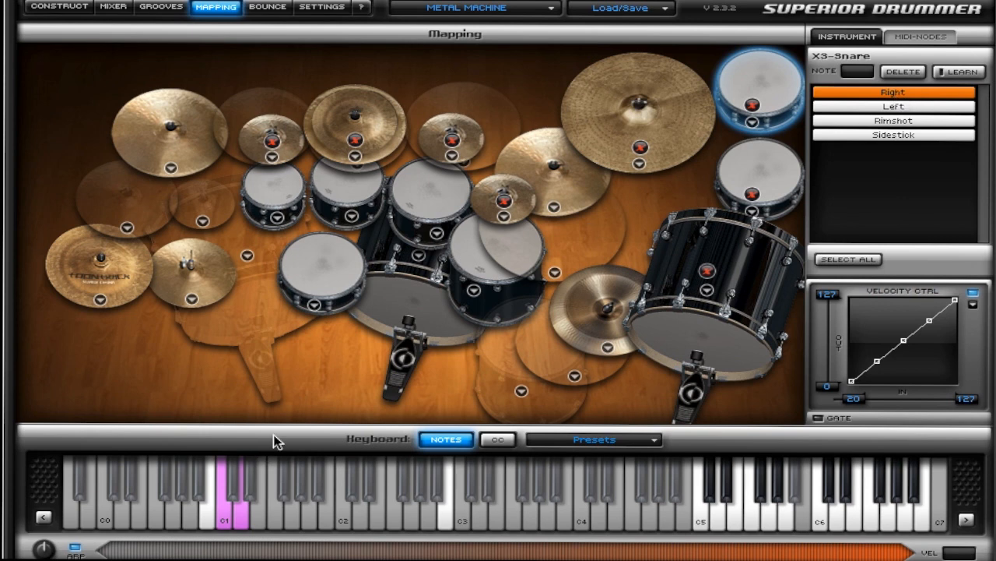
pyautogui.moveTo(341, 268)
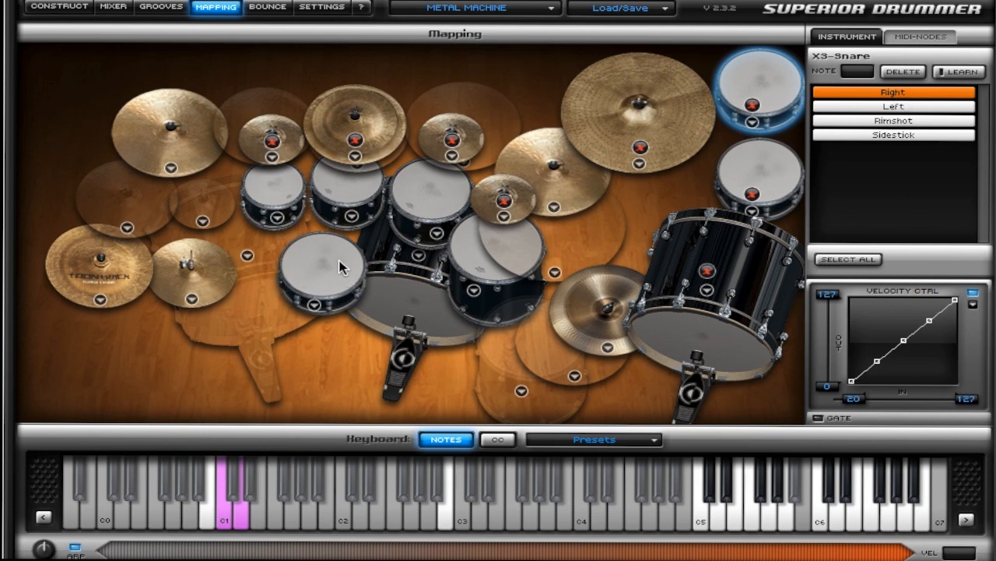
pyautogui.moveTo(330, 283)
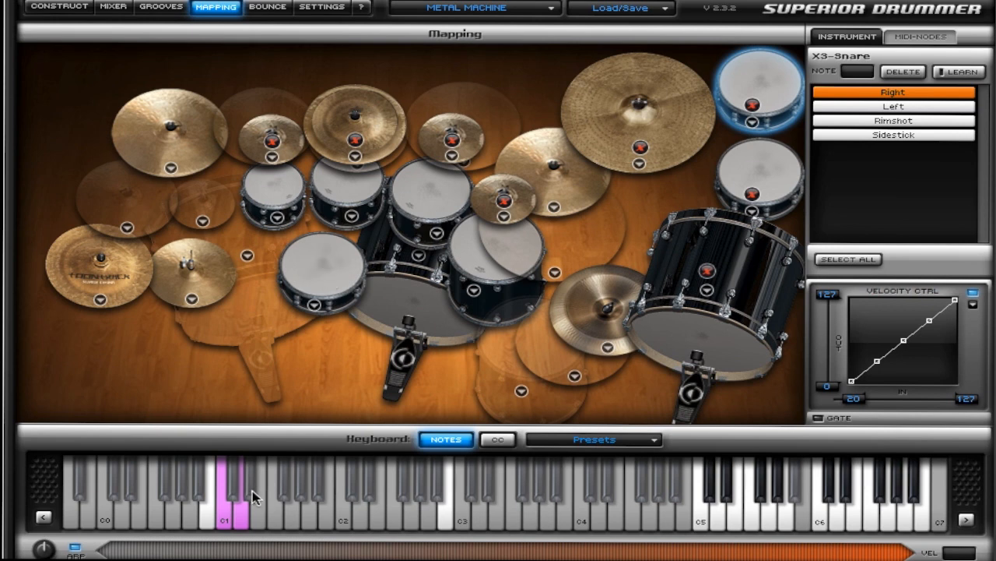
pyautogui.moveTo(763, 102)
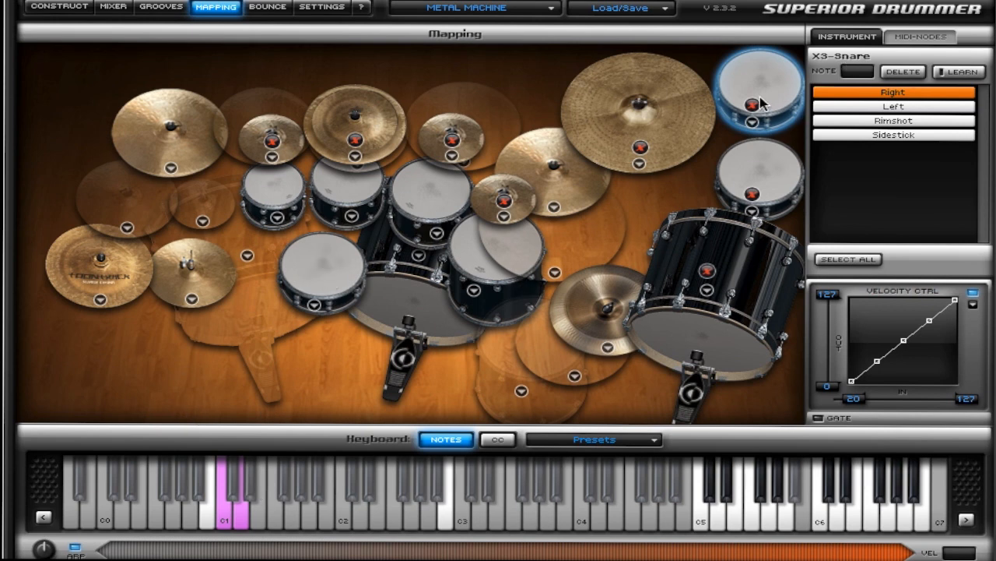
pyautogui.moveTo(317, 290)
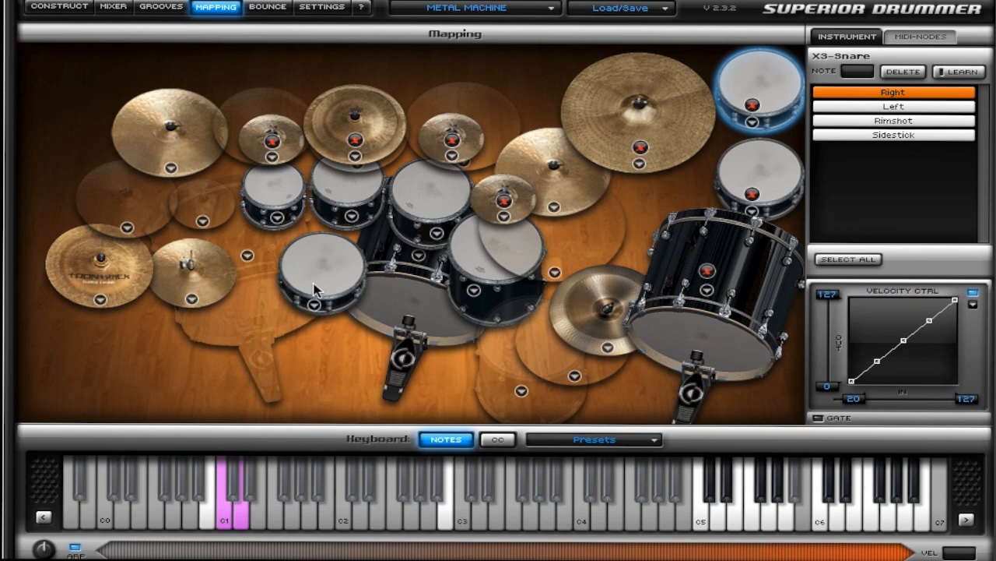
pyautogui.moveTo(334, 284)
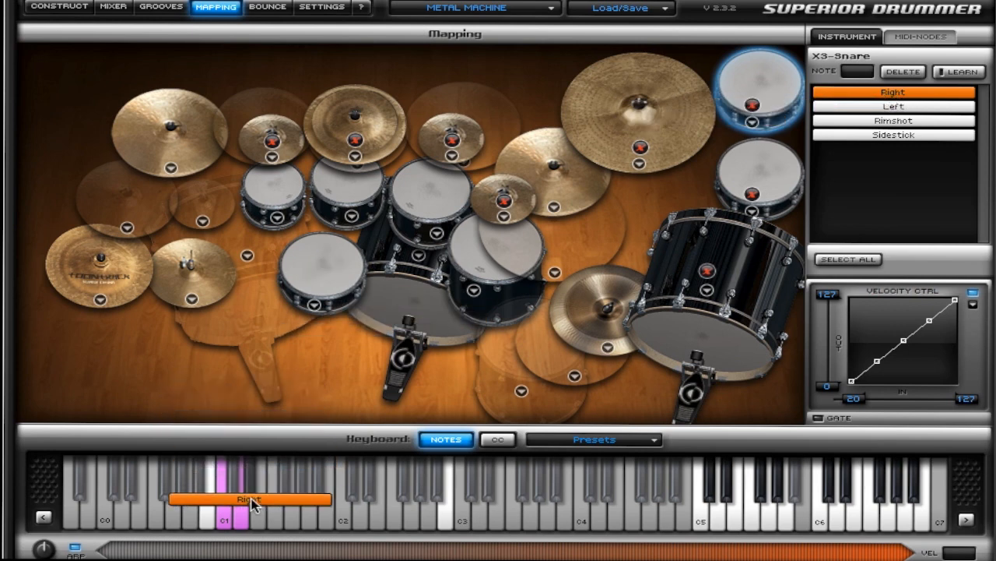
pyautogui.click(251, 498)
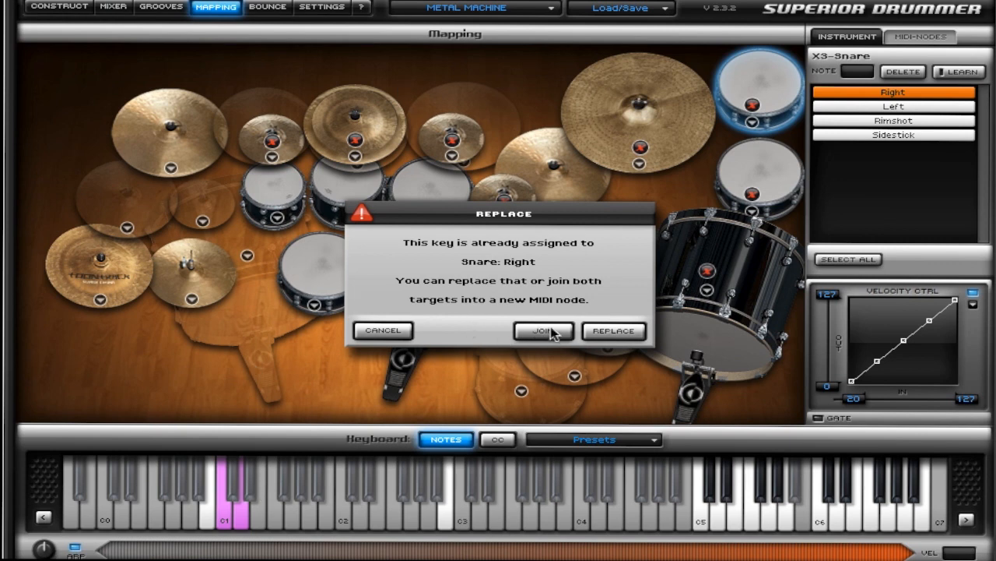
pyautogui.moveTo(810, 100)
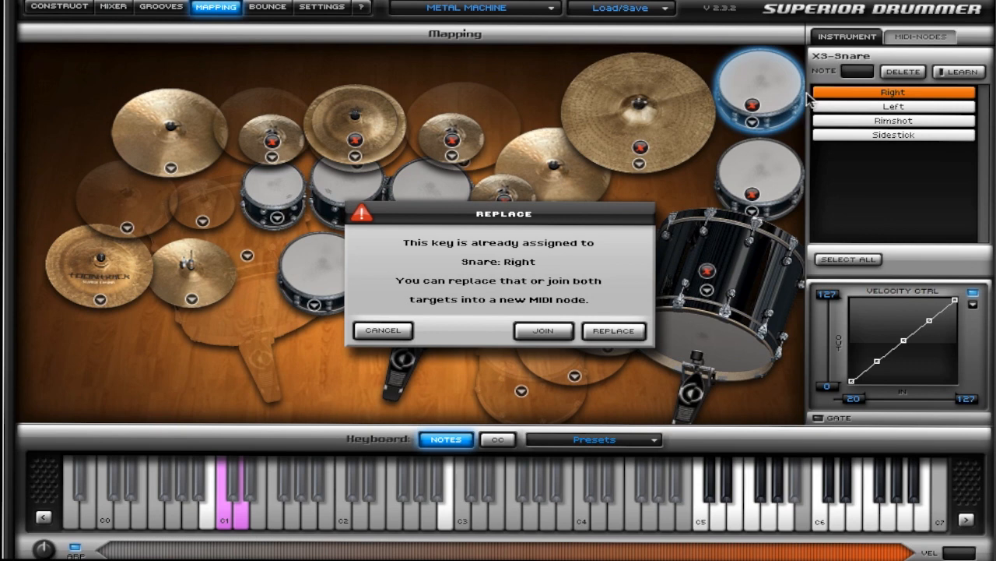
pyautogui.moveTo(374, 335)
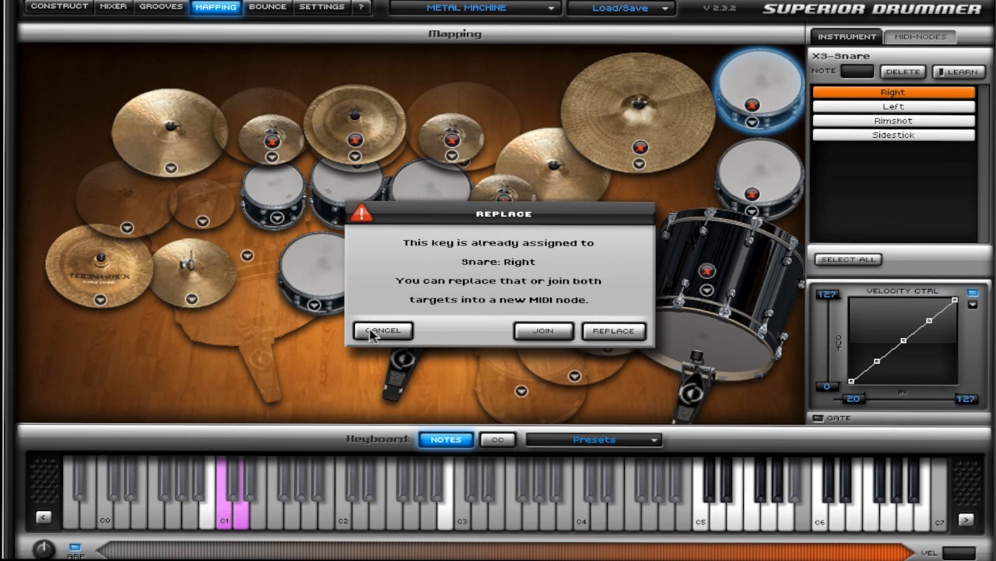
pyautogui.click(383, 330)
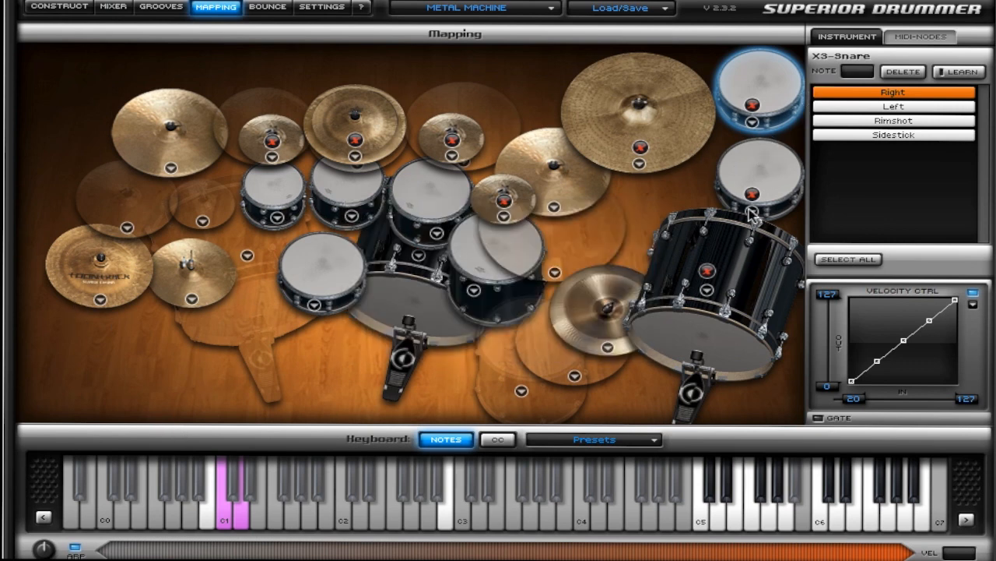
pyautogui.moveTo(299, 343)
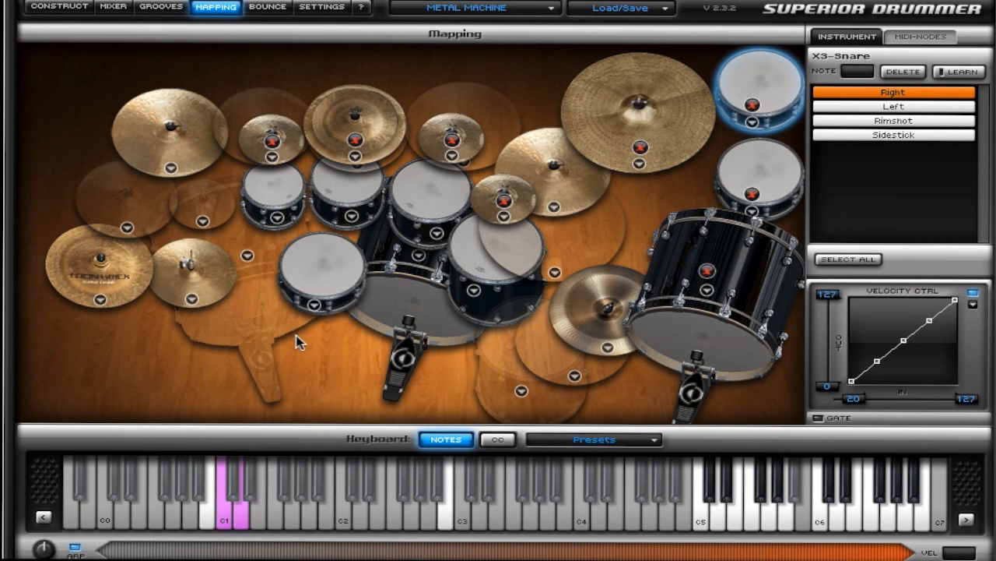
pyautogui.moveTo(797, 277)
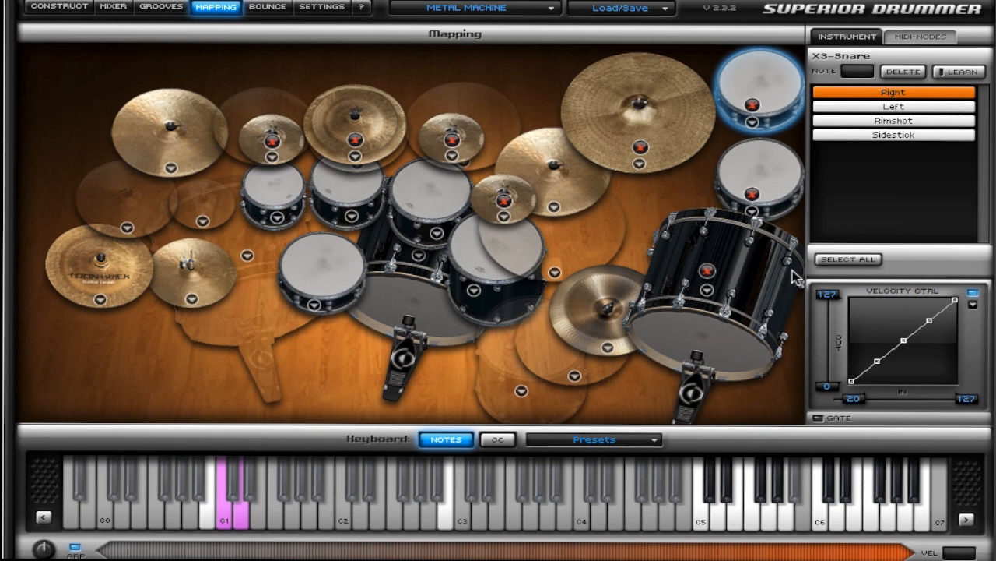
pyautogui.moveTo(486, 440)
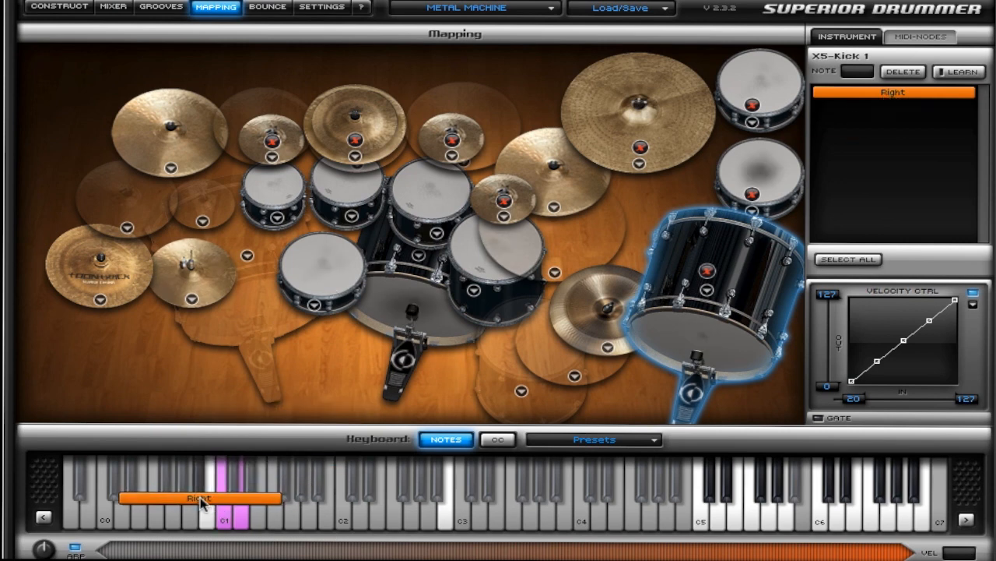
# Try assigning the kick to a key occupied by Kick 1, then cancel the Replace dialog.
pyautogui.click(226, 482)
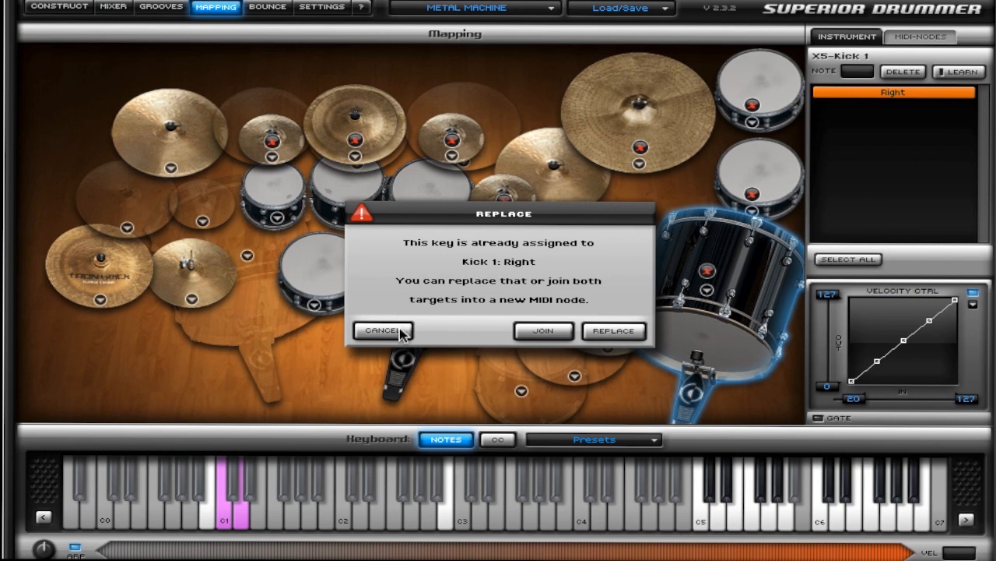
pyautogui.moveTo(413, 337)
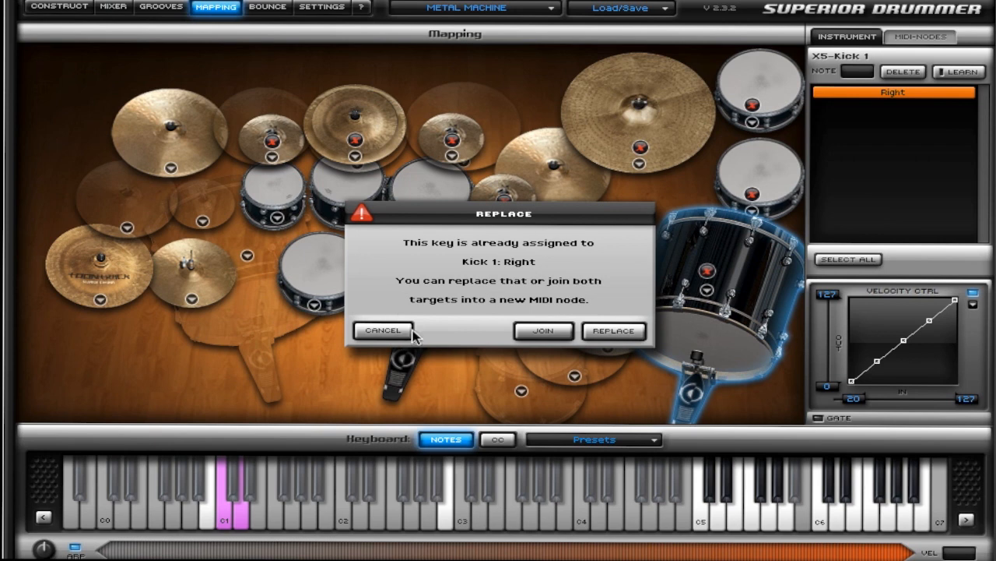
pyautogui.click(383, 330)
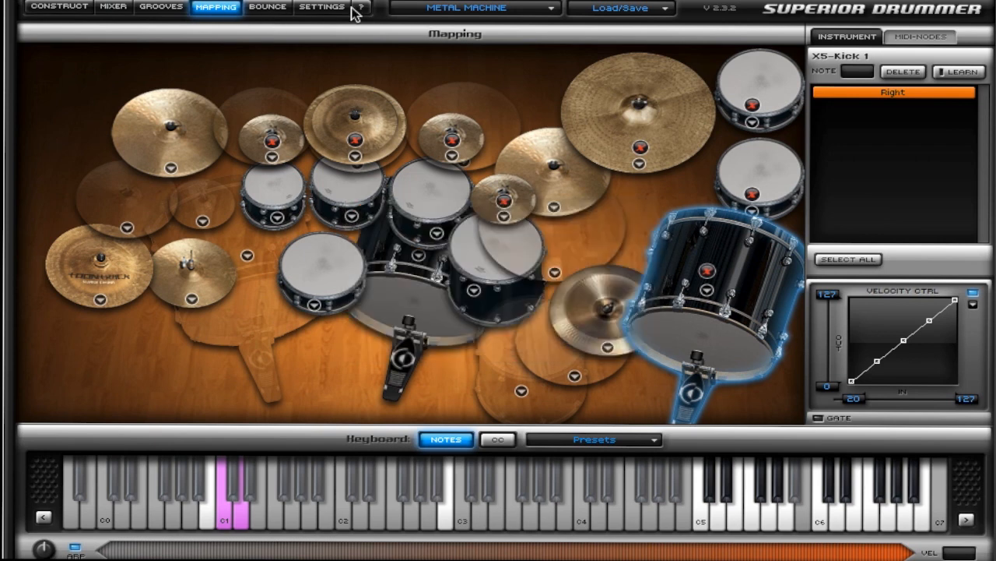
# View the Settings page with library paths, then return to Construct with the X5 kick selected.
pyautogui.click(320, 6)
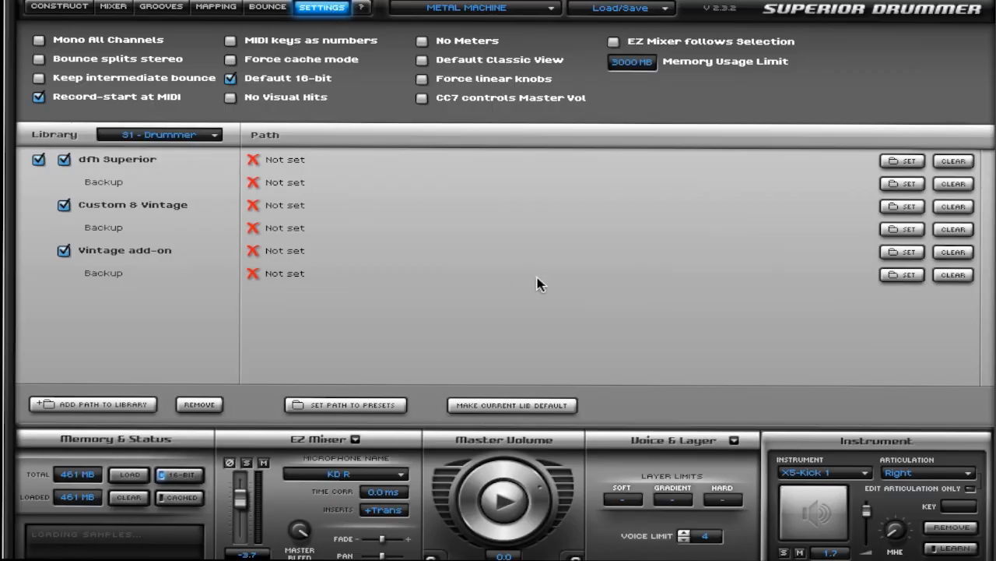
pyautogui.moveTo(536, 121)
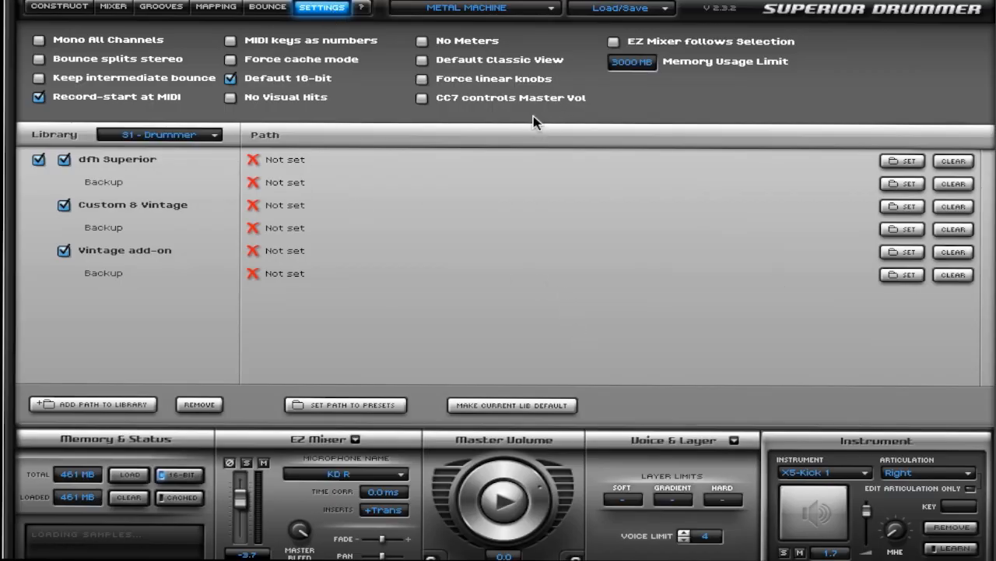
pyautogui.click(59, 7)
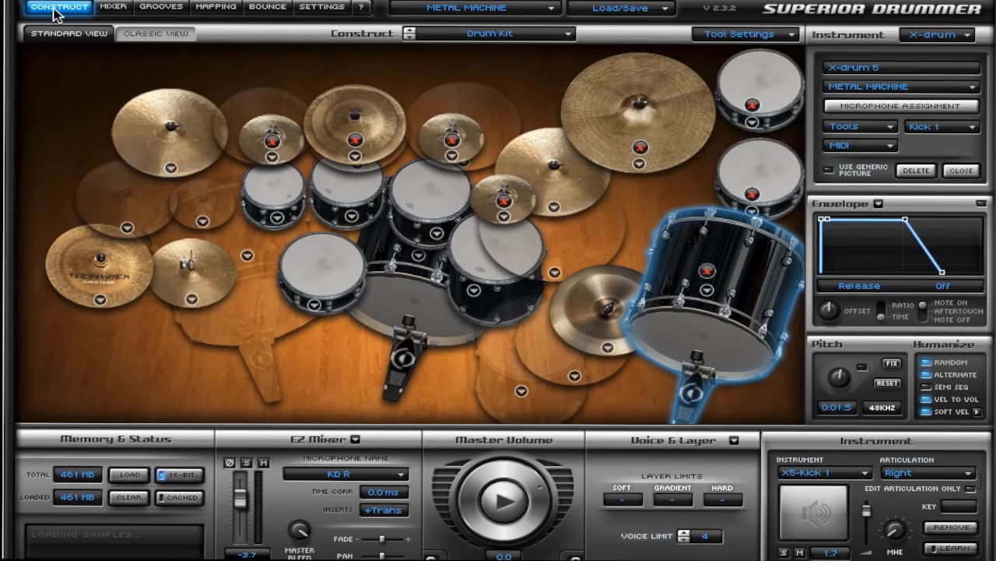
pyautogui.moveTo(535, 235)
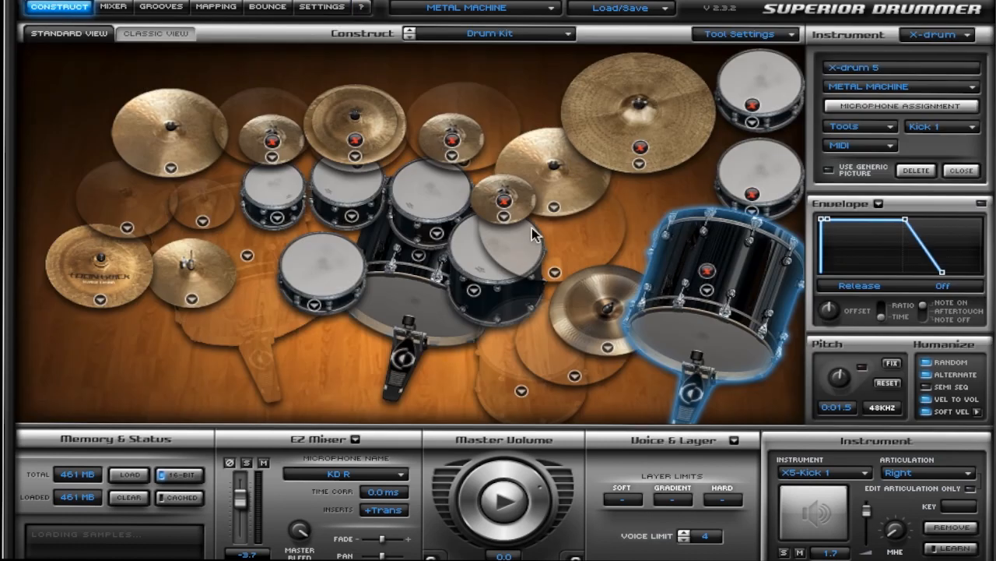
pyautogui.moveTo(646, 234)
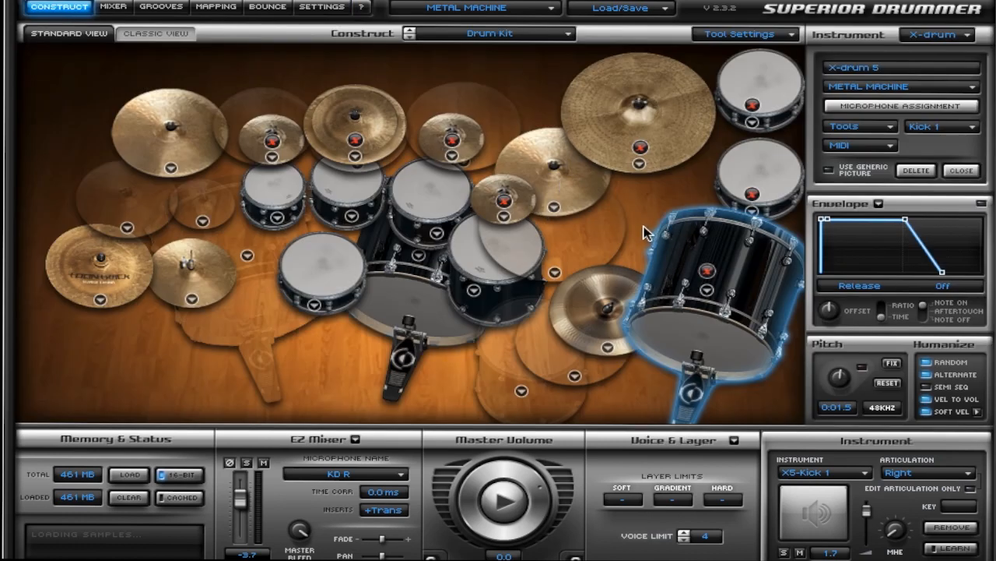
pyautogui.moveTo(706, 19)
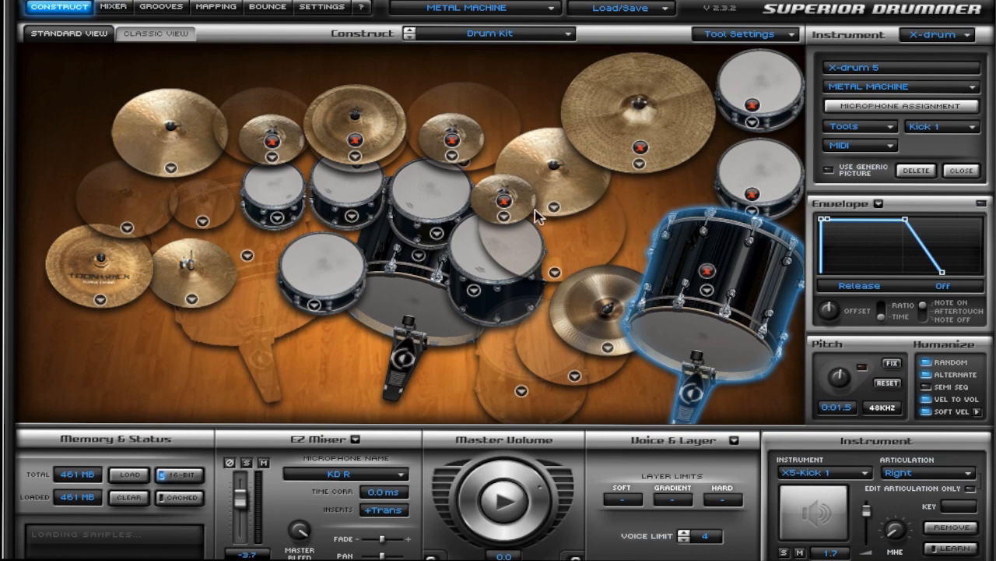
pyautogui.moveTo(305, 298)
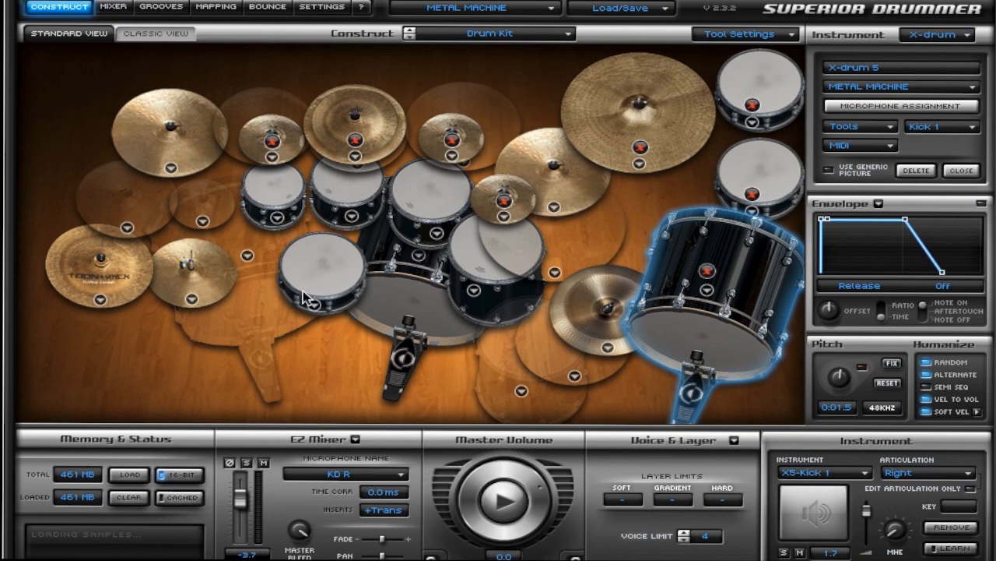
pyautogui.moveTo(193, 163)
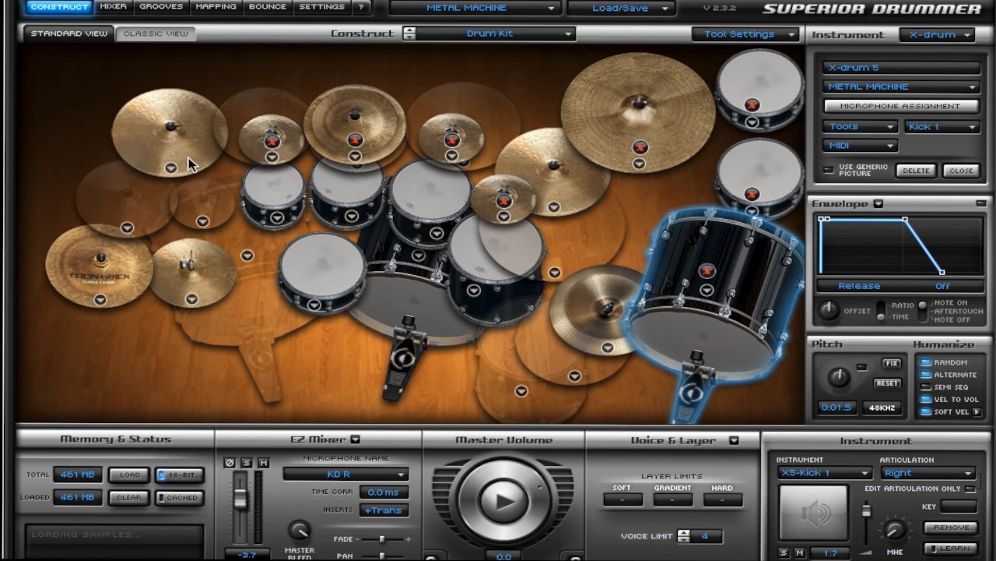
pyautogui.moveTo(775, 100)
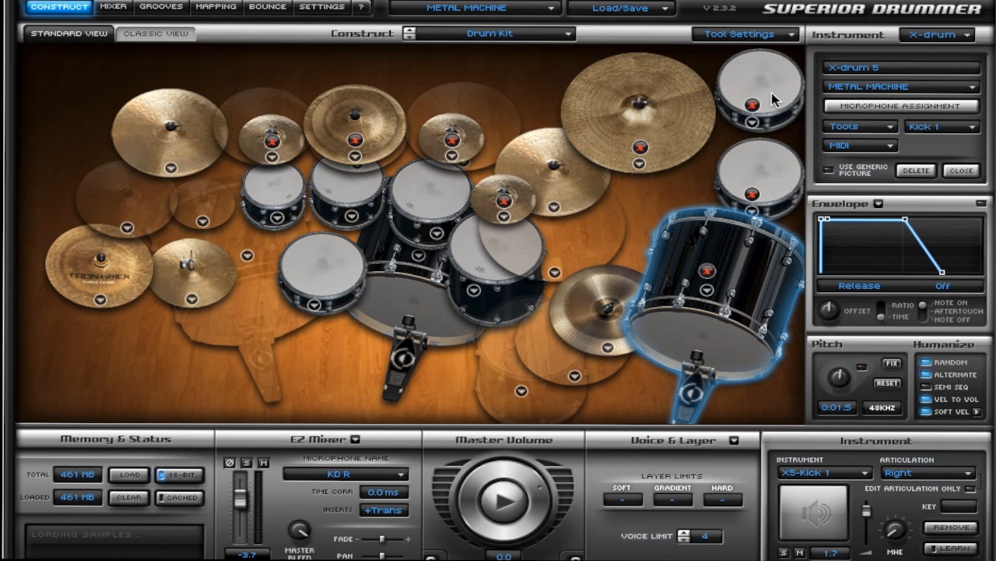
pyautogui.moveTo(330, 294)
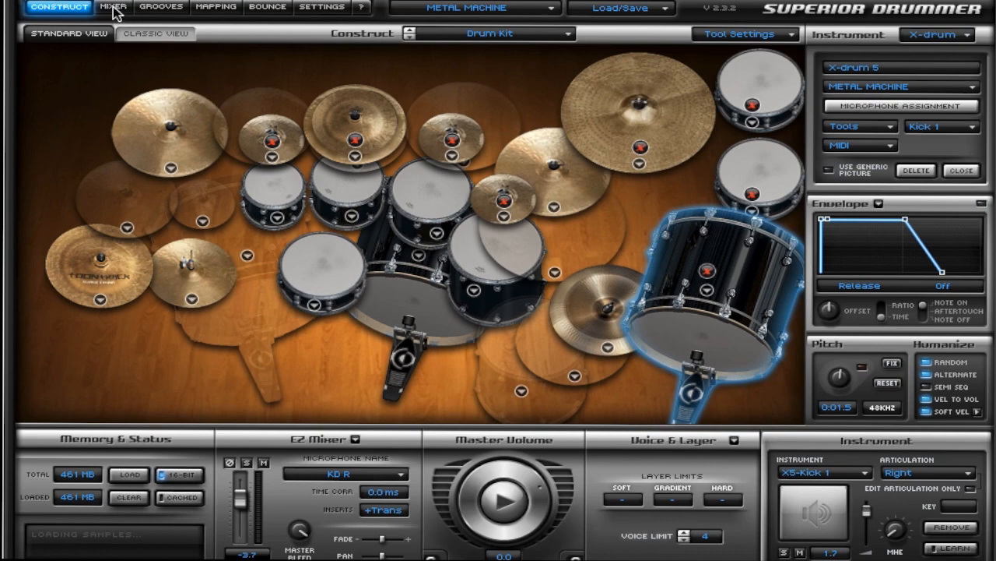
pyautogui.click(112, 7)
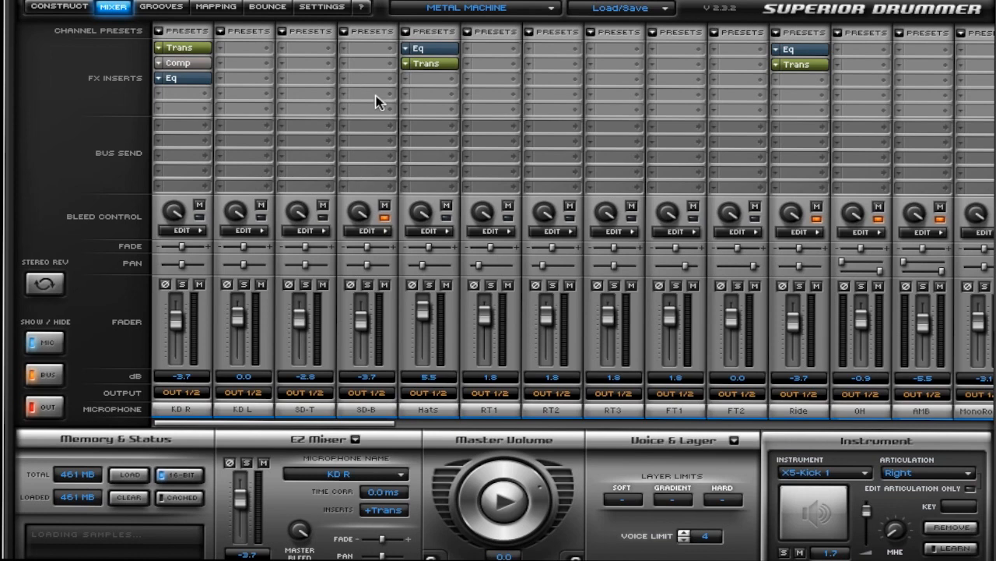
pyautogui.moveTo(218, 28)
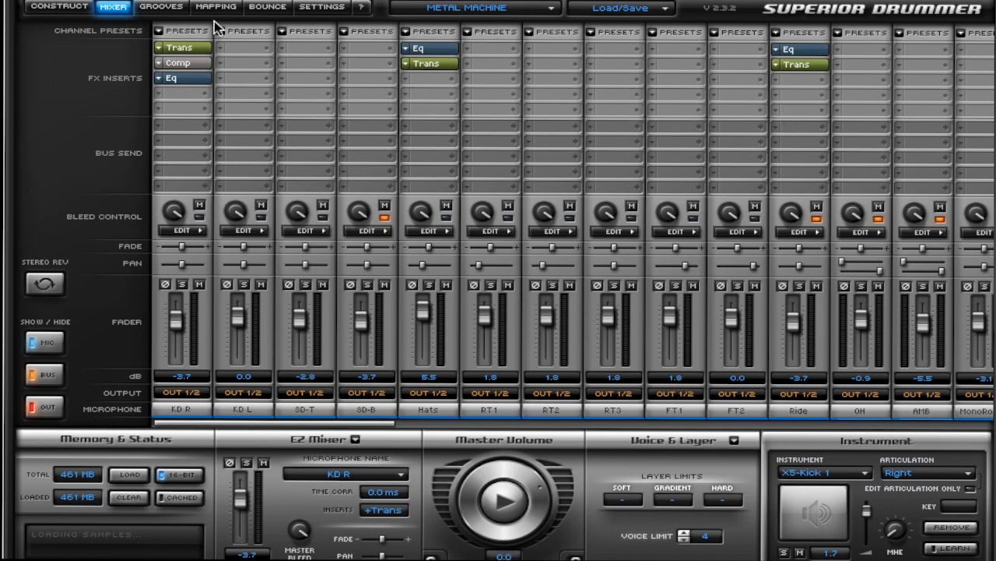
pyautogui.click(160, 6)
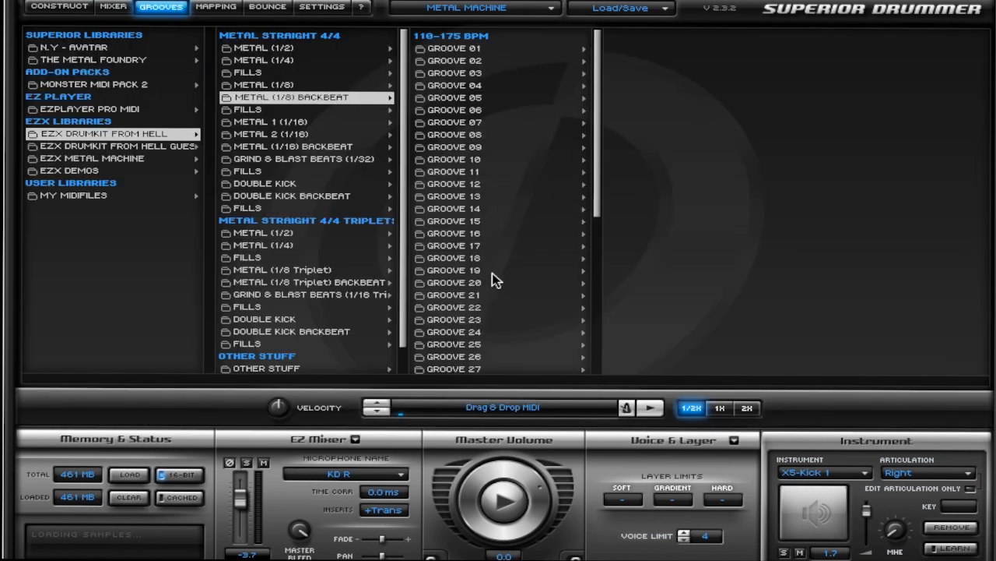
pyautogui.moveTo(529, 255)
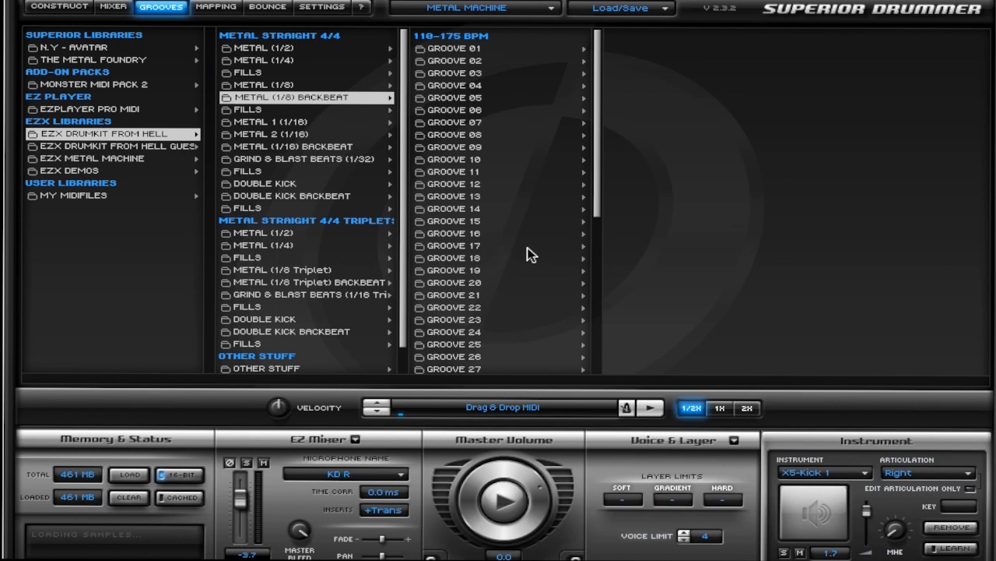
pyautogui.moveTo(86, 24)
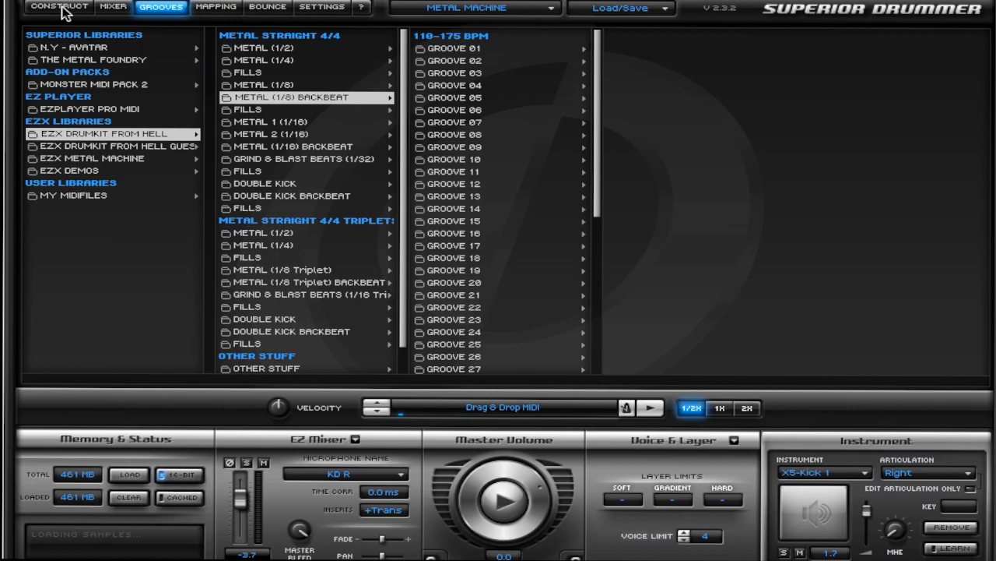
pyautogui.click(59, 6)
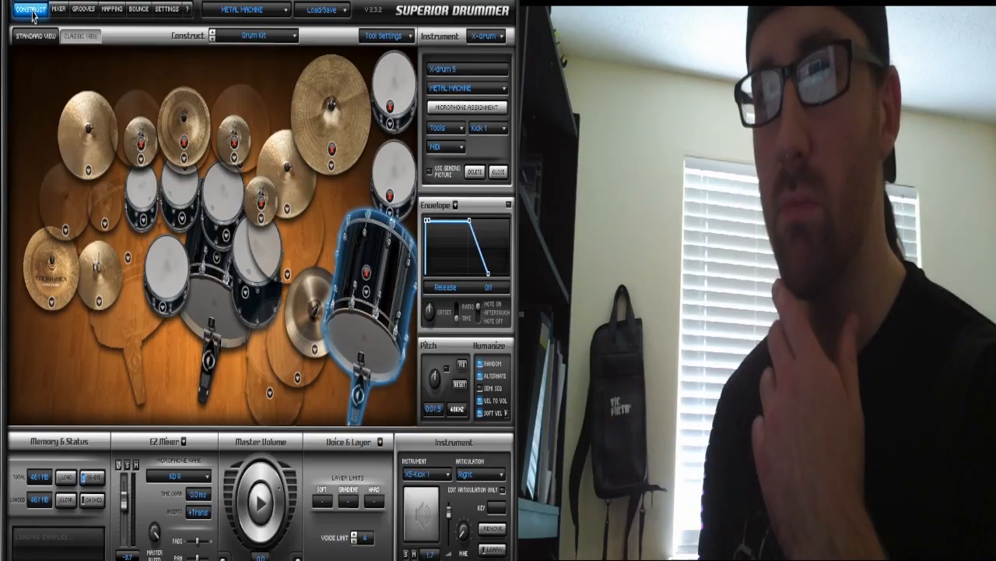